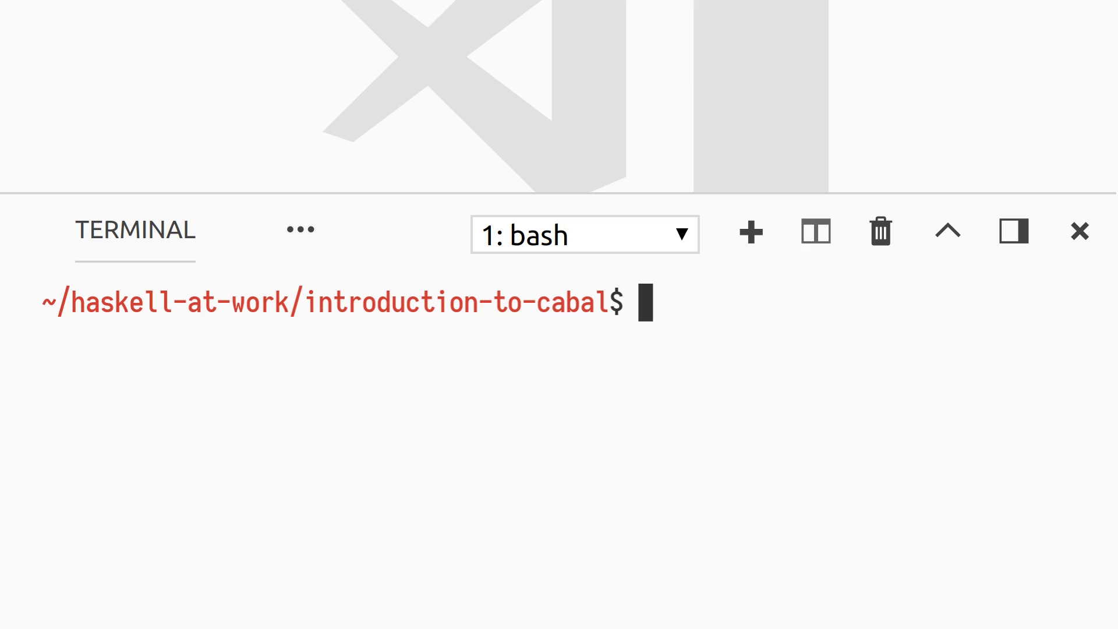
- Create a greeter project folder from the terminal and move into it
{"action": "type", "text": "ls"}
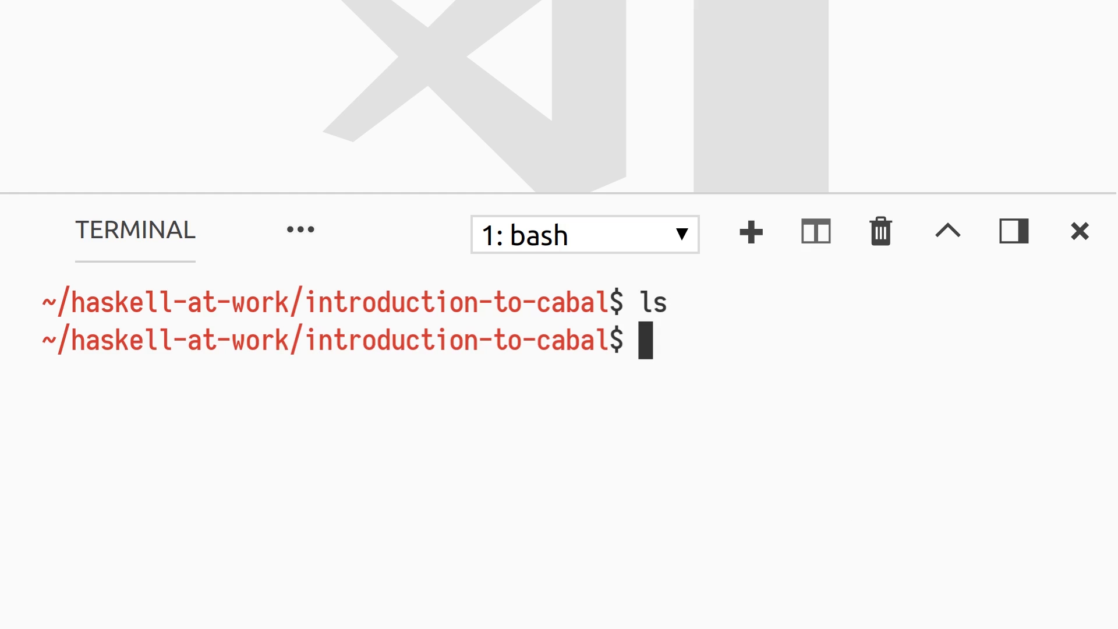
{"action": "type", "text": "mkdir greeter"}
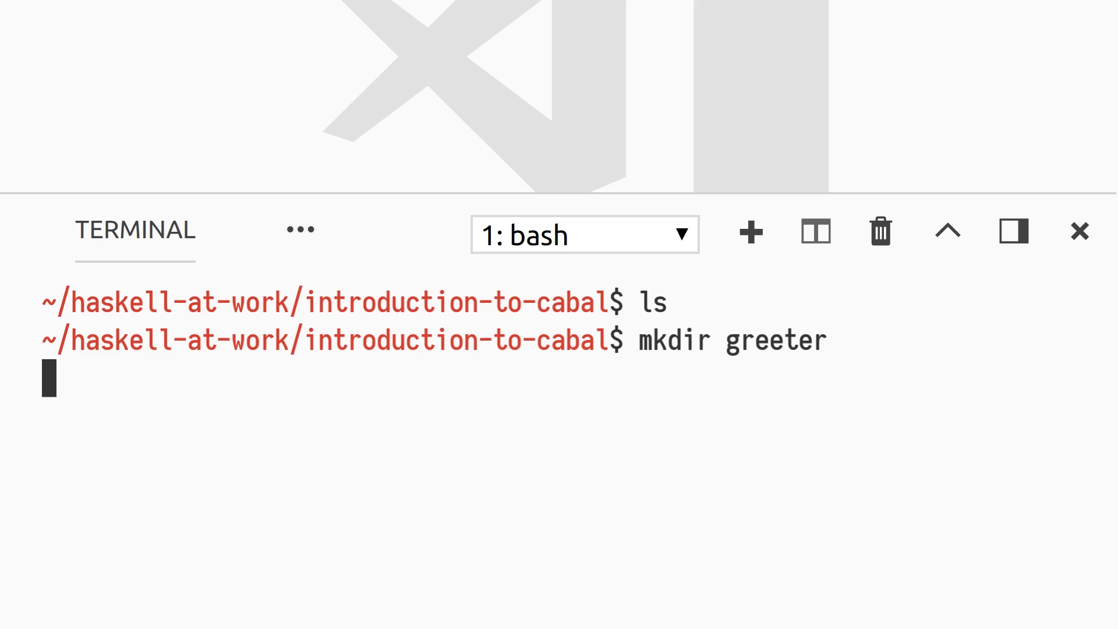
{"action": "type", "text": "cd greeter"}
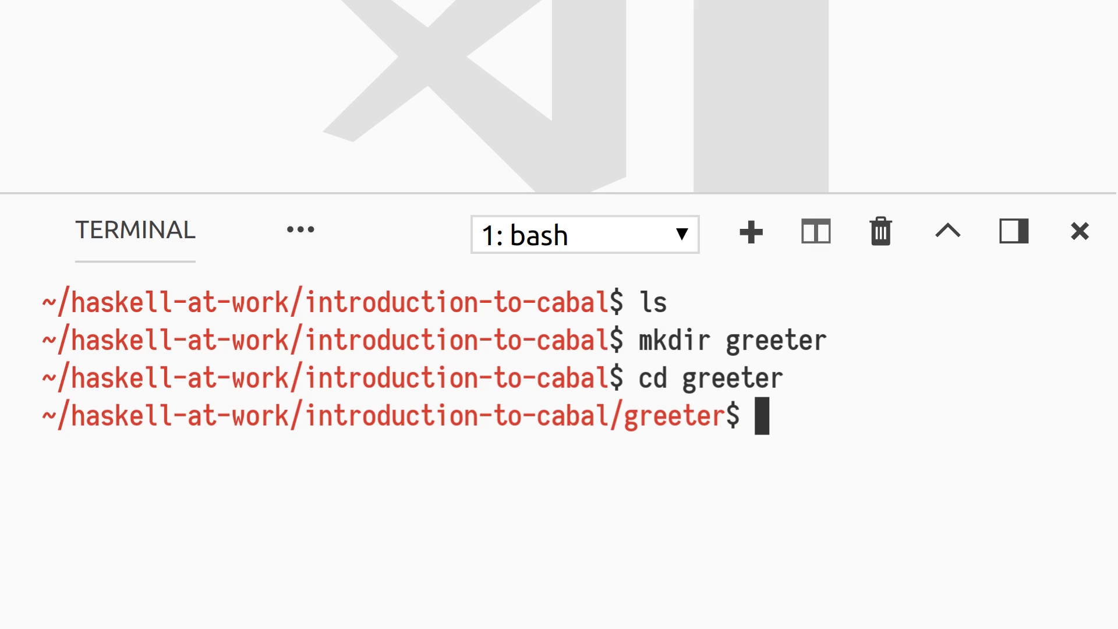
- Run cabal init with license 12 (PublicDomain), the default maintainer email, and option 2
{"action": "type", "text": "cabal init"}
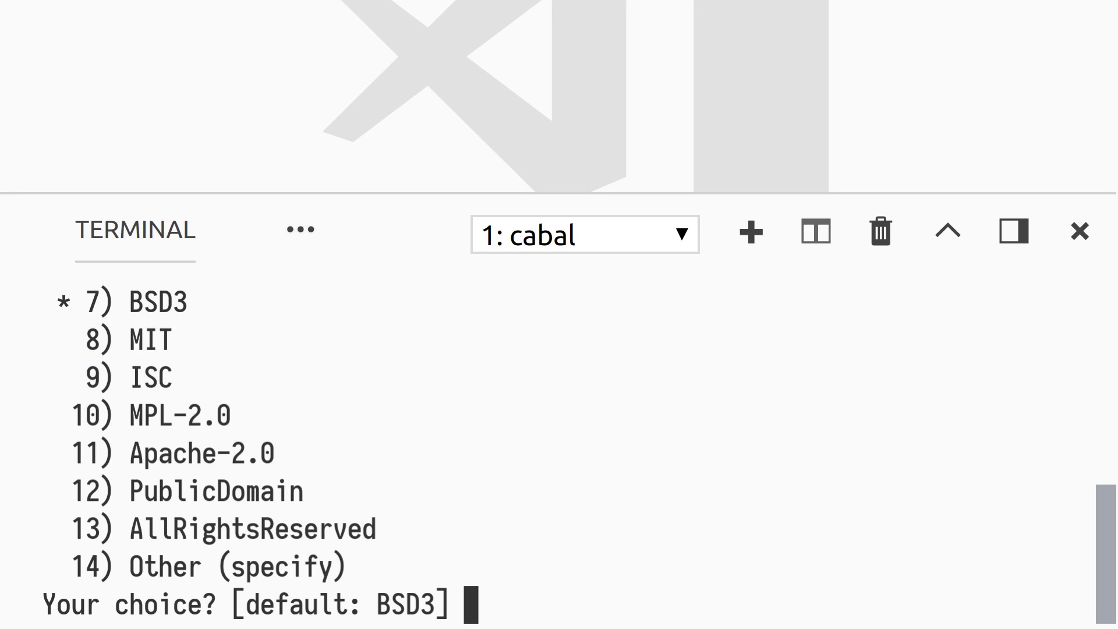
{"action": "type", "text": "12"}
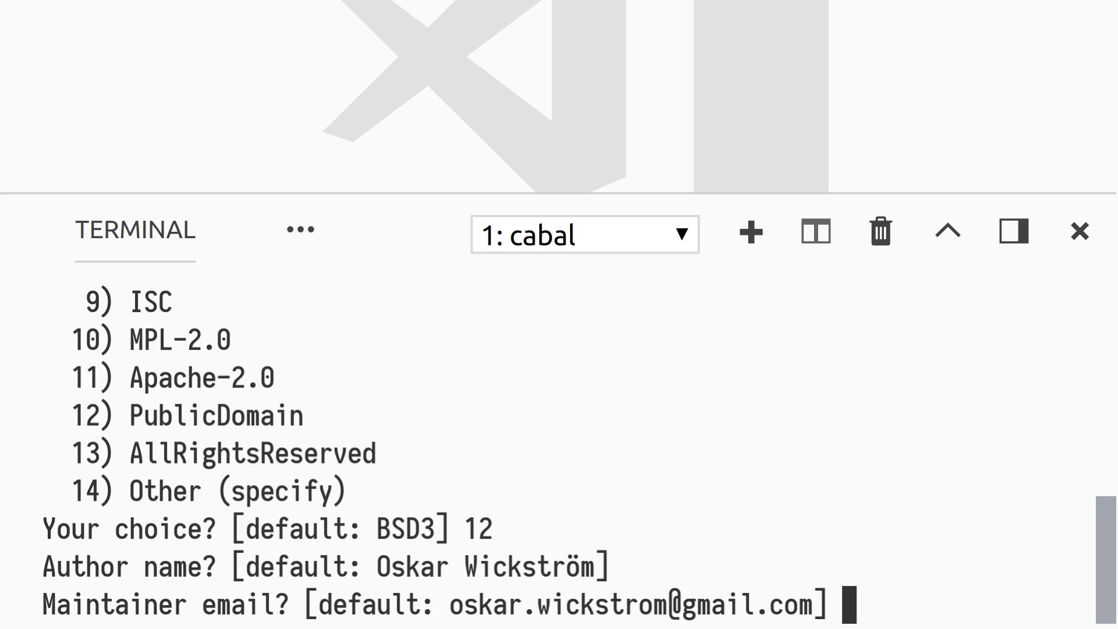
{"action": "key", "text": "enter"}
{"action": "type", "text": "1"}
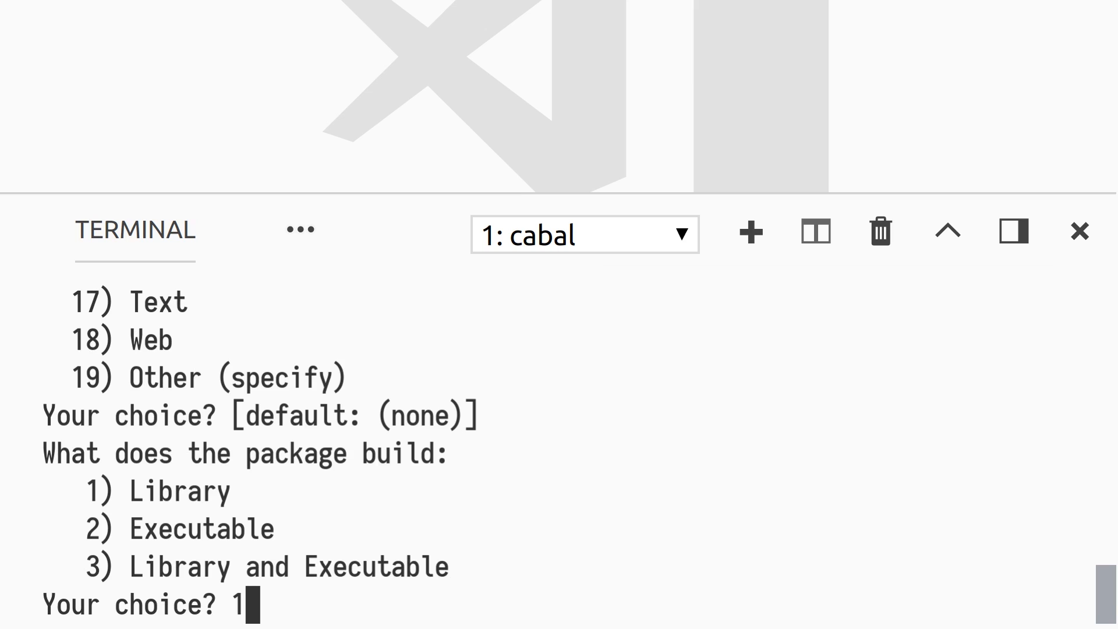
{"action": "type", "text": "2"}
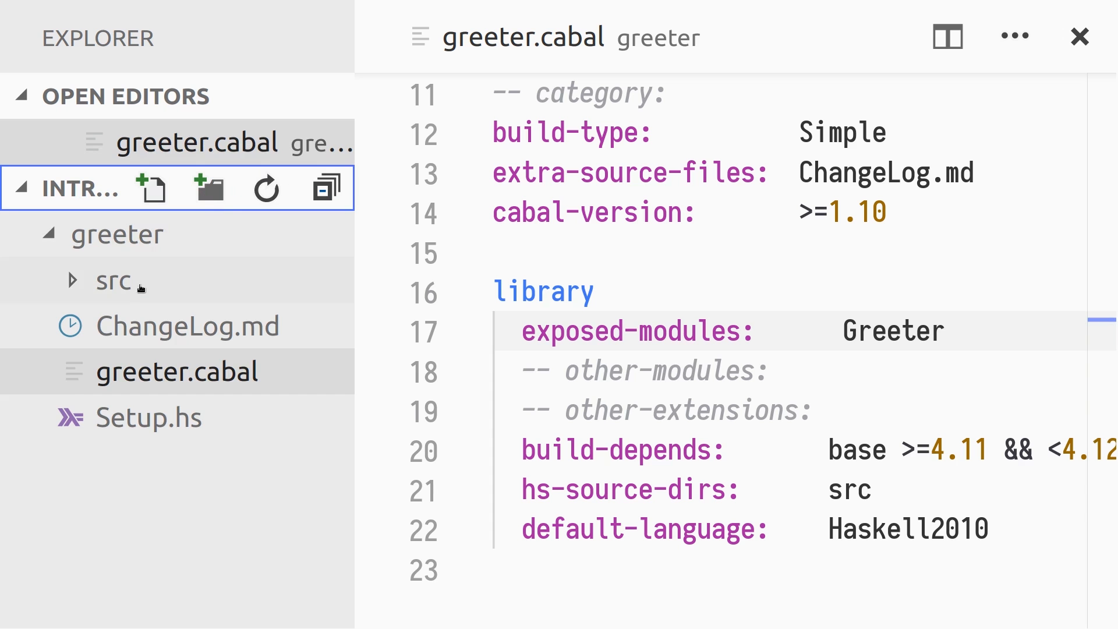
- Create src/Greeter.hs with module Greeter and greet :: String -> String appending "!"
{"action": "type", "text": "Gre"}
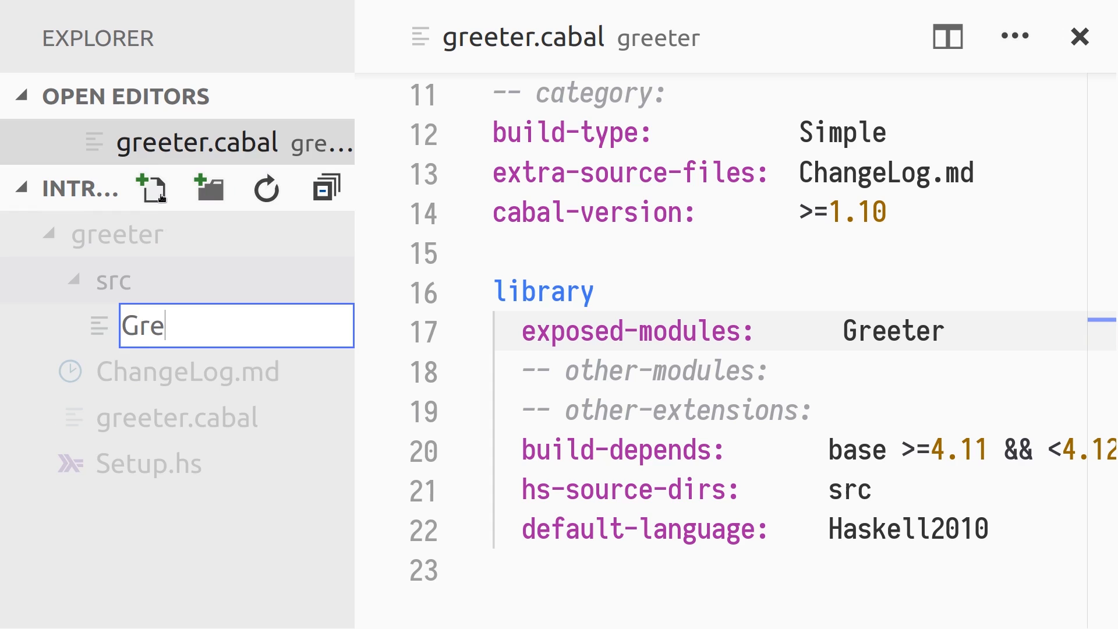
{"action": "key", "text": "Enter"}
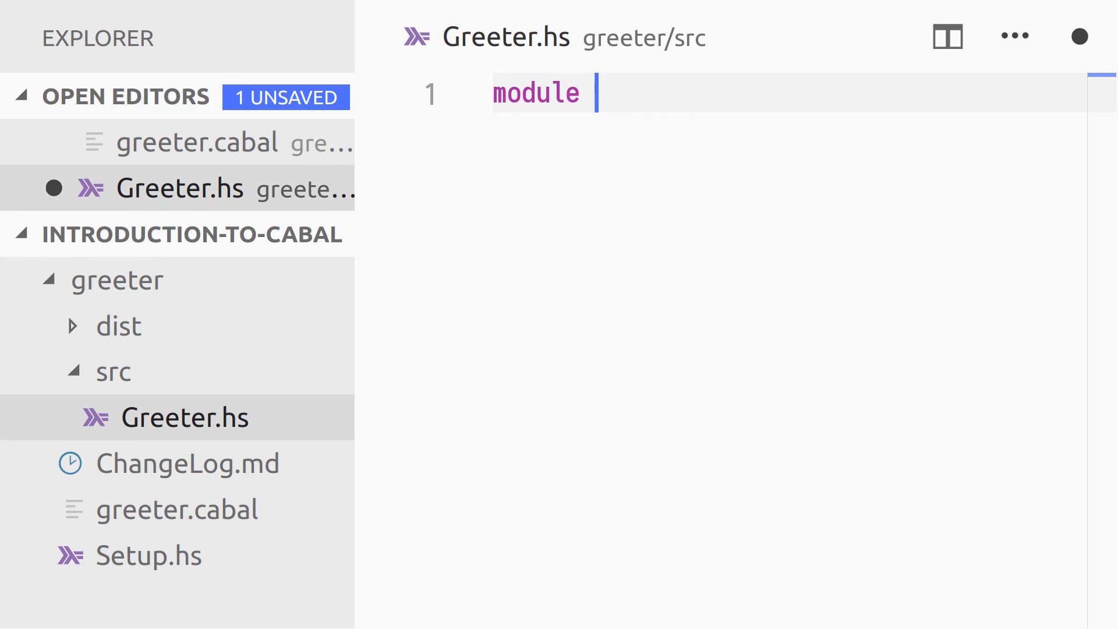
{"action": "type", "text": "Greeter where"}
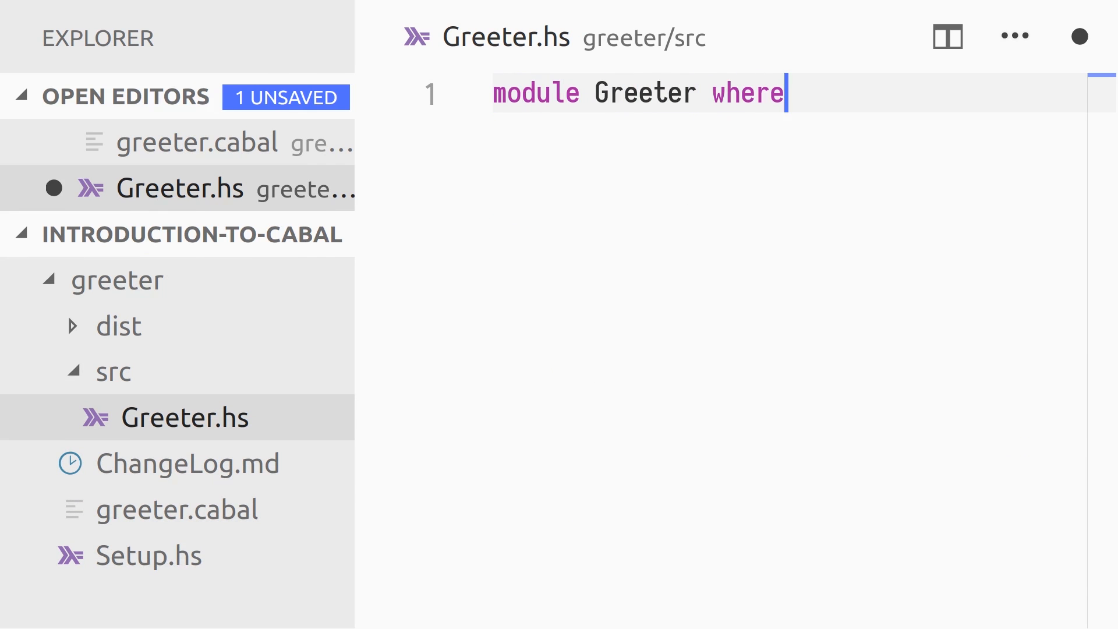
{"action": "type", "text": "greet"}
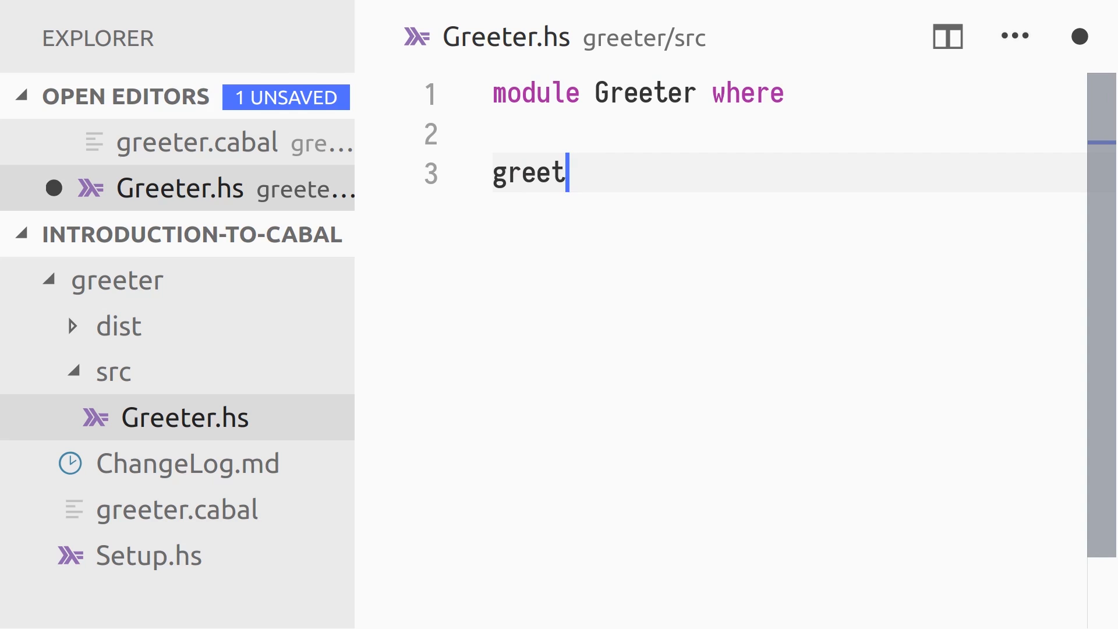
{"action": "type", "text": ":: String ->"}
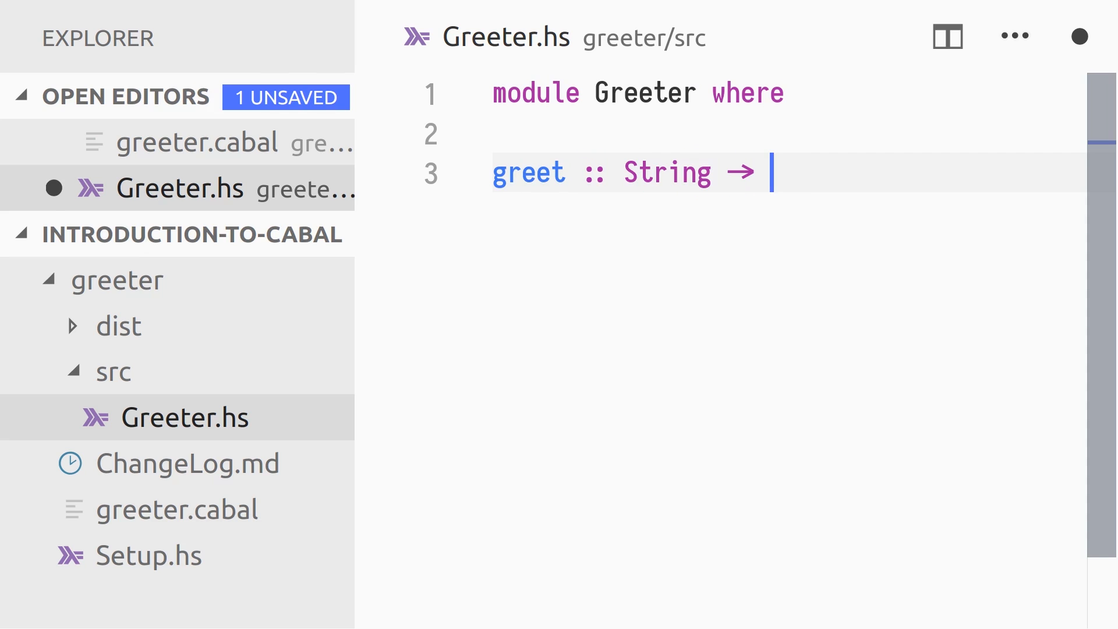
{"action": "type", "text": "String"}
{"action": "type", "text": "\"Hello, \" <> who"}
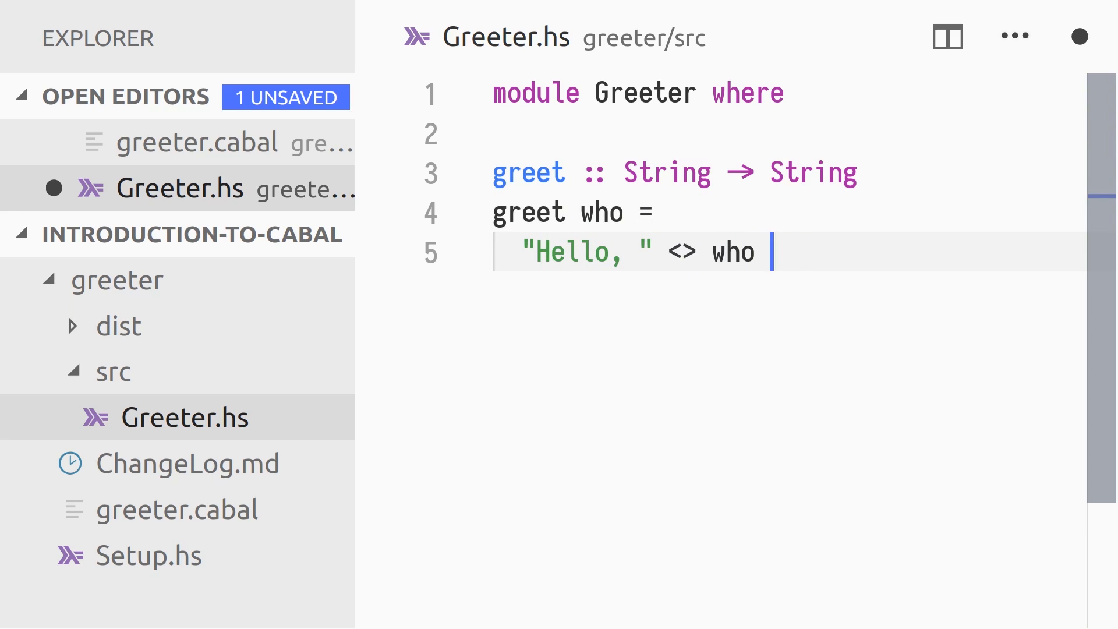
{"action": "type", "text": "<> \"!\""}
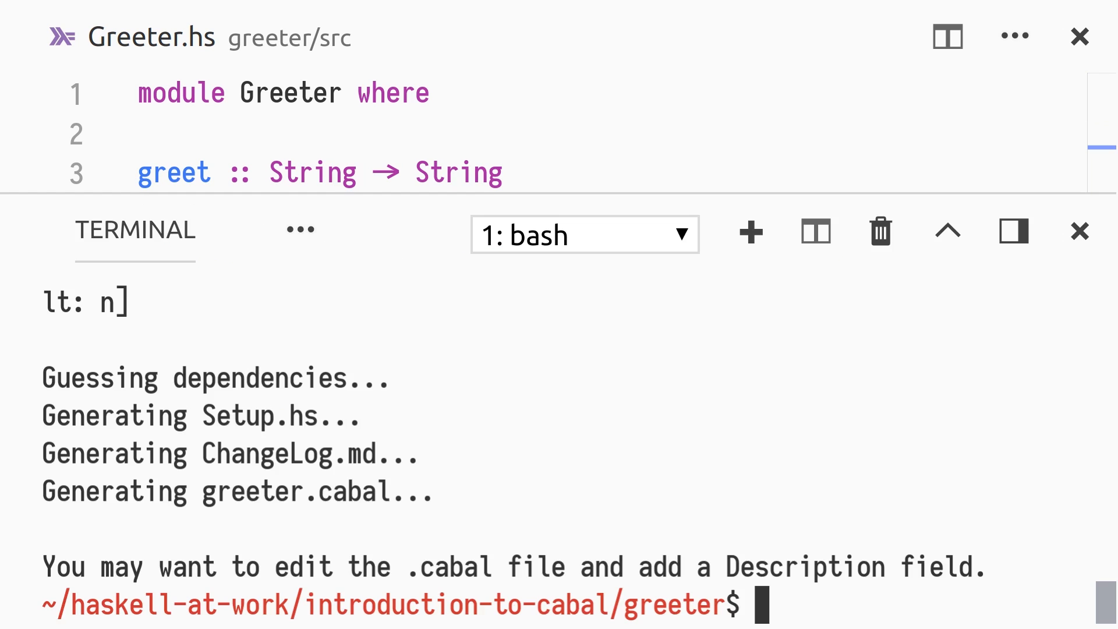
- Build the library and evaluate greet "Alice" and greet "Bob" in the cabal REPL
{"action": "type", "text": "cabal buid"}
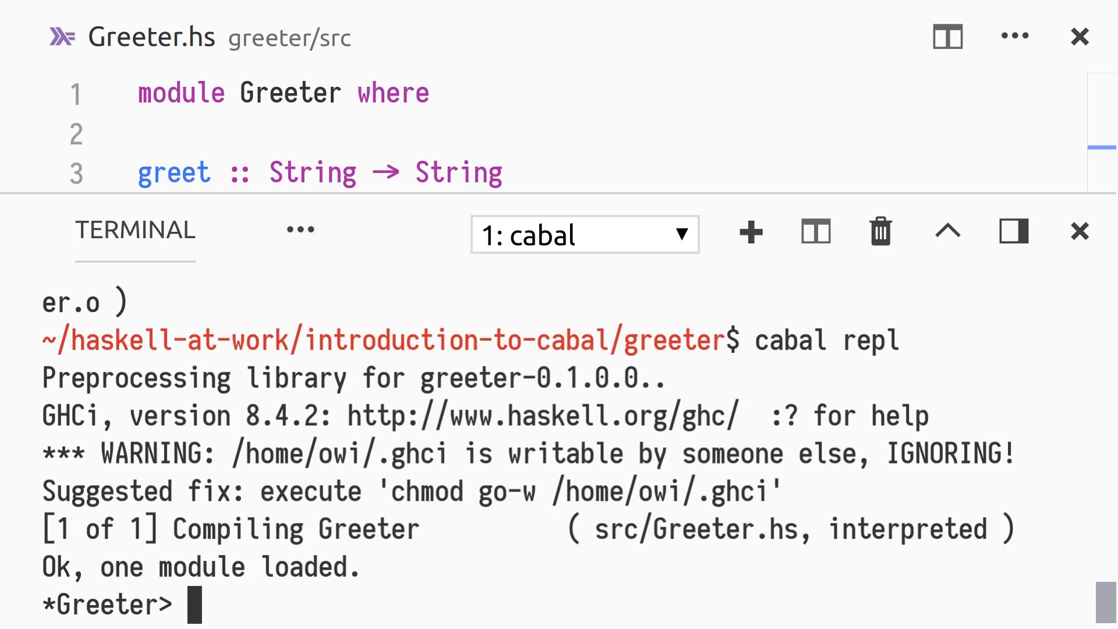
{"action": "type", "text": "greet \"Alice\""}
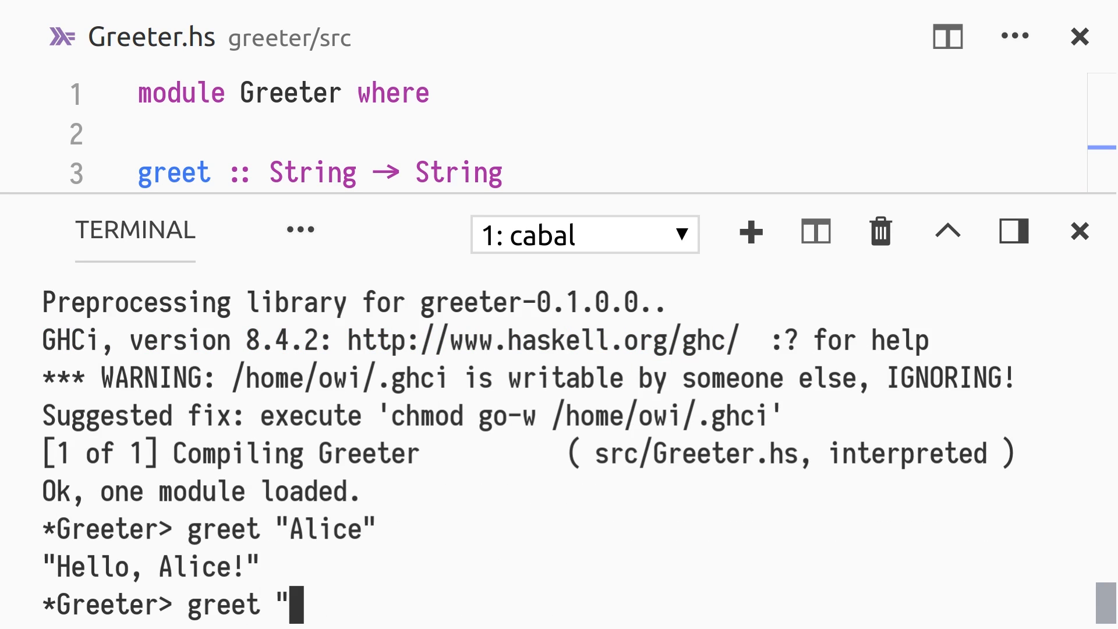
{"action": "type", "text": "Bob\""}
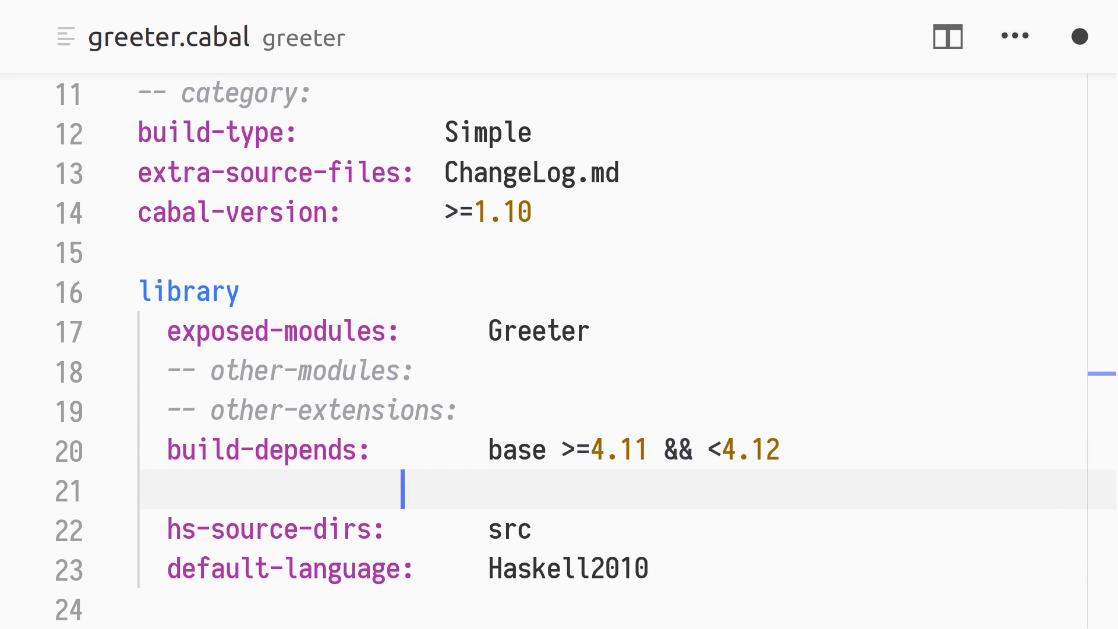
- Add titlecase to build-depends and apply titlecase in Greeter.hs via Data.Text.Titlecase
{"action": "type", "text": ", title"}
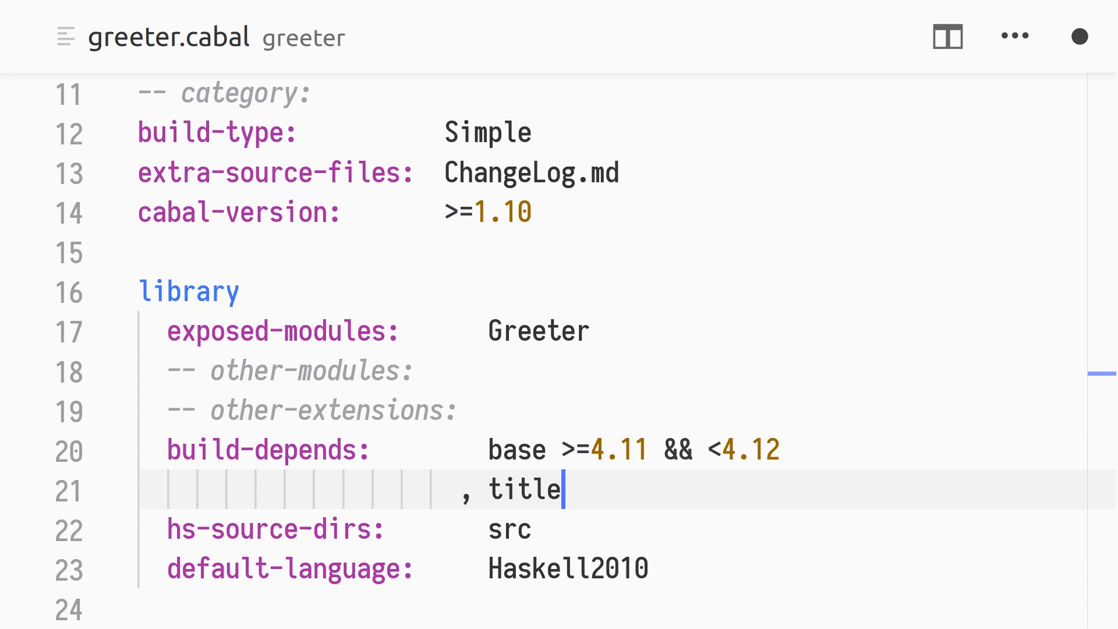
{"action": "type", "text": "case"}
{"action": "type", "text": "g"}
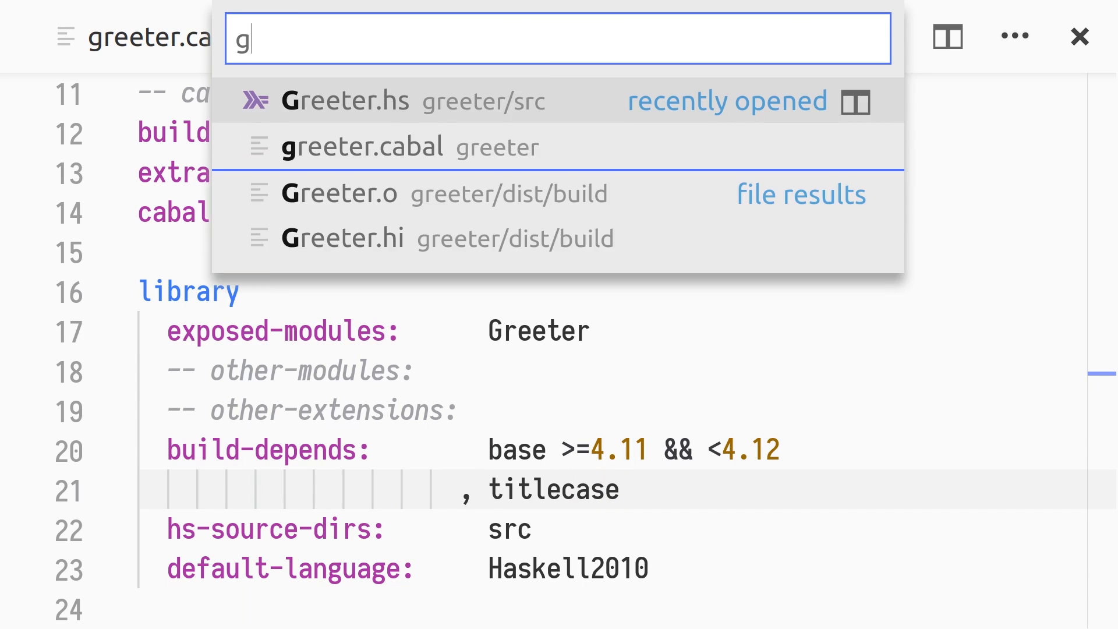
{"action": "left_click", "coordinate": [345, 101]}
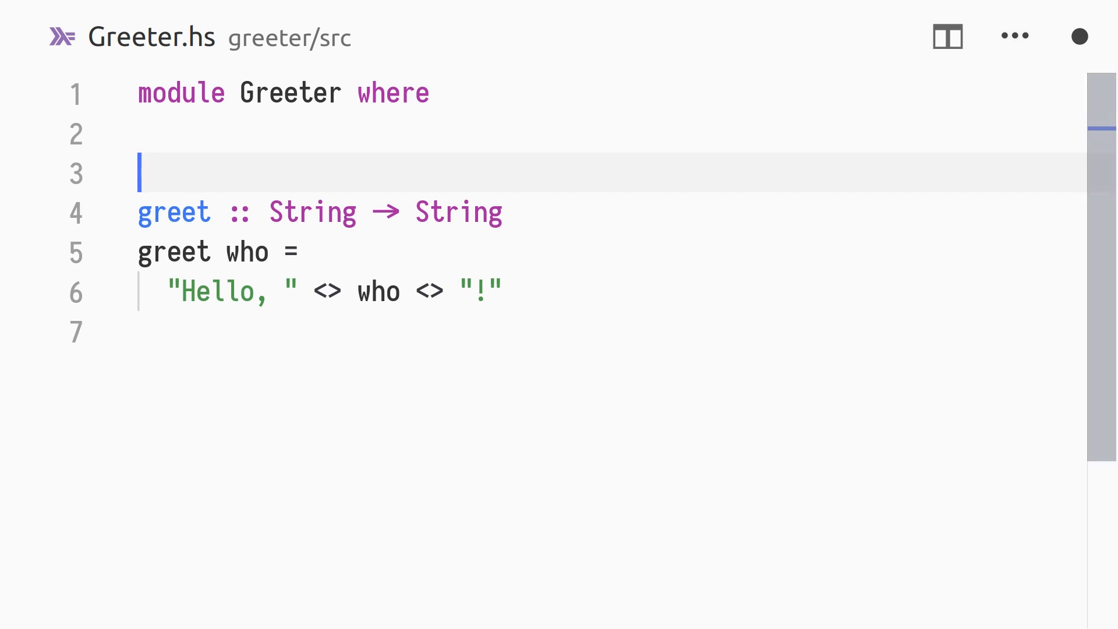
{"action": "type", "text": "import Data.Text.Titlecase"}
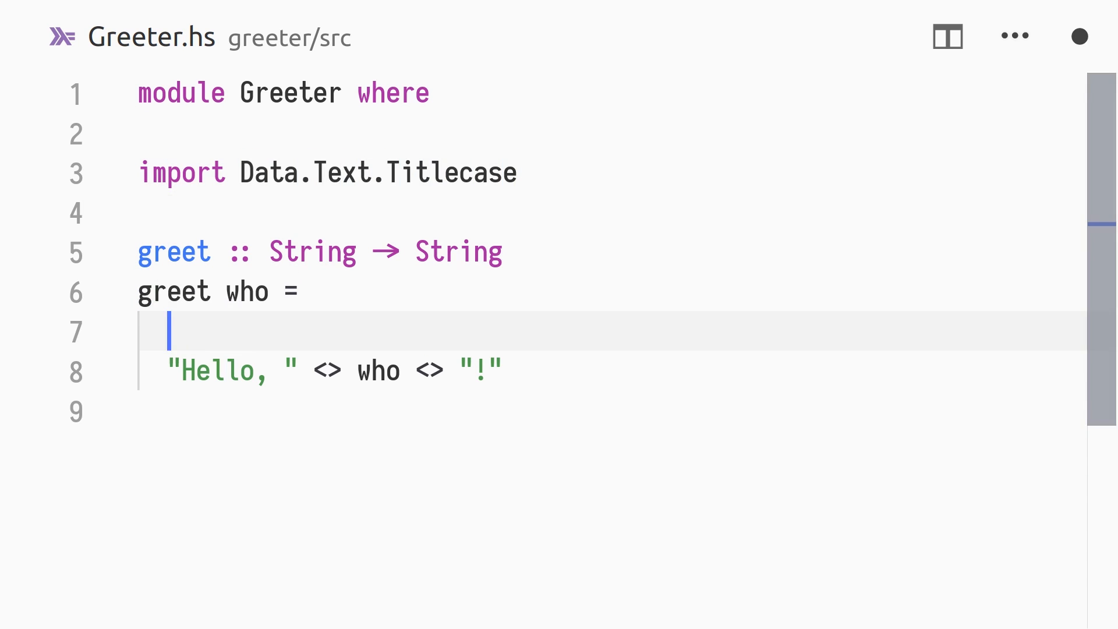
{"action": "type", "text": "titlecase $"}
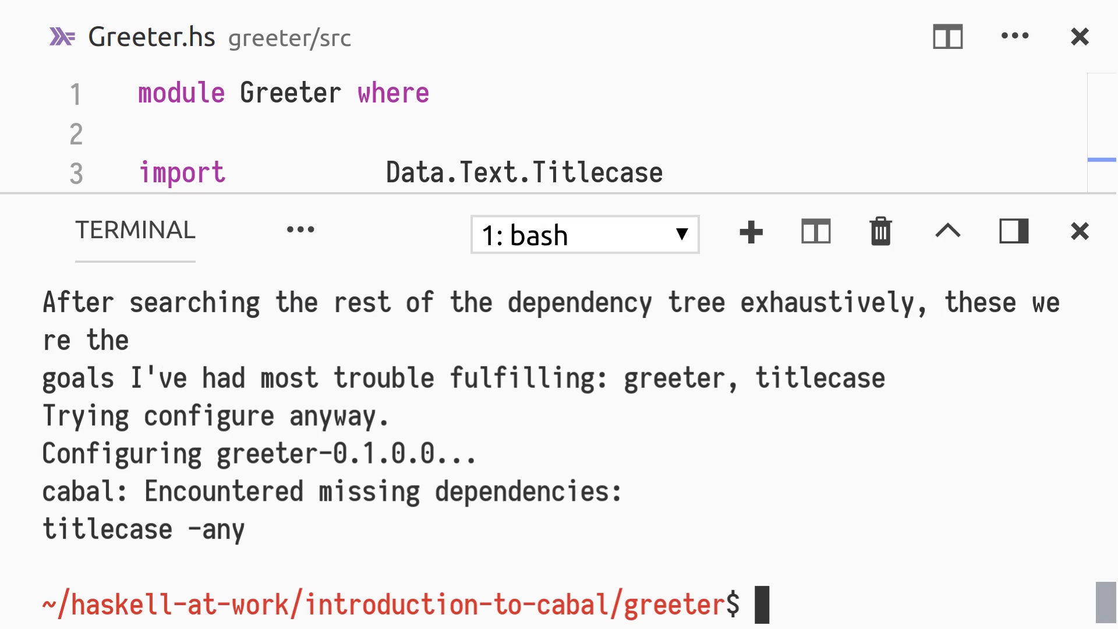
- Begin typing a cabal help command in the terminal after the failed titlecase configure
{"action": "type", "text": "cabal --help | gre"}
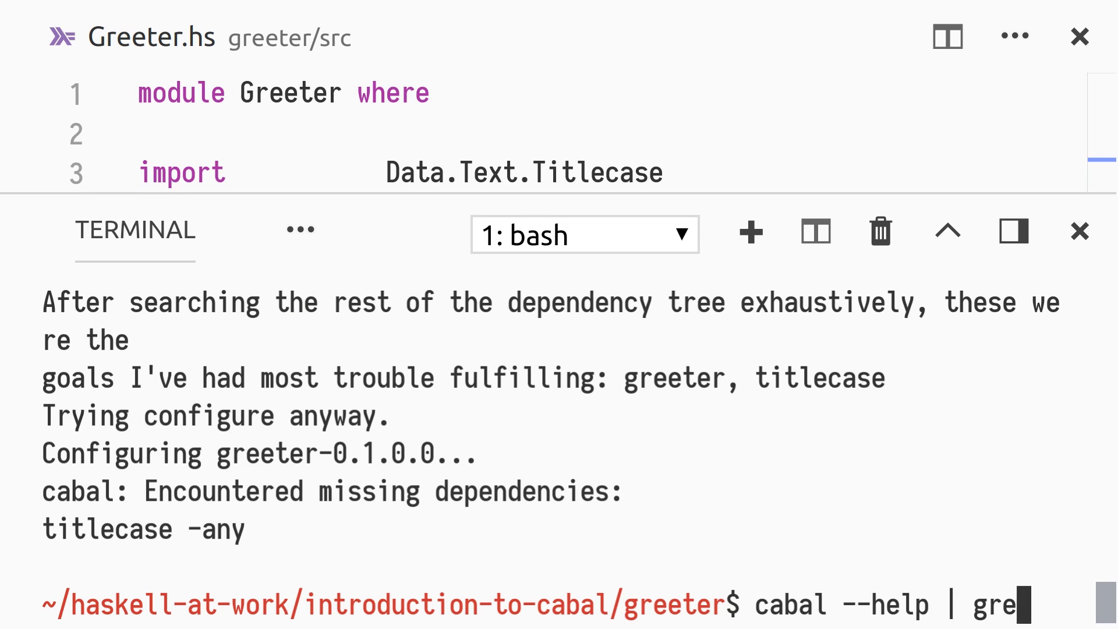
- List cabal's new- commands with cabal --help | grep new, then run cabal new-build
{"action": "key", "text": "Enter"}
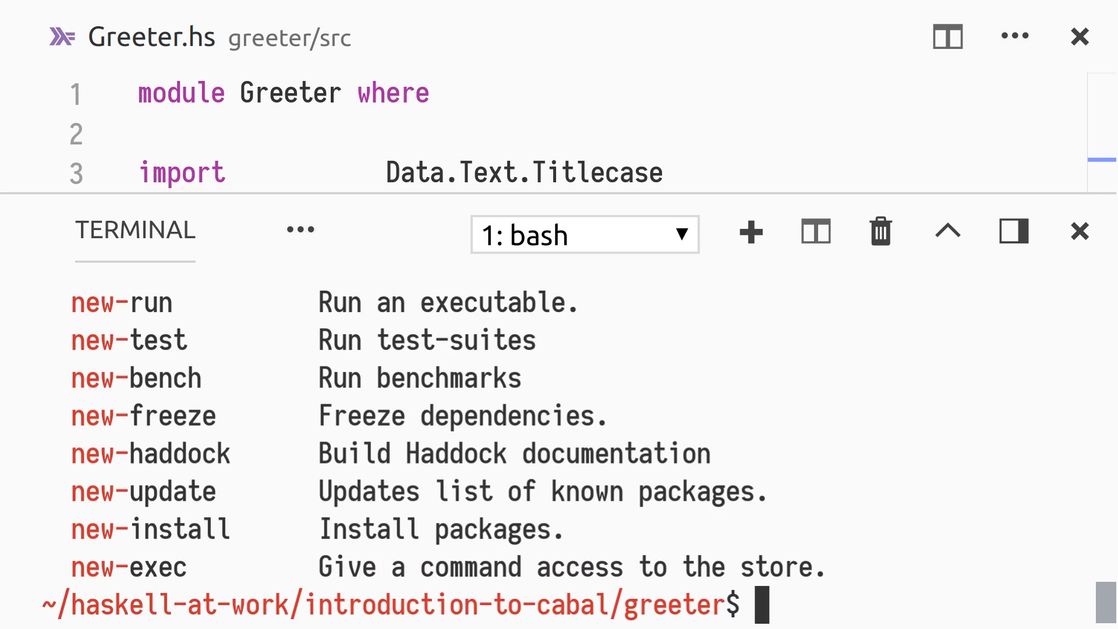
{"action": "type", "text": "cab"}
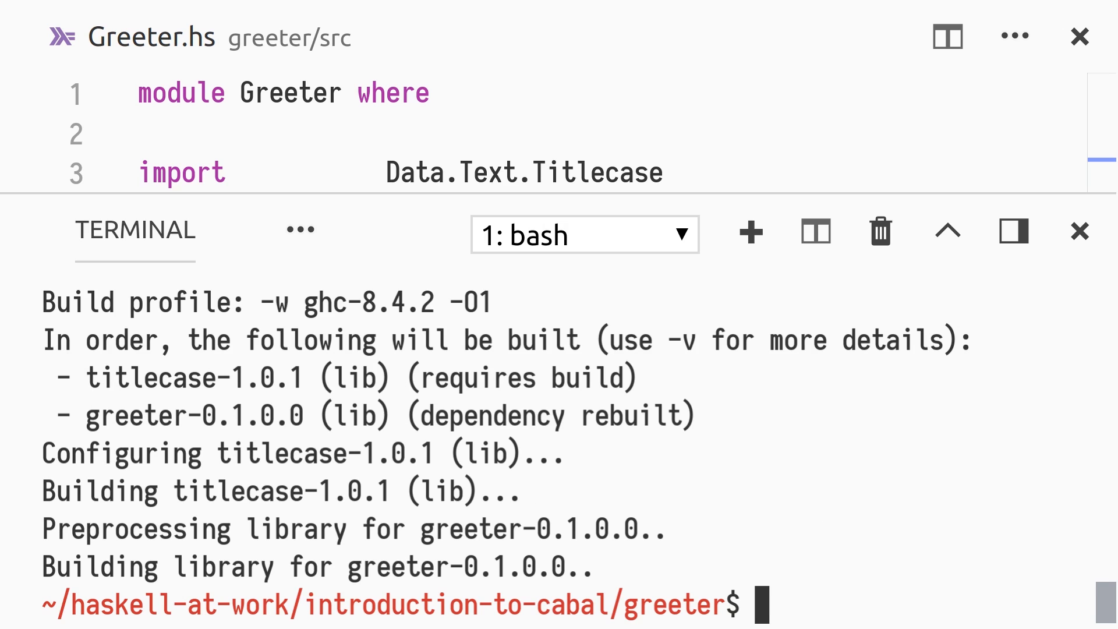
- In the cabal REPL, confirm greet "simon peyton jones" returns "Hello, Simon Peyton Jones!"
{"action": "type", "text": "cabal"}
{"action": "type", "text": "greet"}
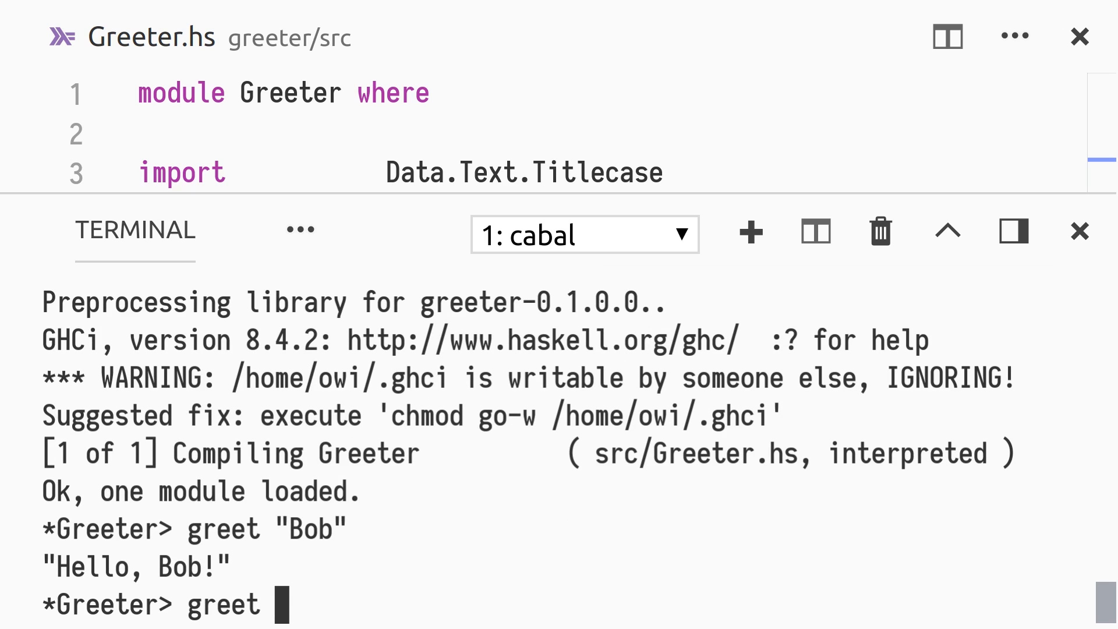
{"action": "type", "text": "\"simon peyton jones"}
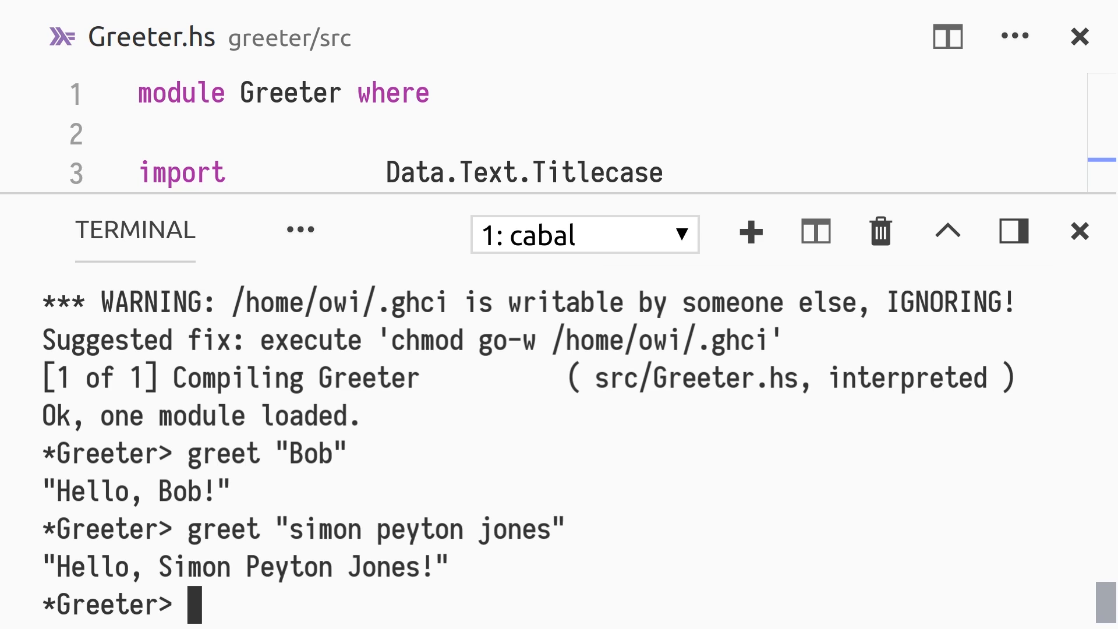
{"action": "left_click", "coordinate": [1080, 231]}
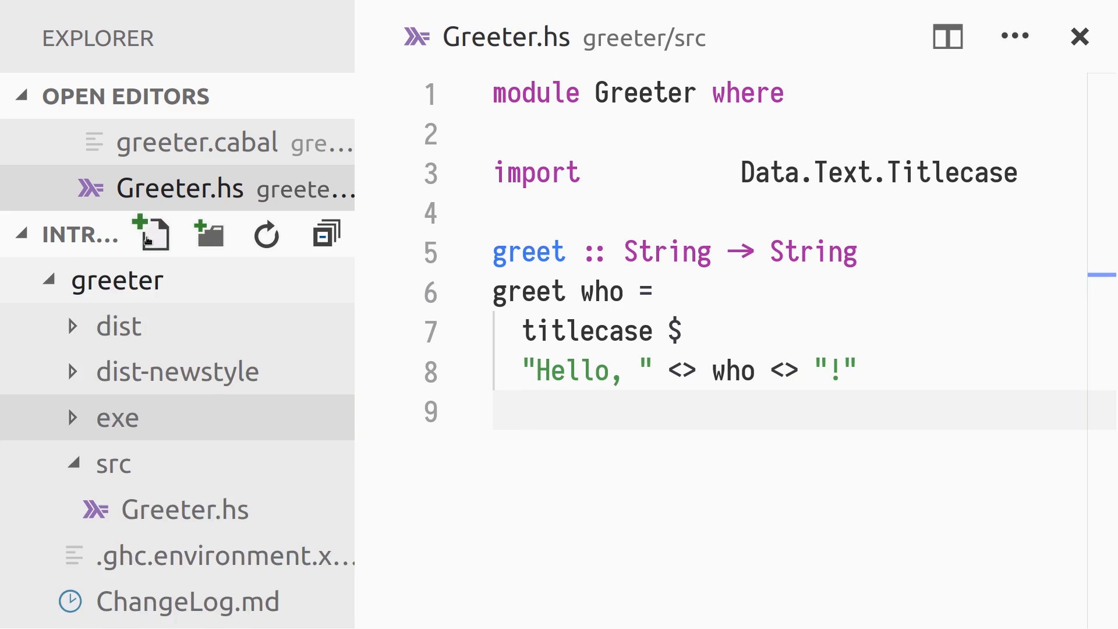
- Write exe/Main.hs importing Greeter and System.Environment, with main = mapM_ (putStrLn . greet) =<< getArgs
{"action": "left_click", "coordinate": [152, 233]}
{"action": "type", "text": "module"}
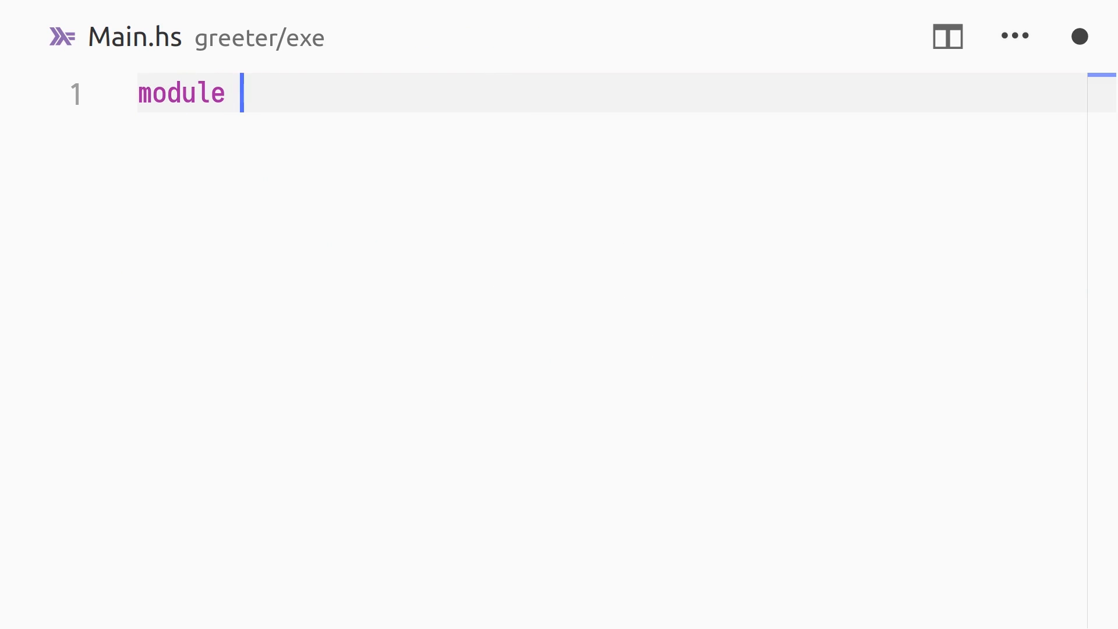
{"action": "type", "text": "Main where"}
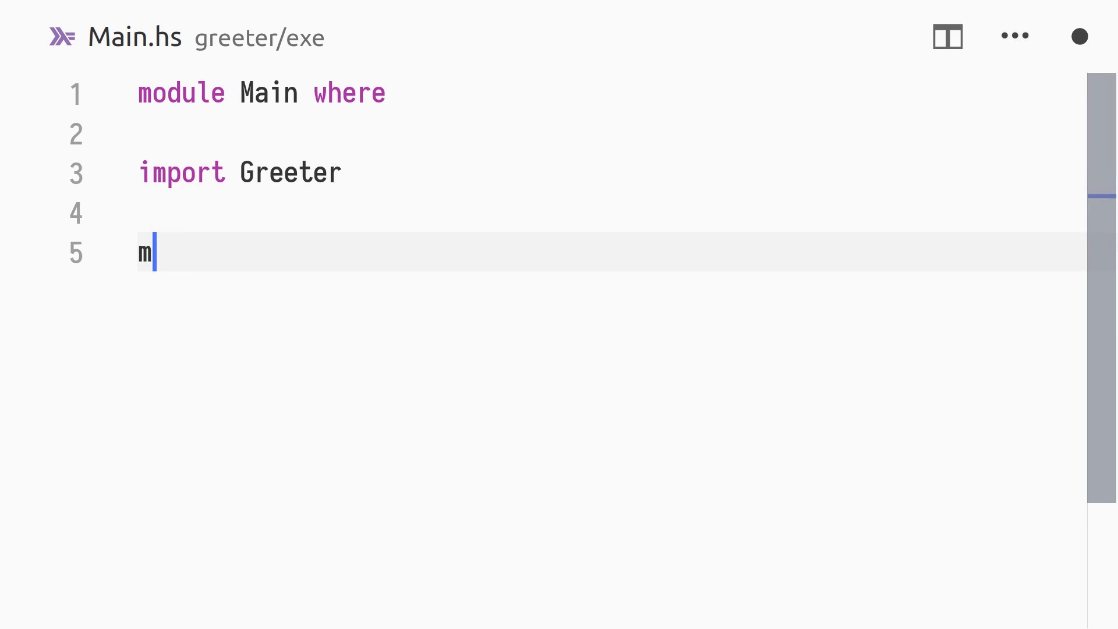
{"action": "type", "text": "ain = map"}
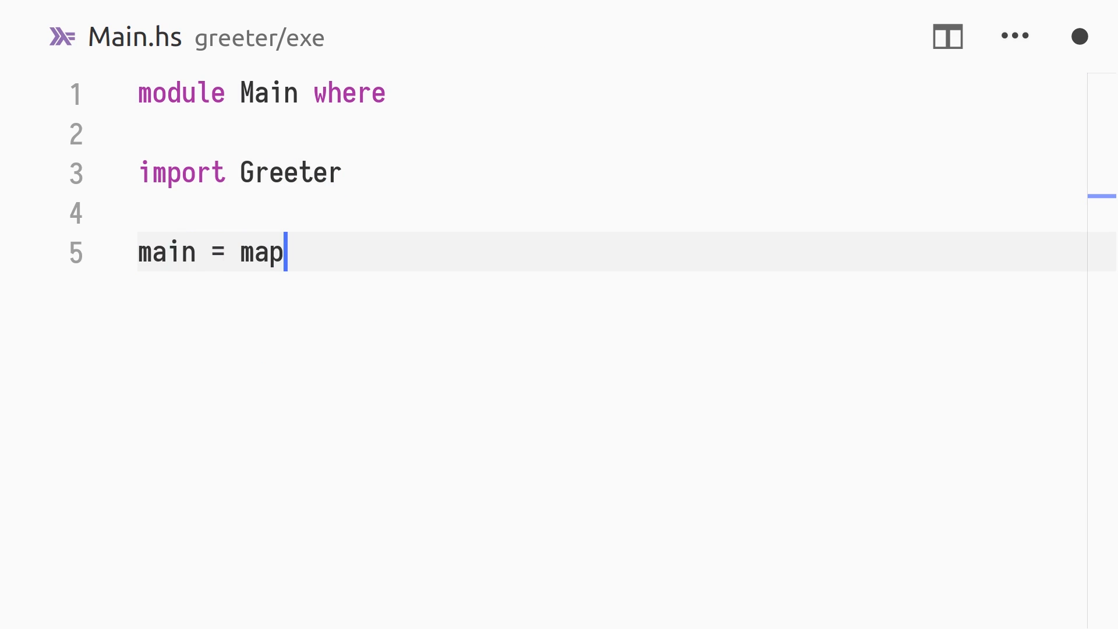
{"action": "type", "text": "M_"}
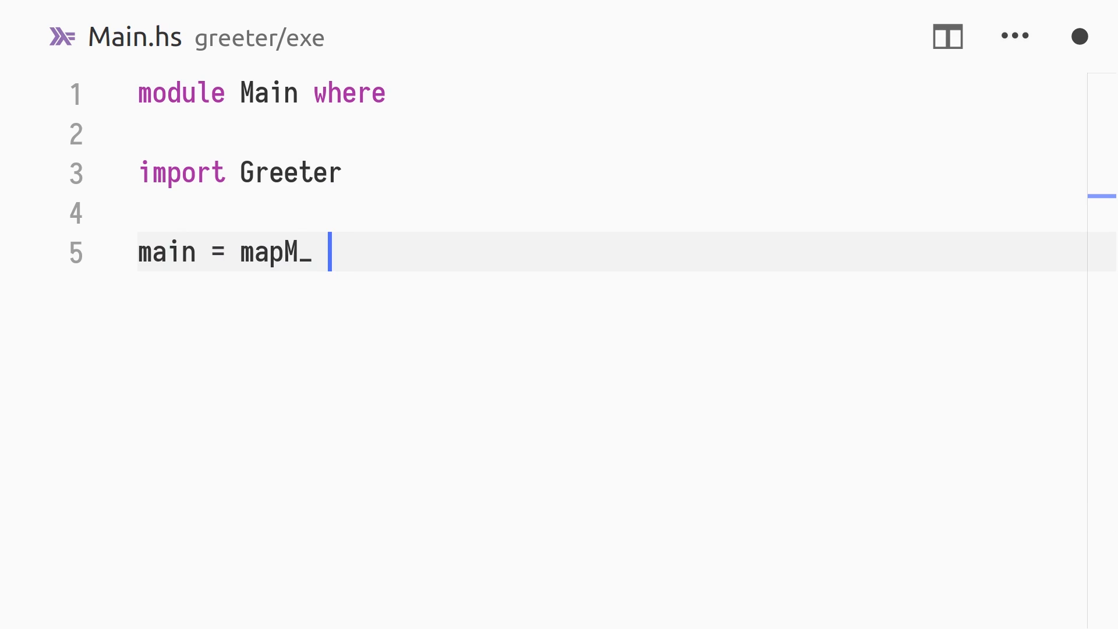
{"action": "type", "text": "(putStrLn . gr)"}
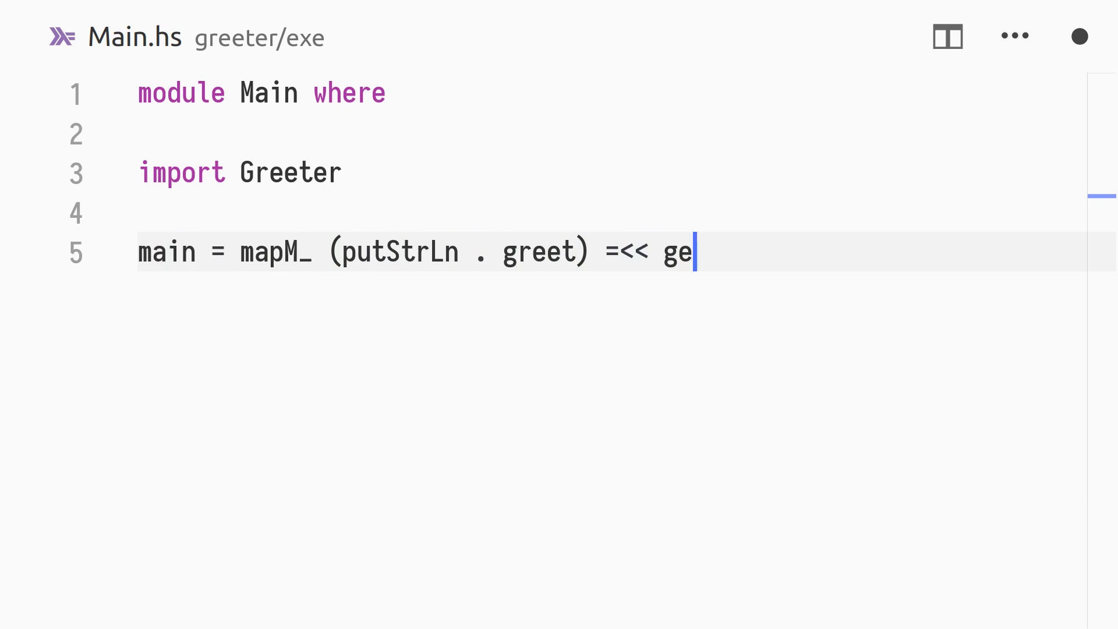
{"action": "type", "text": "tArgs"}
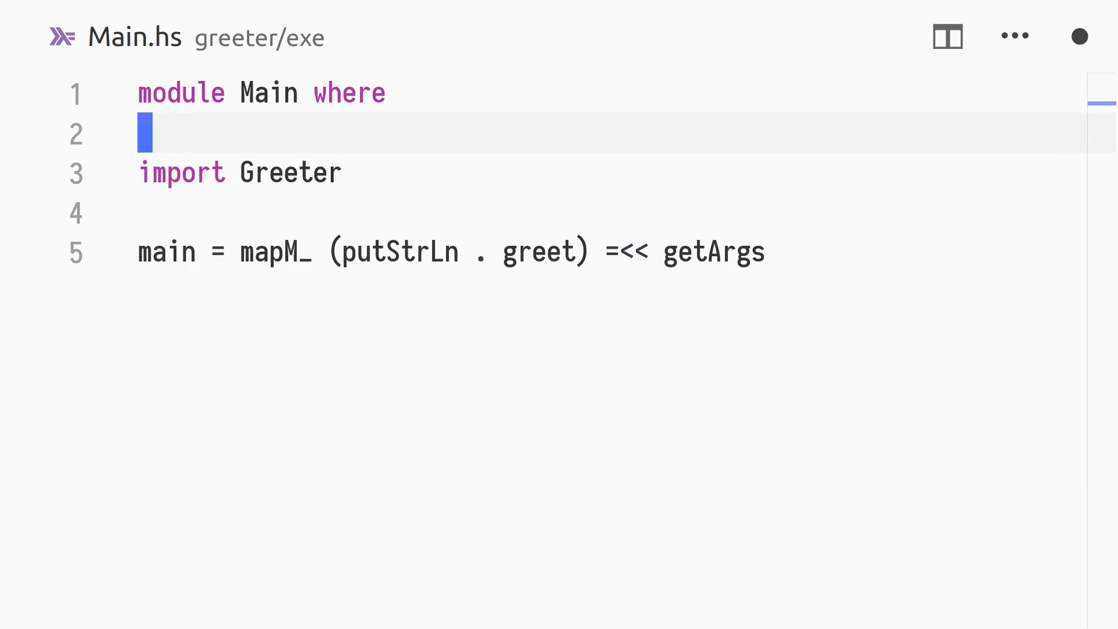
{"action": "type", "text": "import Sy"}
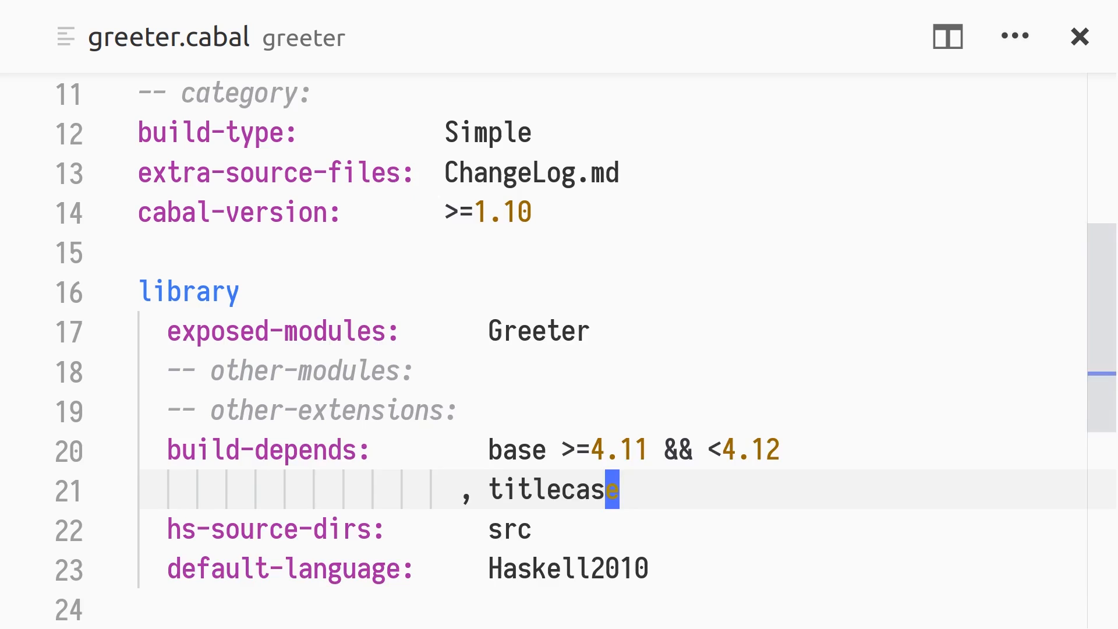
- Add executable greet: base >=4.11 && <5, greeter, hs-source-dirs exe, Haskell2010, main-is Main.hs
{"action": "type", "text": "ex"}
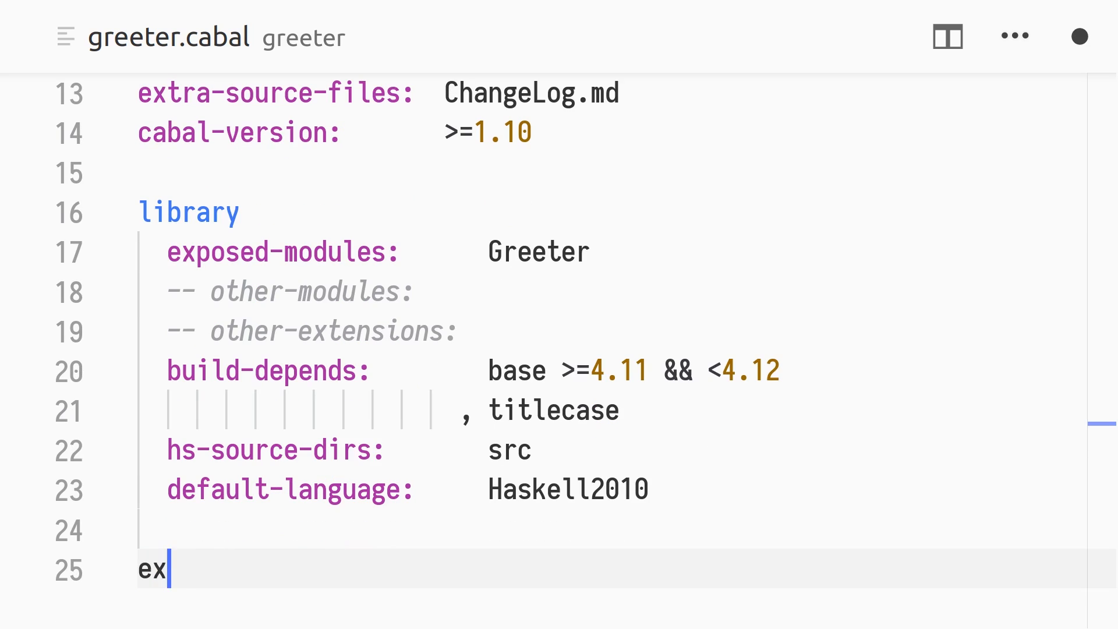
{"action": "type", "text": "ecutable gree"}
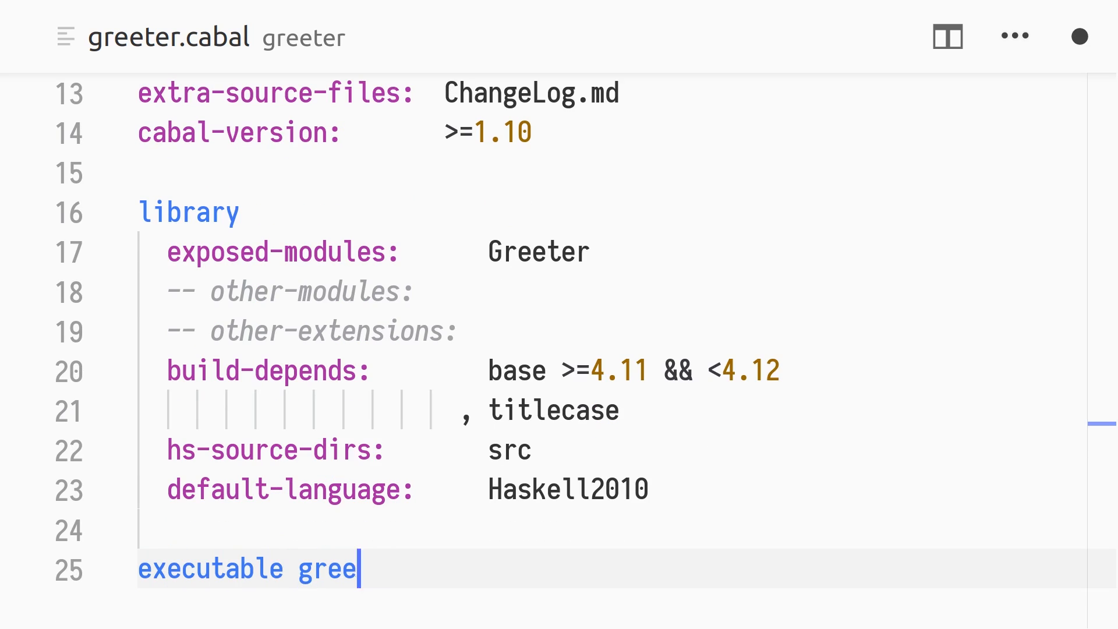
{"action": "type", "text": "t"}
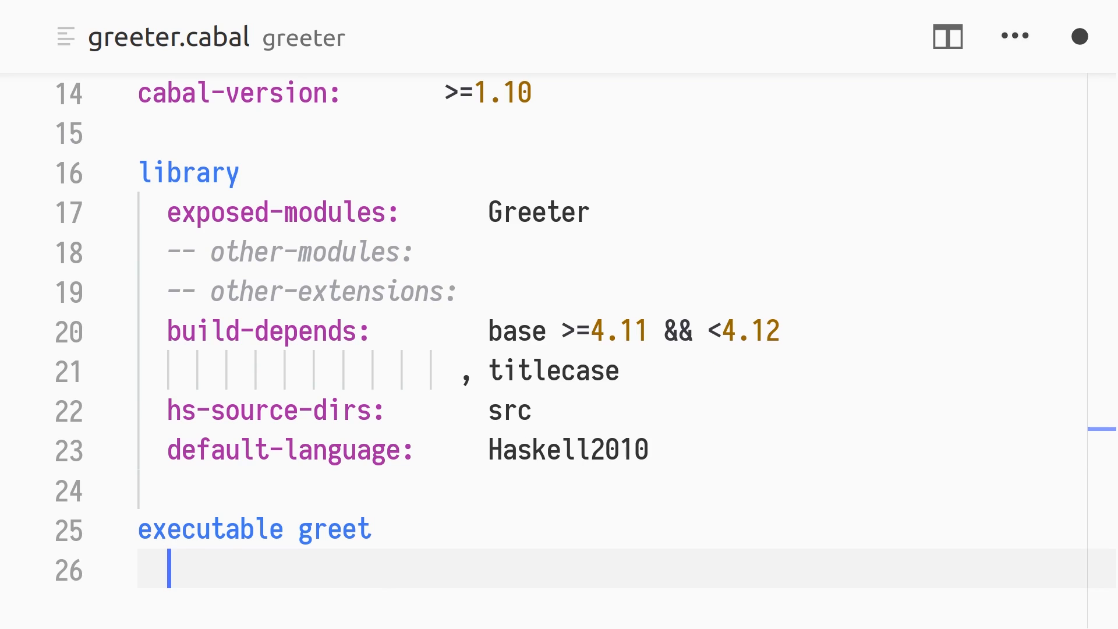
{"action": "type", "text": "build-depe"}
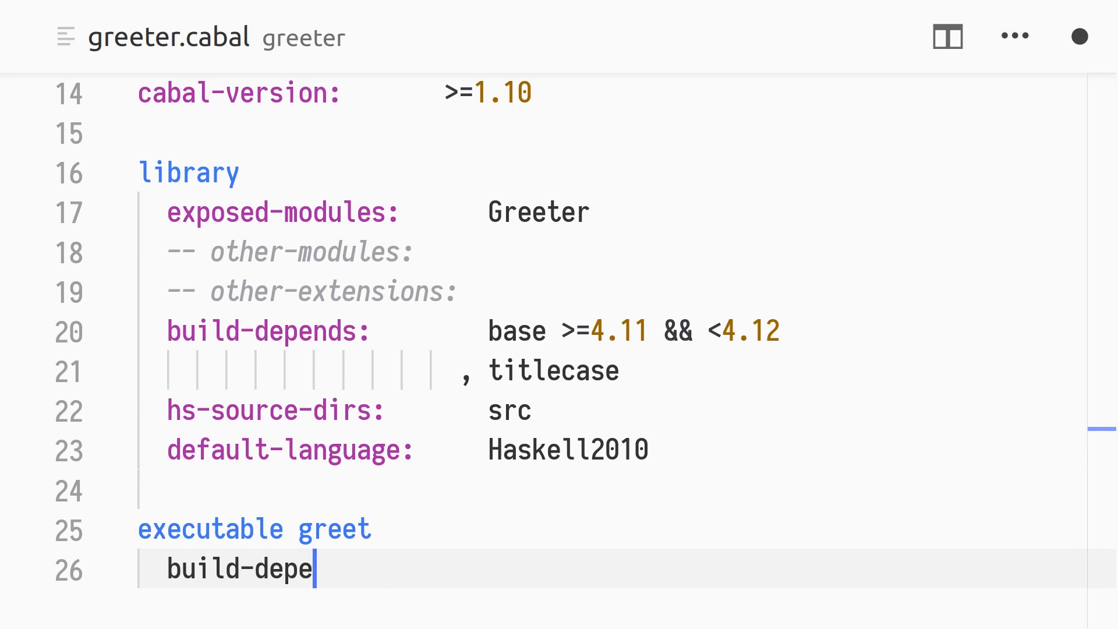
{"action": "type", "text": "nds:"}
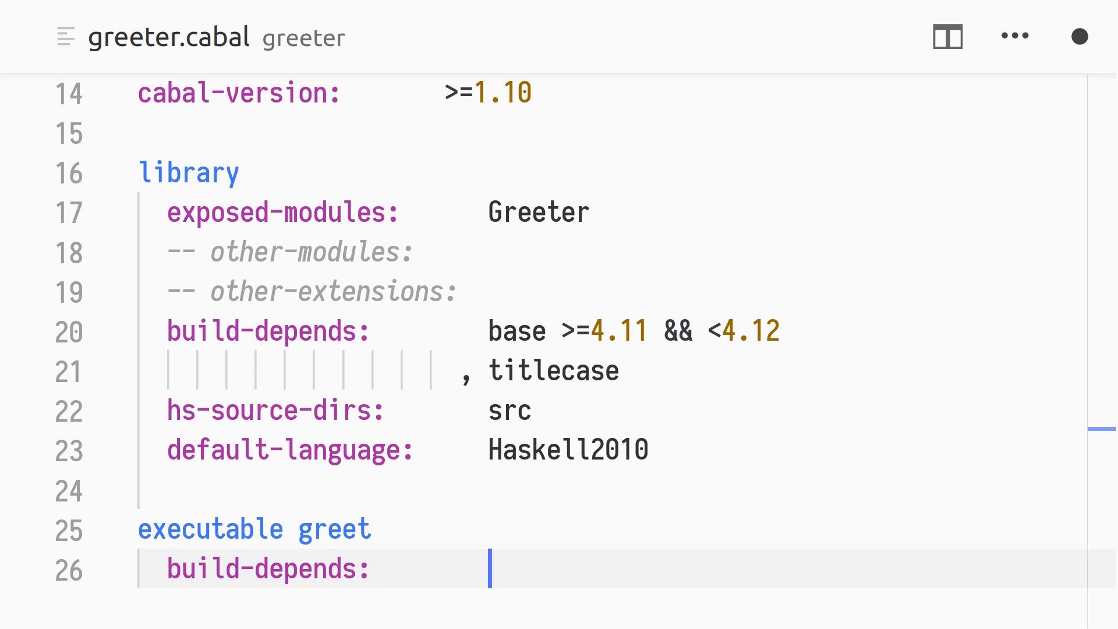
{"action": "type", "text": "base >=4.1"}
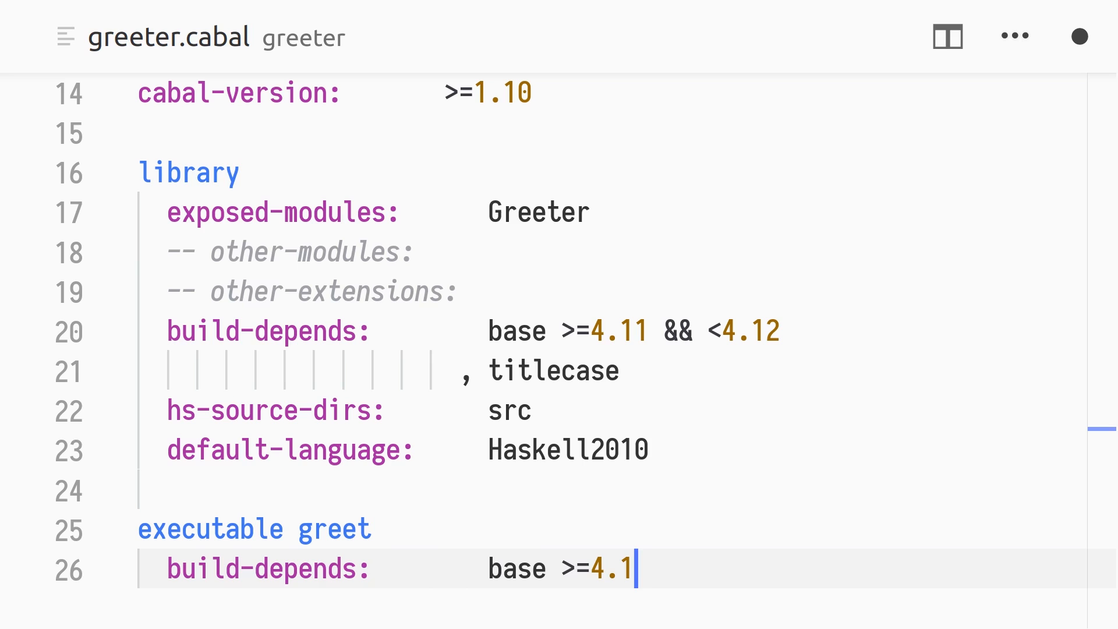
{"action": "type", "text": "1 && <5"}
{"action": "type", "text": ", greete"}
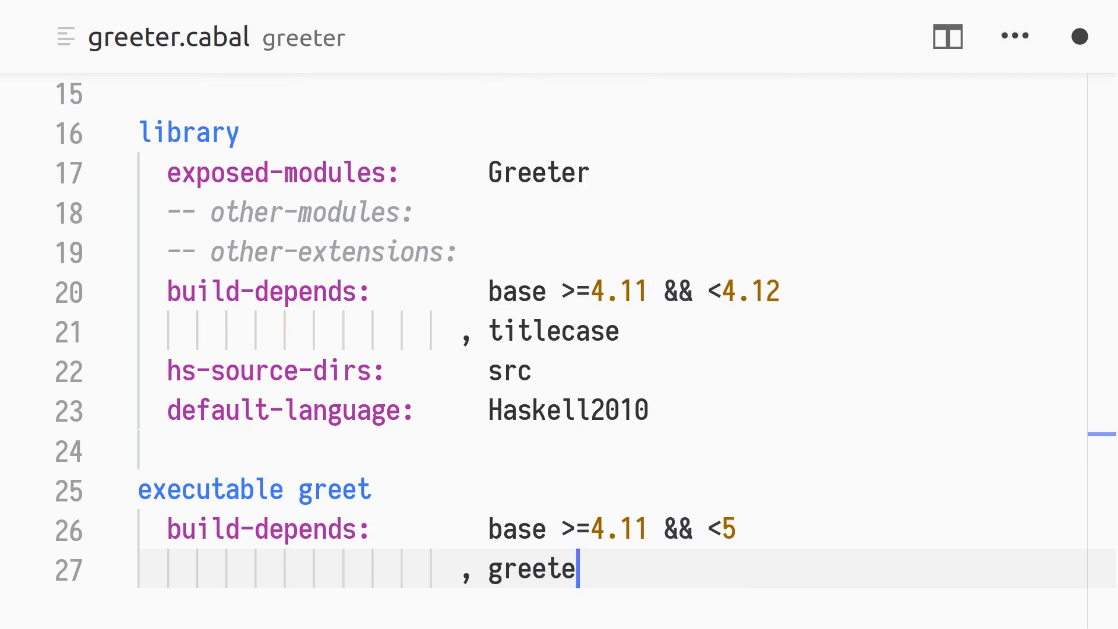
{"action": "type", "text": "r"}
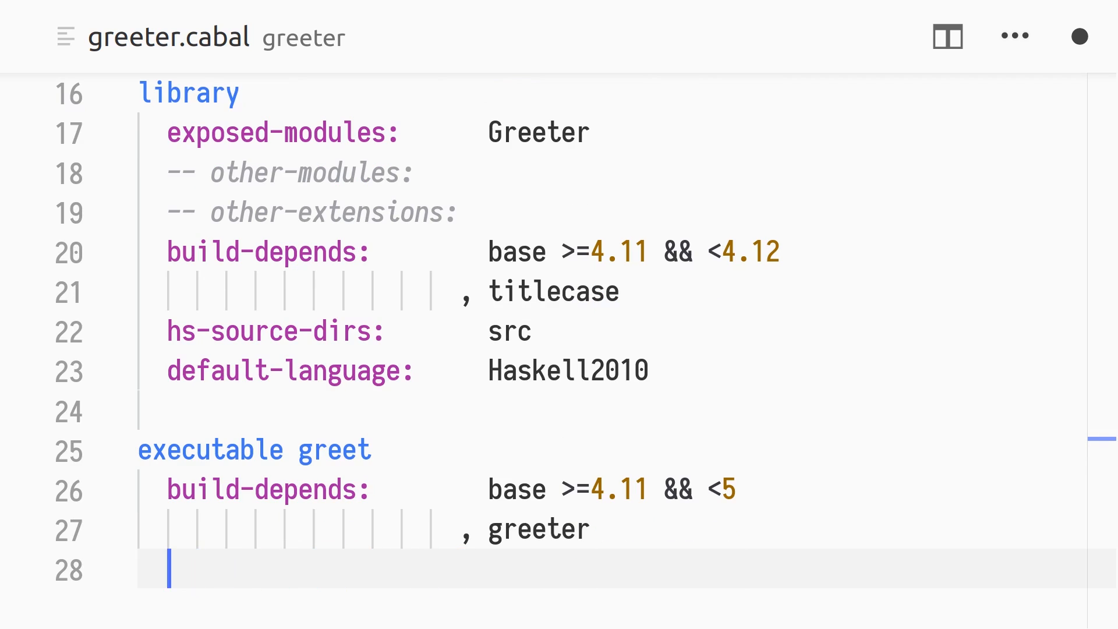
{"action": "type", "text": "hs-source-dirs:       exe"}
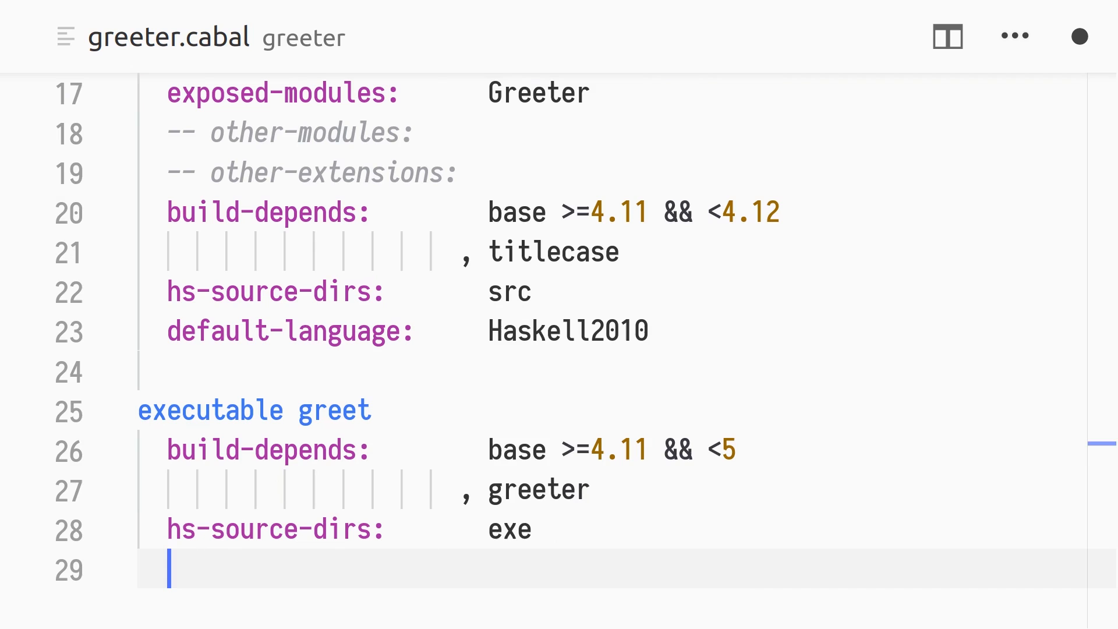
{"action": "type", "text": "default-language:     Haskell"}
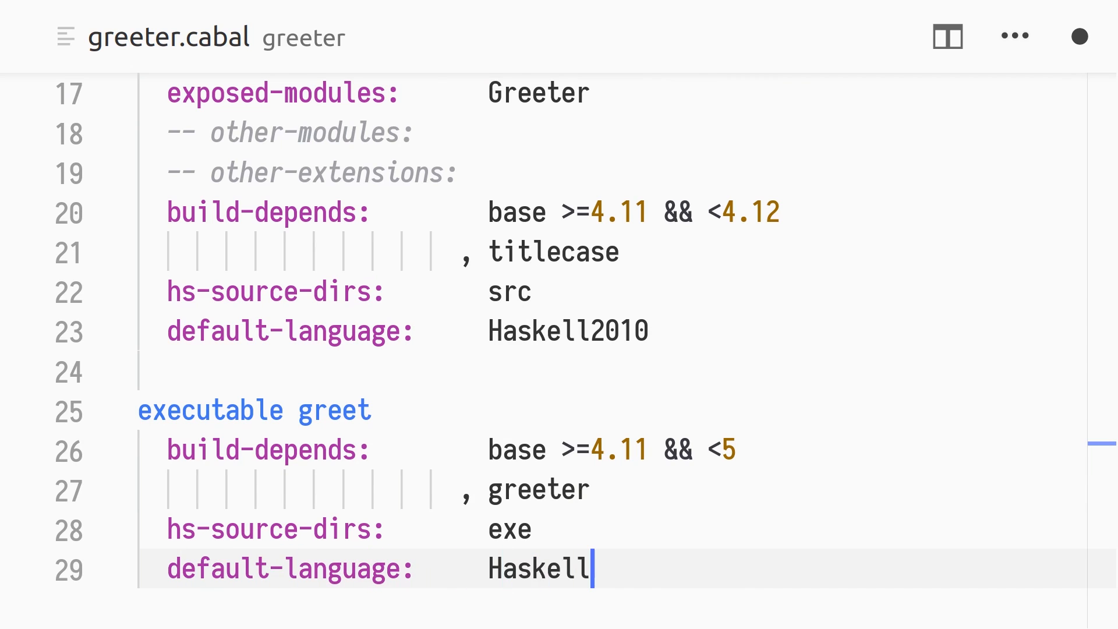
{"action": "type", "text": "2010"}
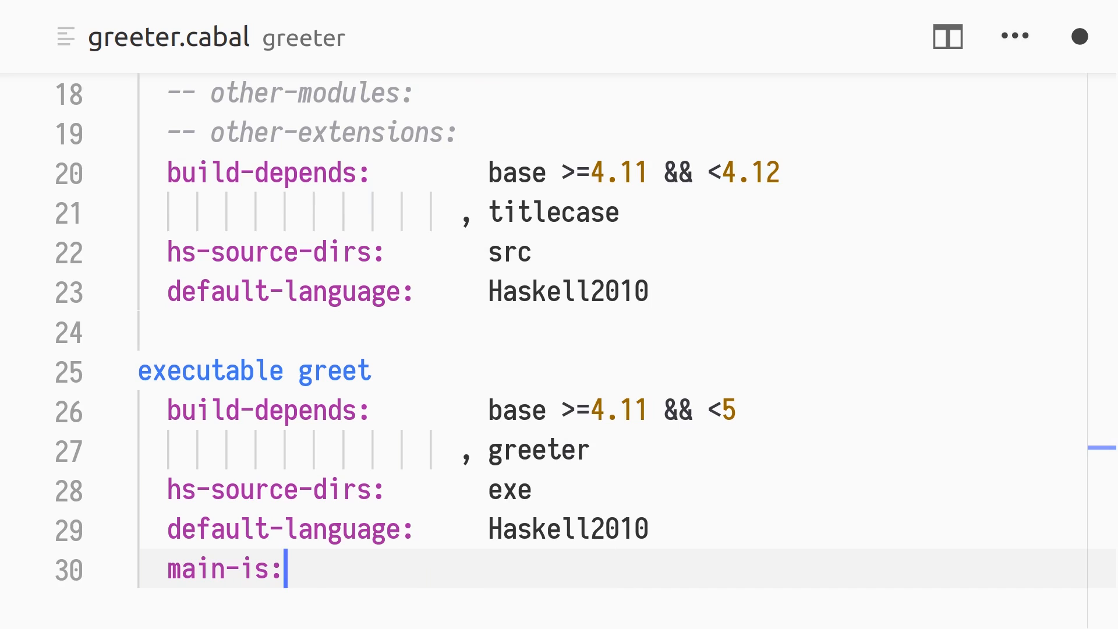
{"action": "type", "text": "Main.hs"}
{"action": "type", "text": "cabal"}
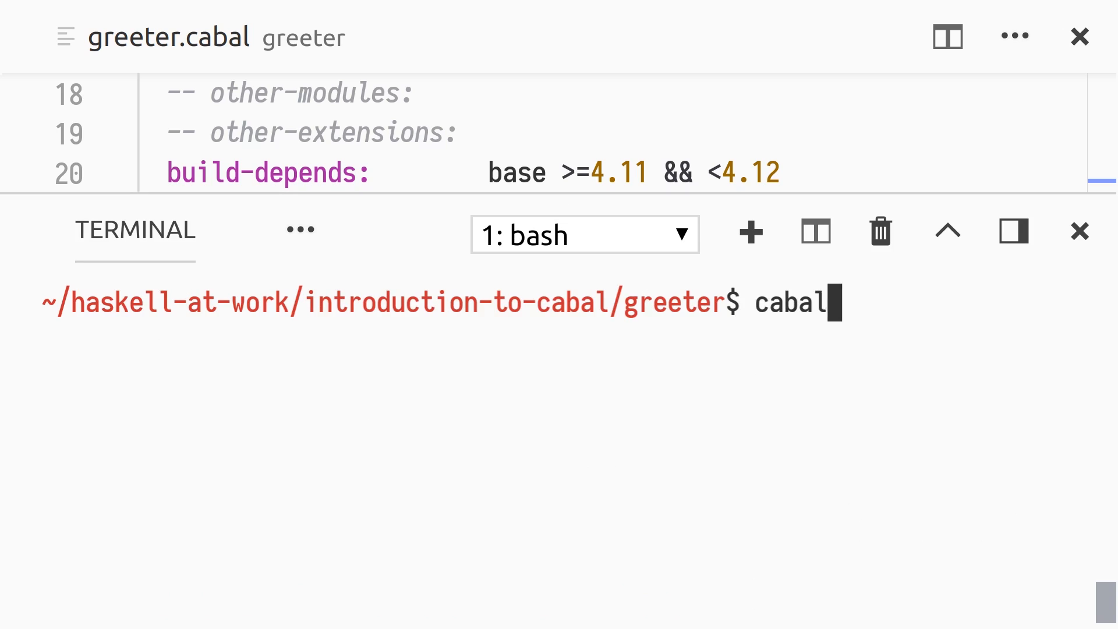
- Run cabal new-run greet alice, then start running it with 'simon…' as the argument
{"action": "type", "text": "new-run greet alice"}
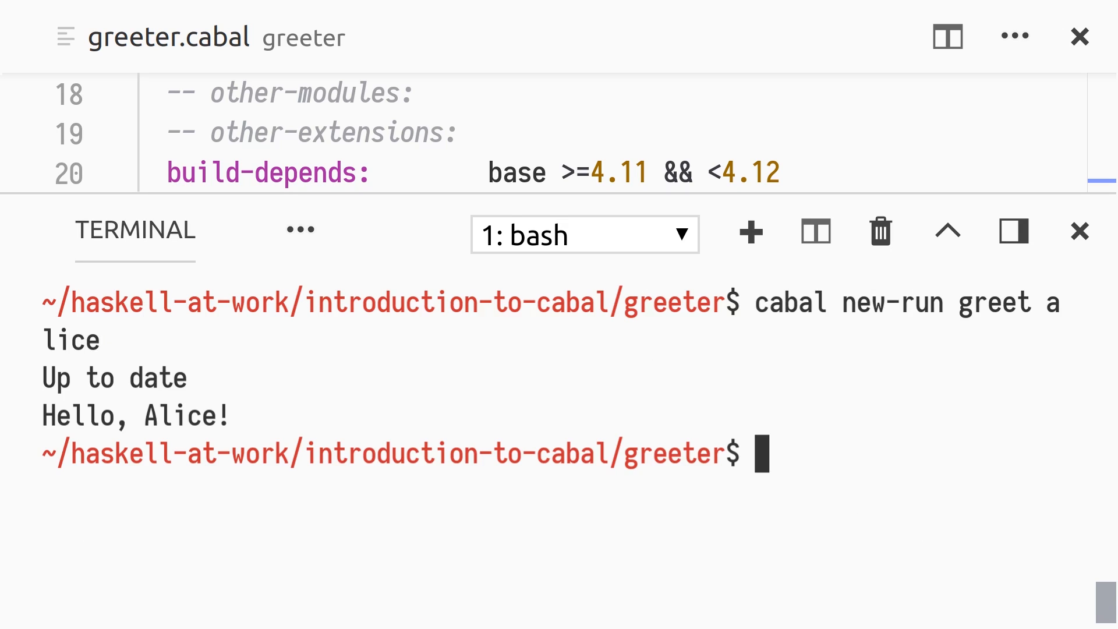
{"action": "type", "text": "cabal new-run greet 'simo"}
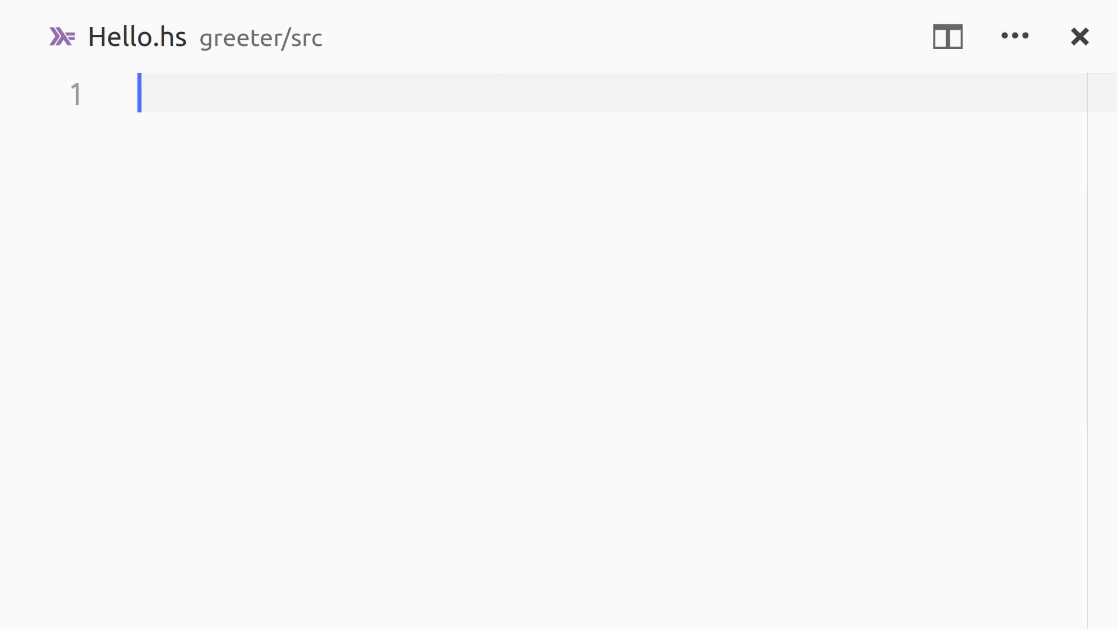
- Rewrite Hello.hs so hello s = "hello, " <> s <> "!" in module Hello
{"action": "type", "text": "module Hello where"}
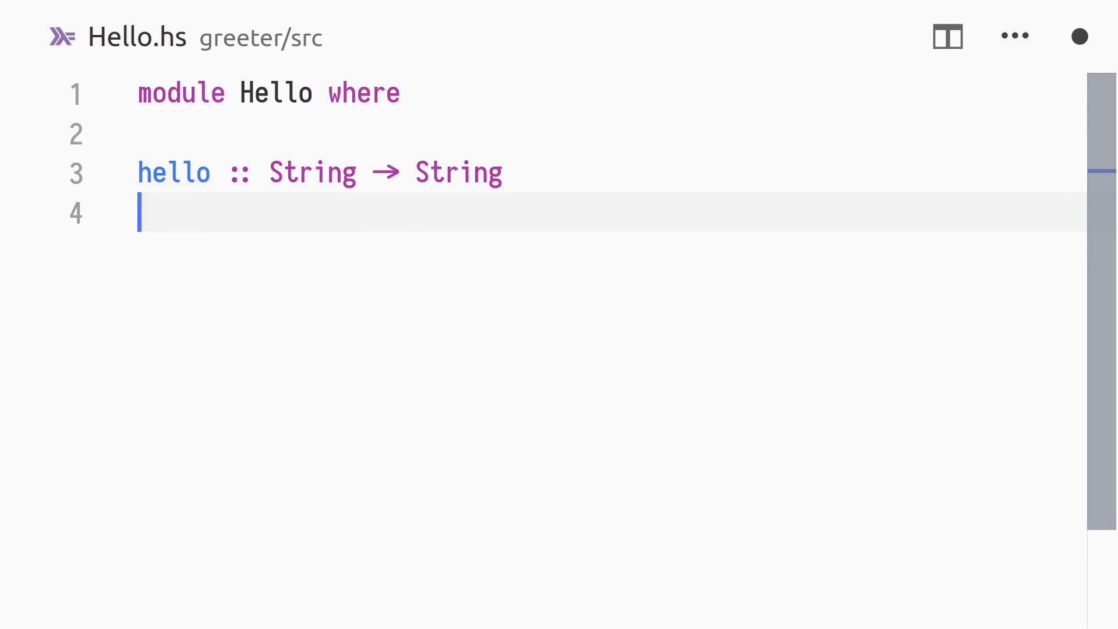
{"action": "type", "text": "hello s ="}
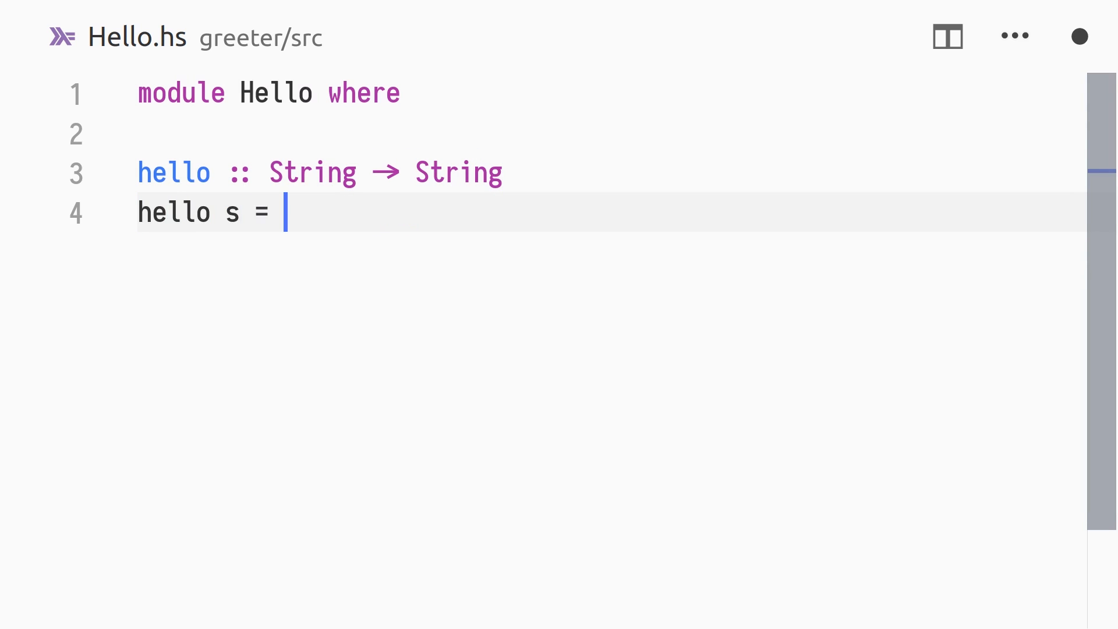
{"action": "type", "text": "\"hello,\""}
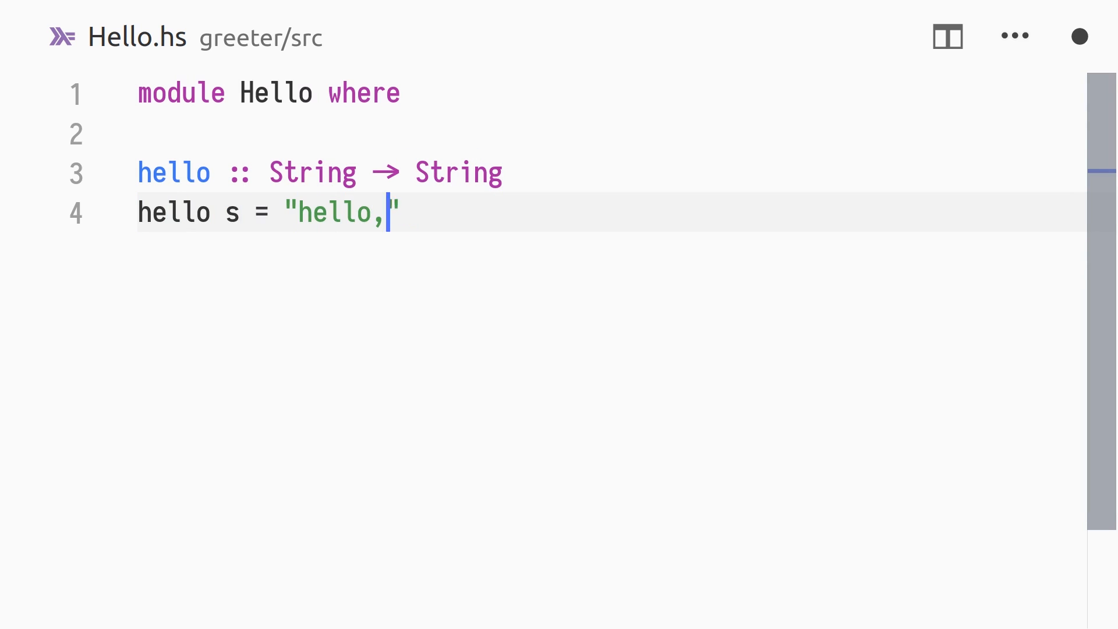
{"action": "type", "text": "\" <> s"}
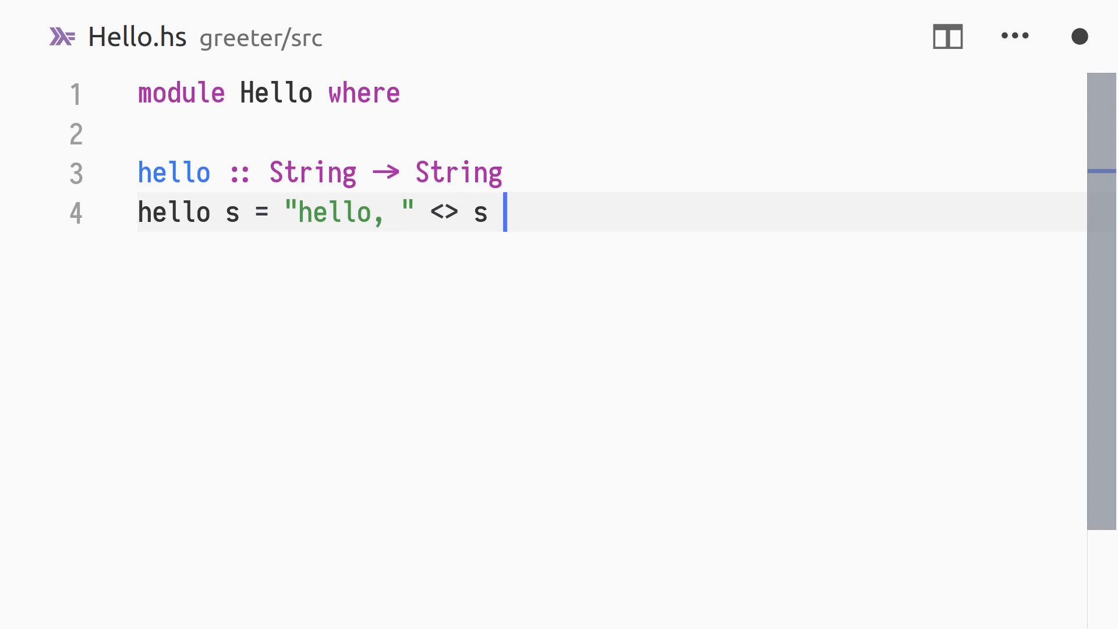
{"action": "type", "text": "<> \"!\""}
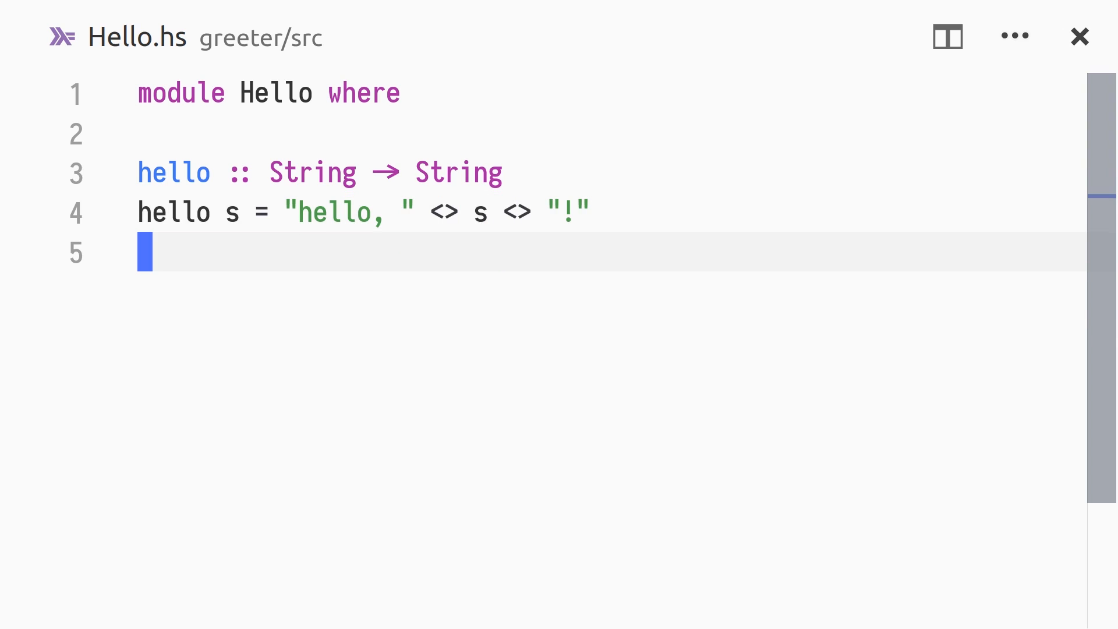
{"action": "type", "text": "greeter"}
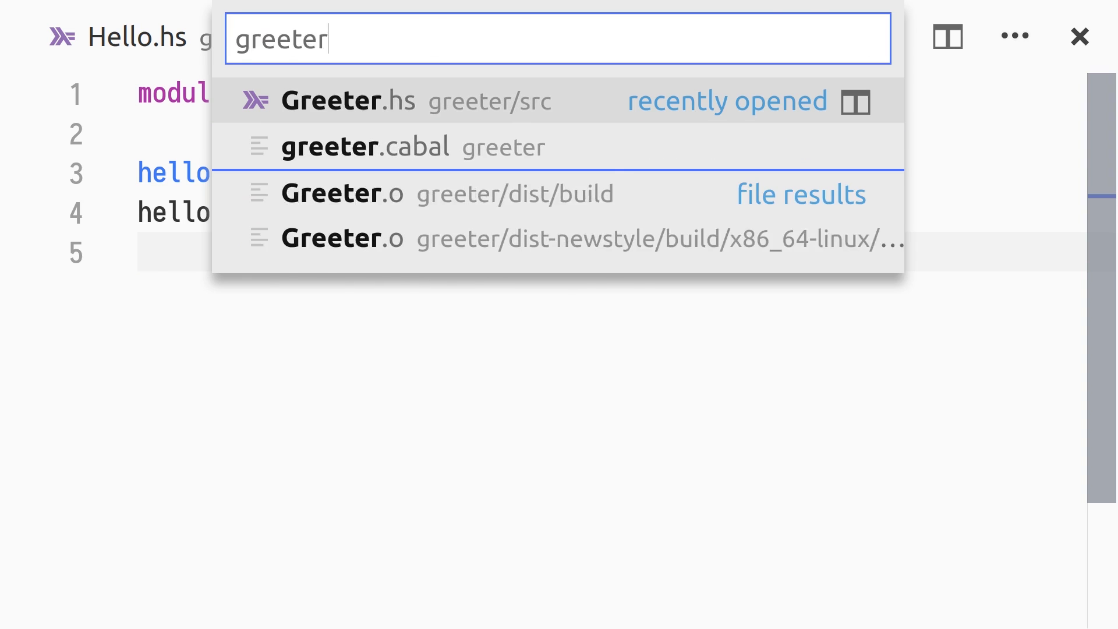
- Open greeter.cabal and rebuild the greet executable with cabal new-build
{"action": "left_click", "coordinate": [343, 100]}
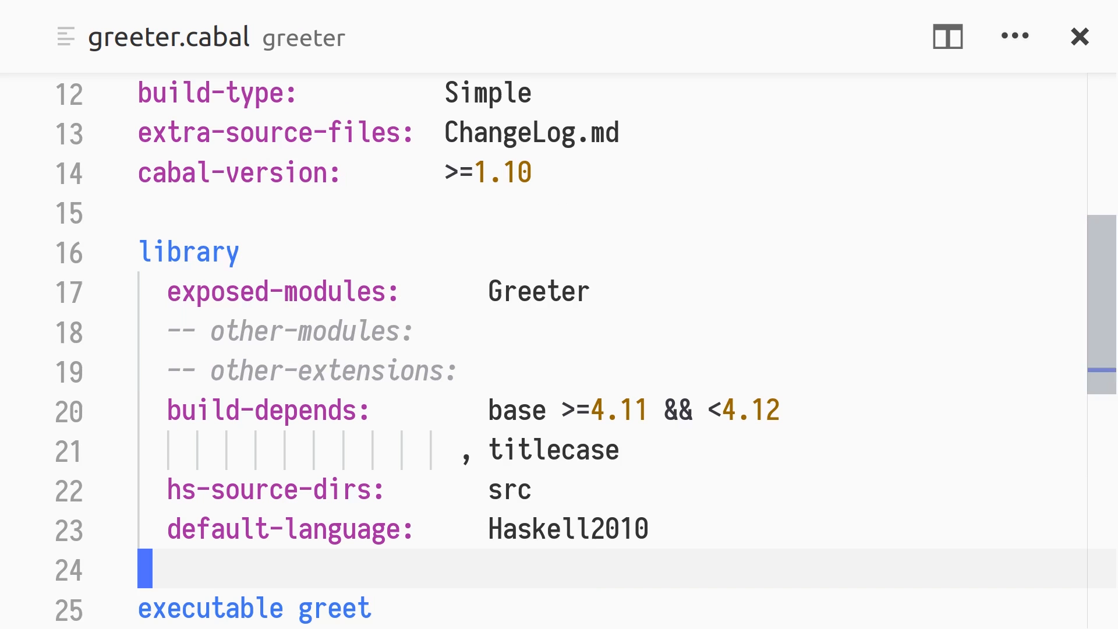
{"action": "left_click", "coordinate": [406, 330]}
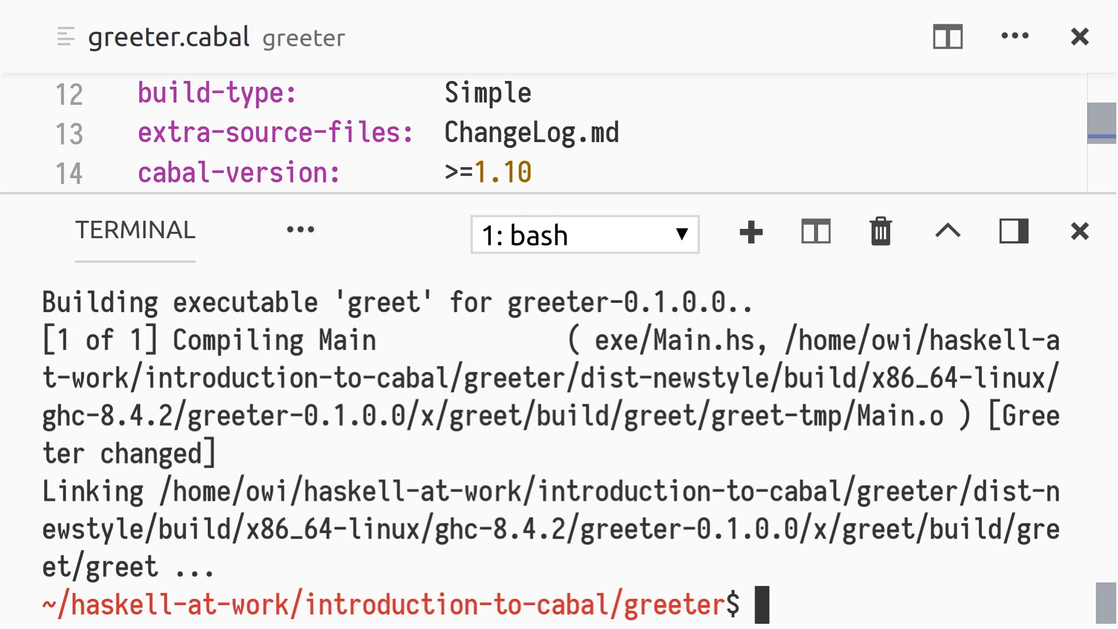
- Run greet with alice, bob, carol, mike and joe via cabal new-run
{"action": "type", "text": "cabal new-run greet alice bob carol mike joe"}
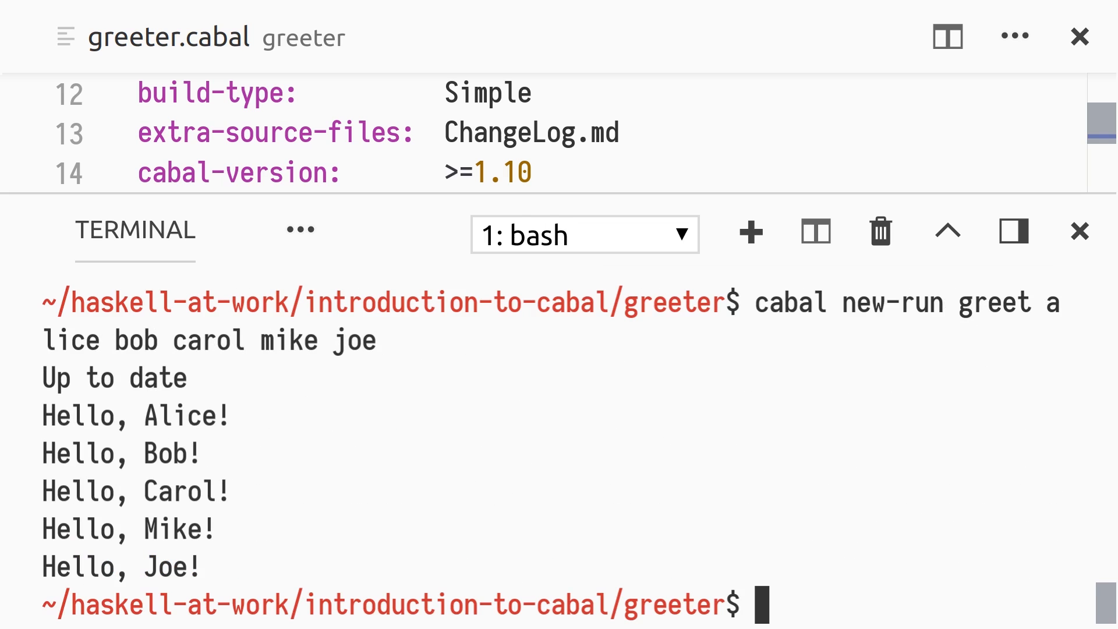
{"action": "key", "text": "Ctrl+p"}
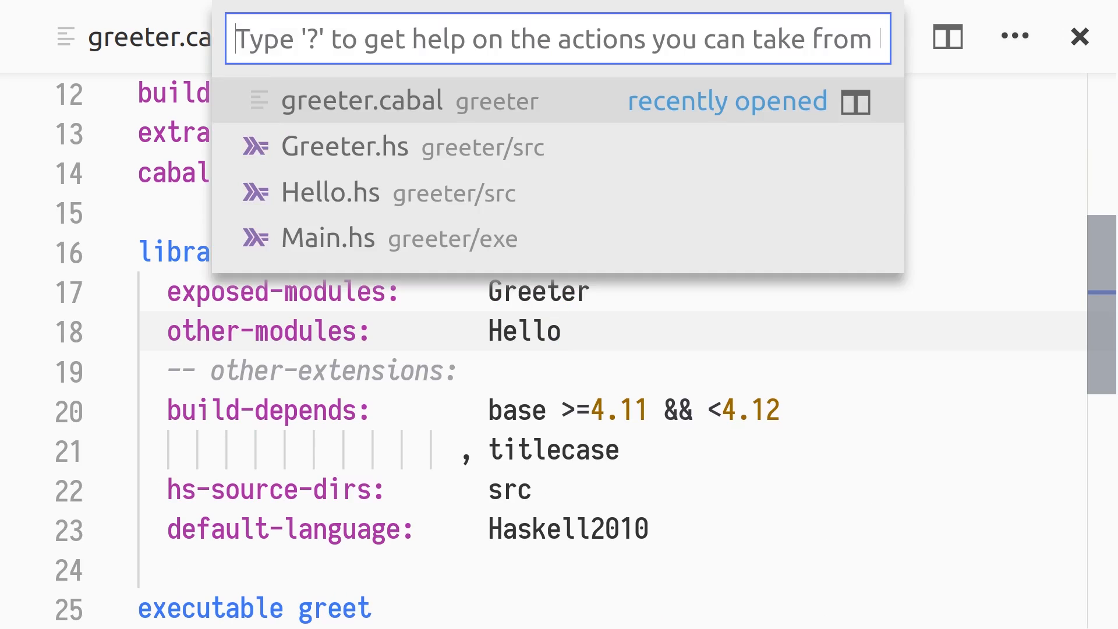
{"action": "left_click", "coordinate": [327, 238]}
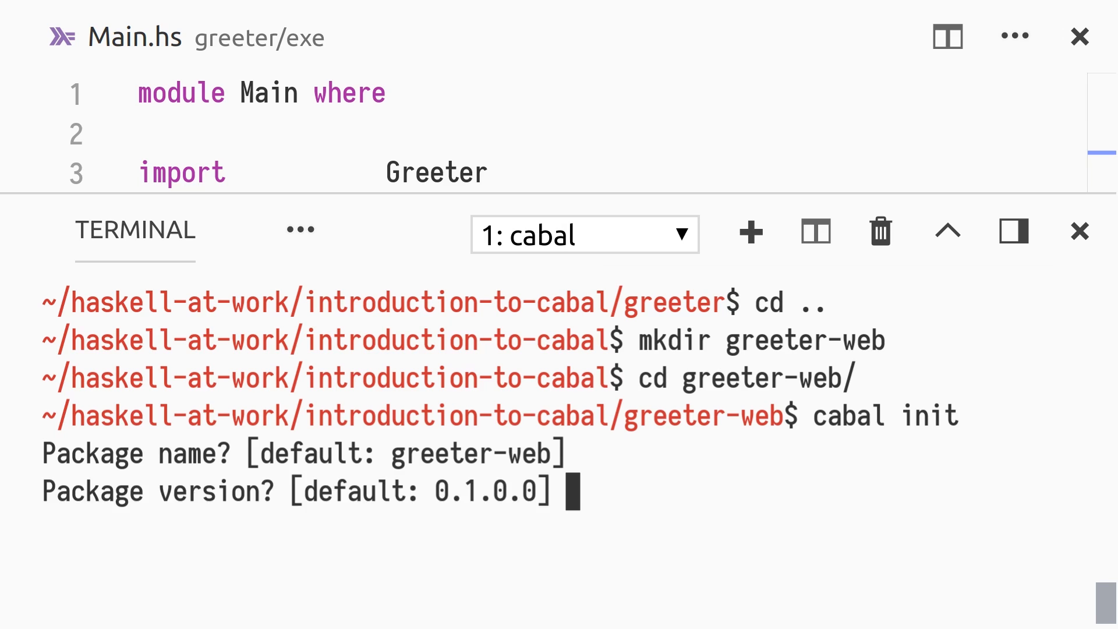
- Answer the cabal init prompts for greeter-web (12, default, 2) and browse its files
{"action": "type", "text": "12"}
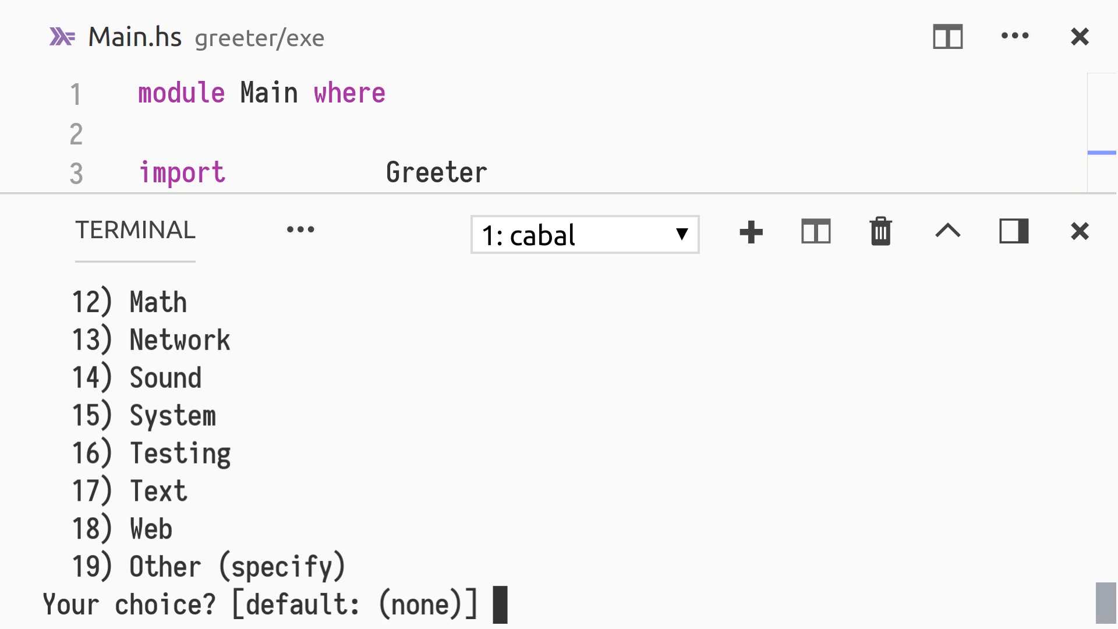
{"action": "key", "text": "enter"}
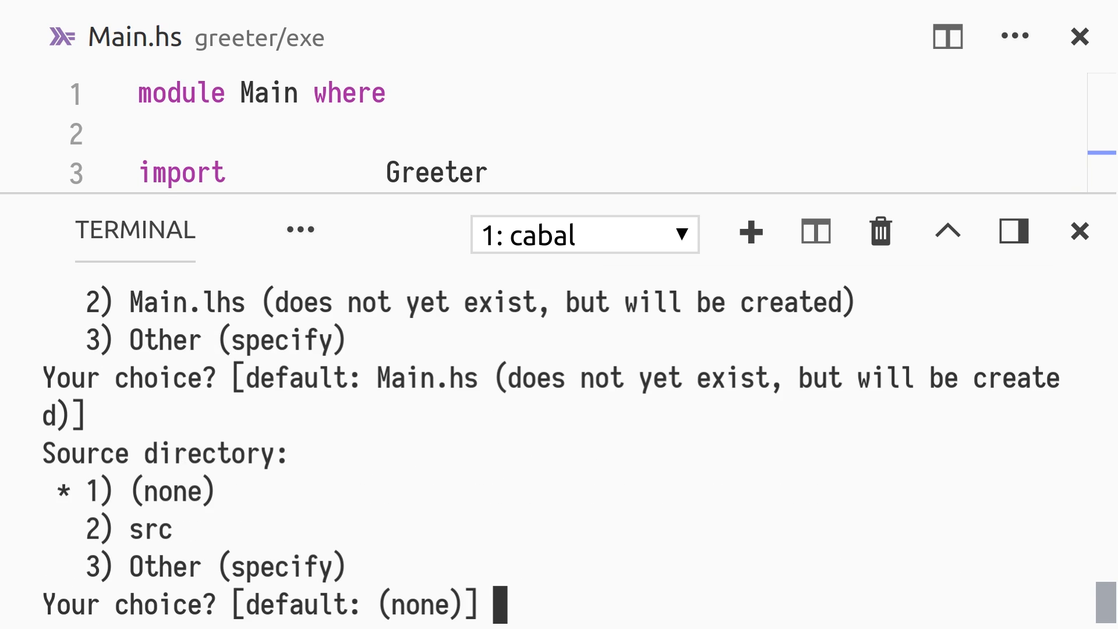
{"action": "type", "text": "2"}
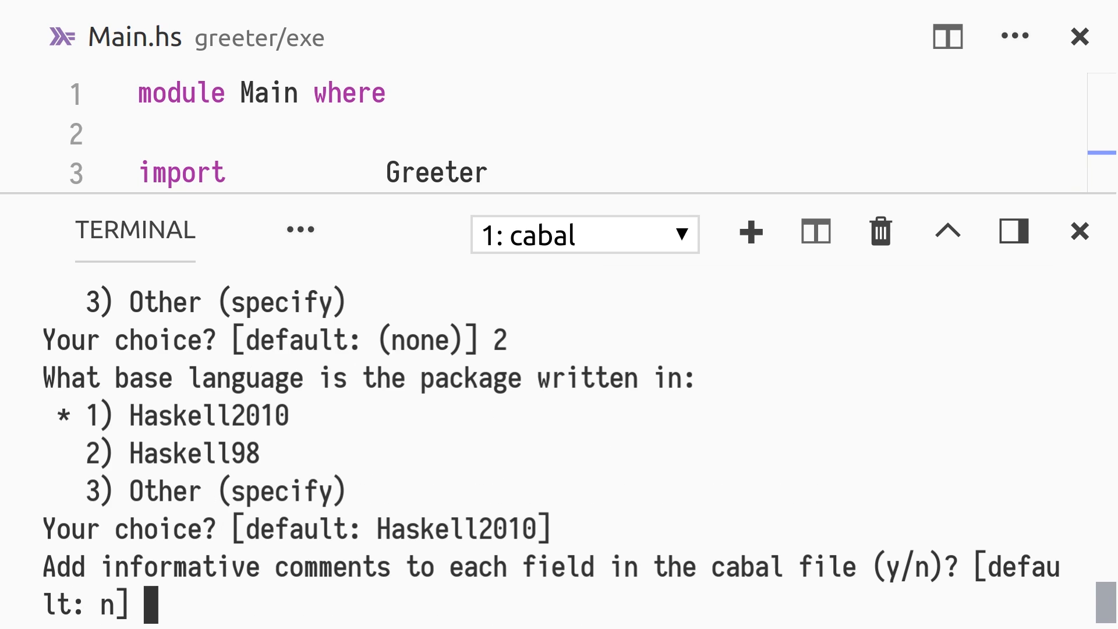
{"action": "left_click", "coordinate": [1079, 231]}
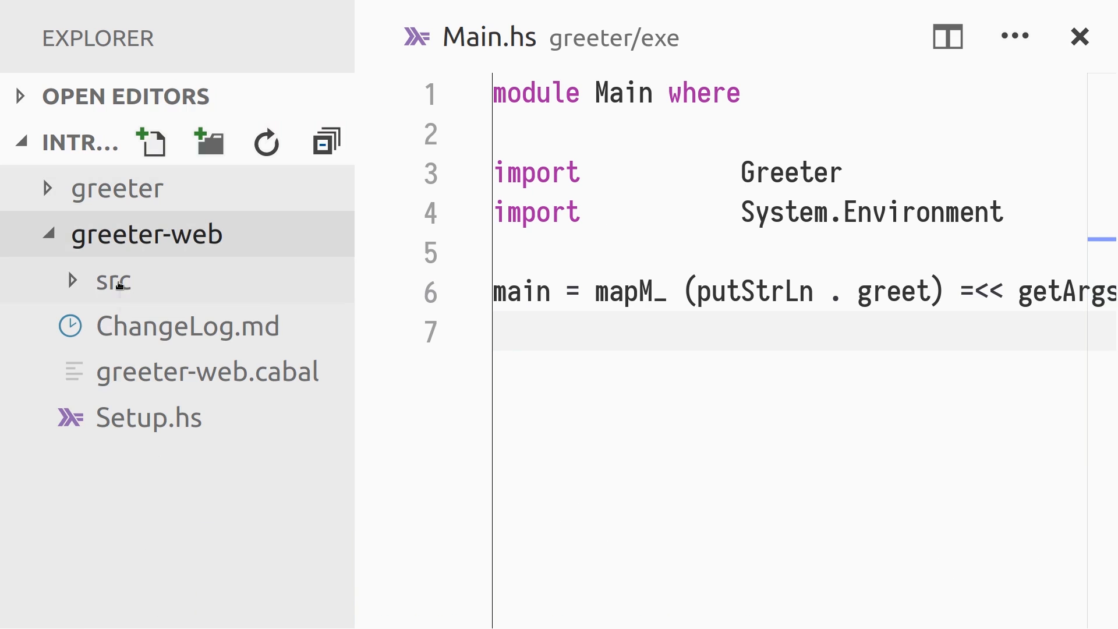
- Open greeter-web's src/Main.hs, import Greeter and print "TODO: Build a greeter web app."
{"action": "left_click", "coordinate": [111, 281]}
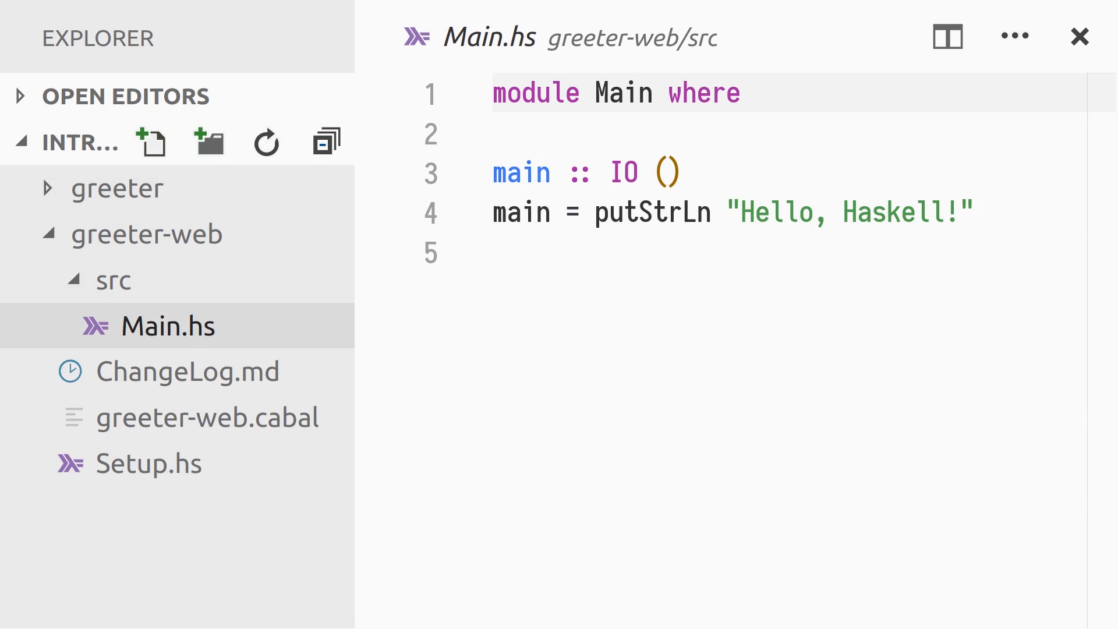
{"action": "type", "text": "import Greeter"}
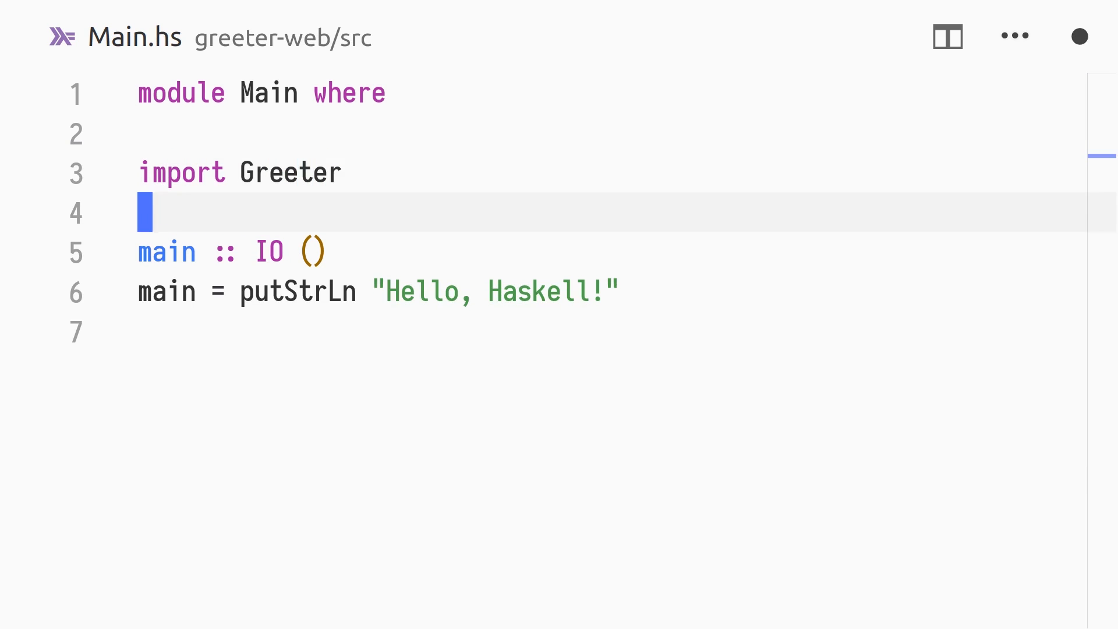
{"action": "type", "text": "TODO:"}
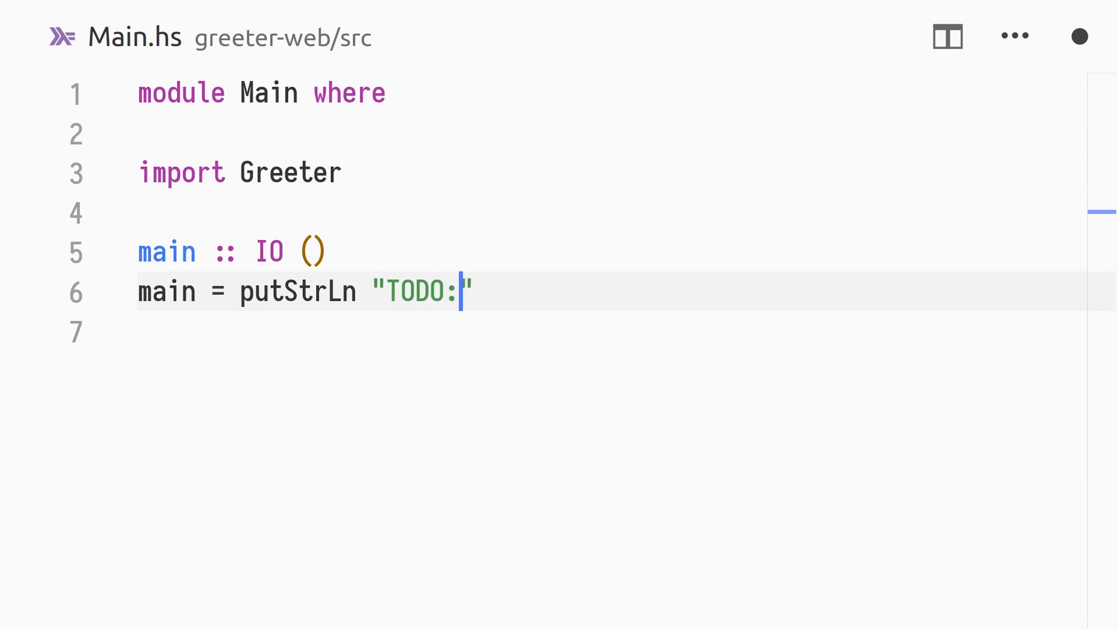
{"action": "type", "text": "Build a greeter web app."}
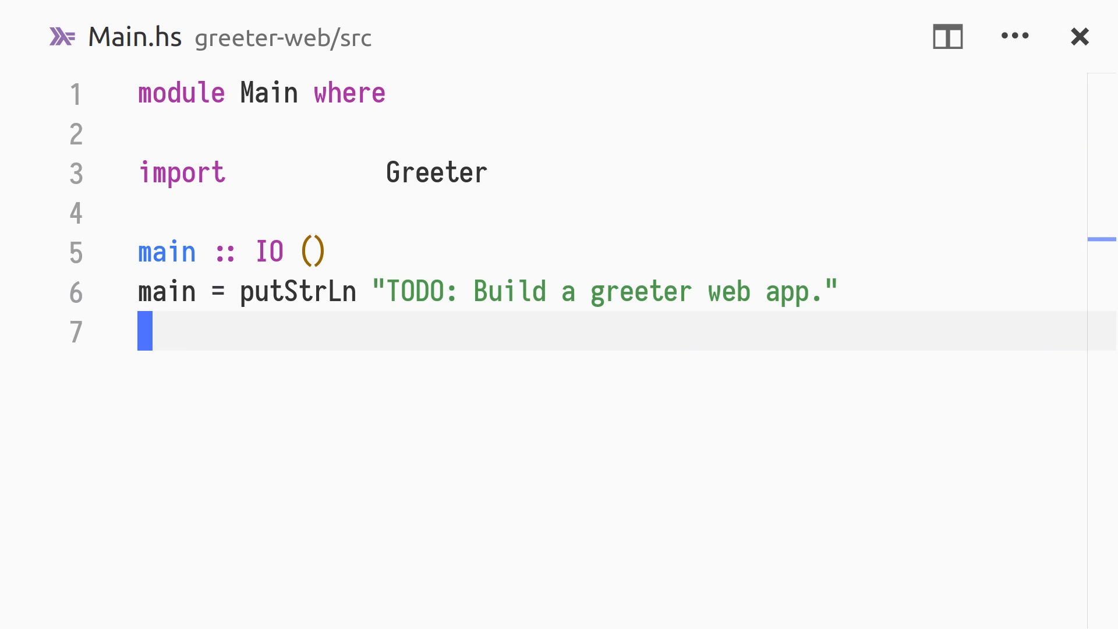
- Open greeter-web.cabal and append greeter to the executable's build-depends
{"action": "type", "text": "greeterweb"}
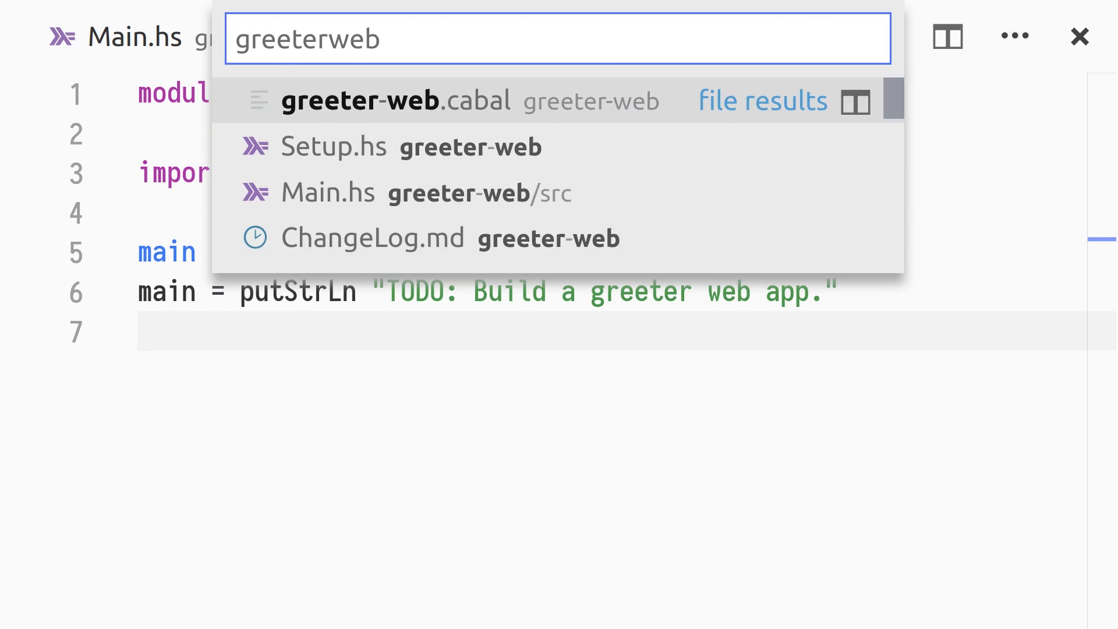
{"action": "left_click", "coordinate": [395, 99]}
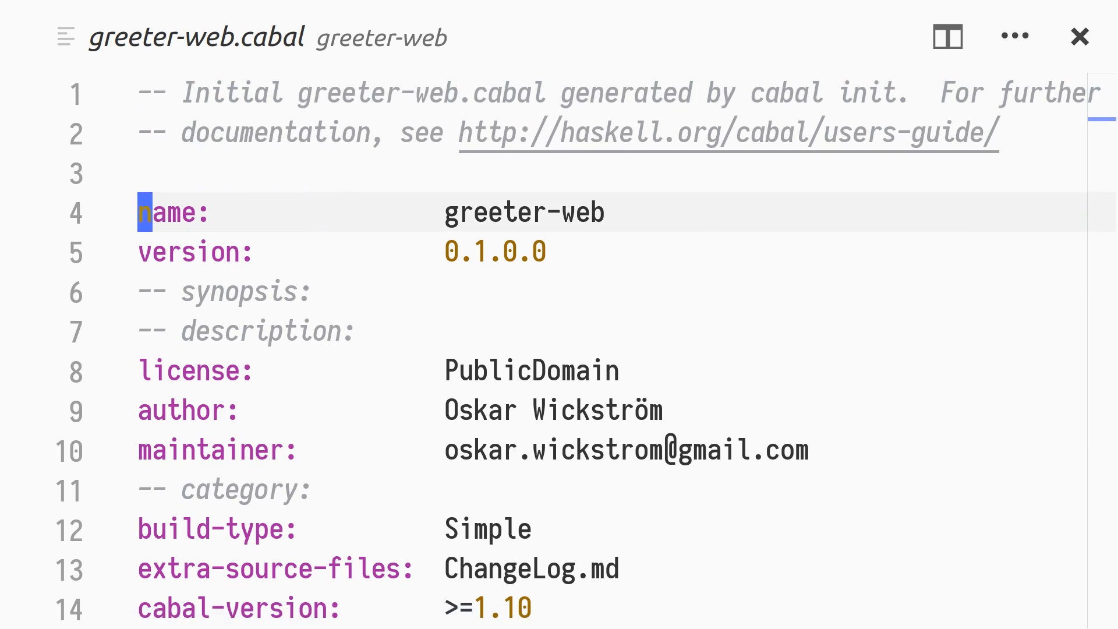
{"action": "scroll", "scroll_direction": "down", "scroll_amount": 3}
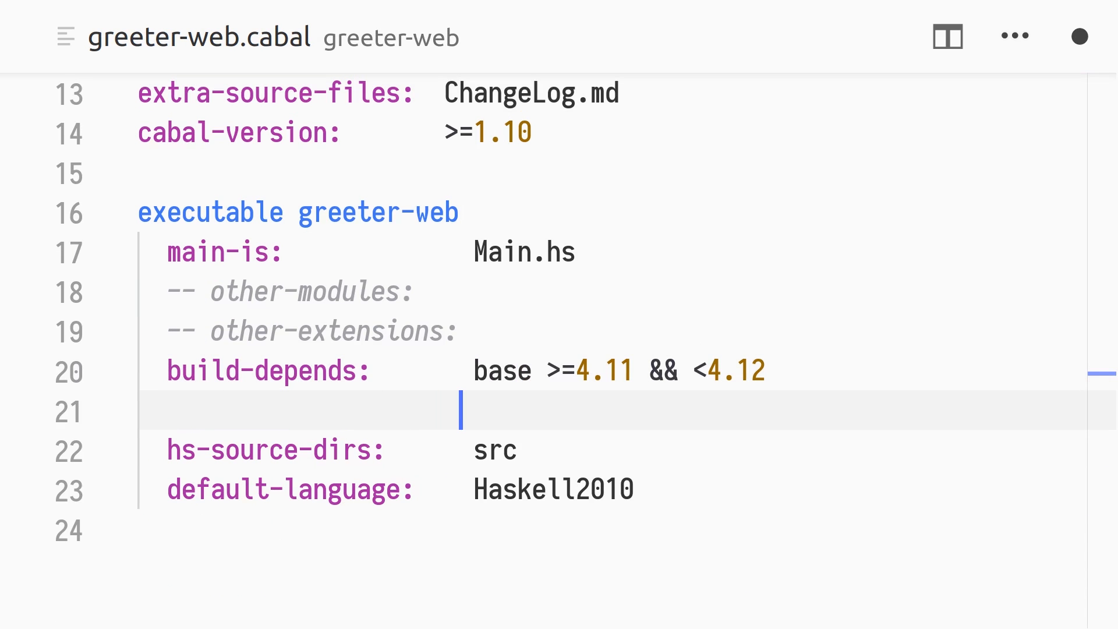
{"action": "type", "text": ", greeter"}
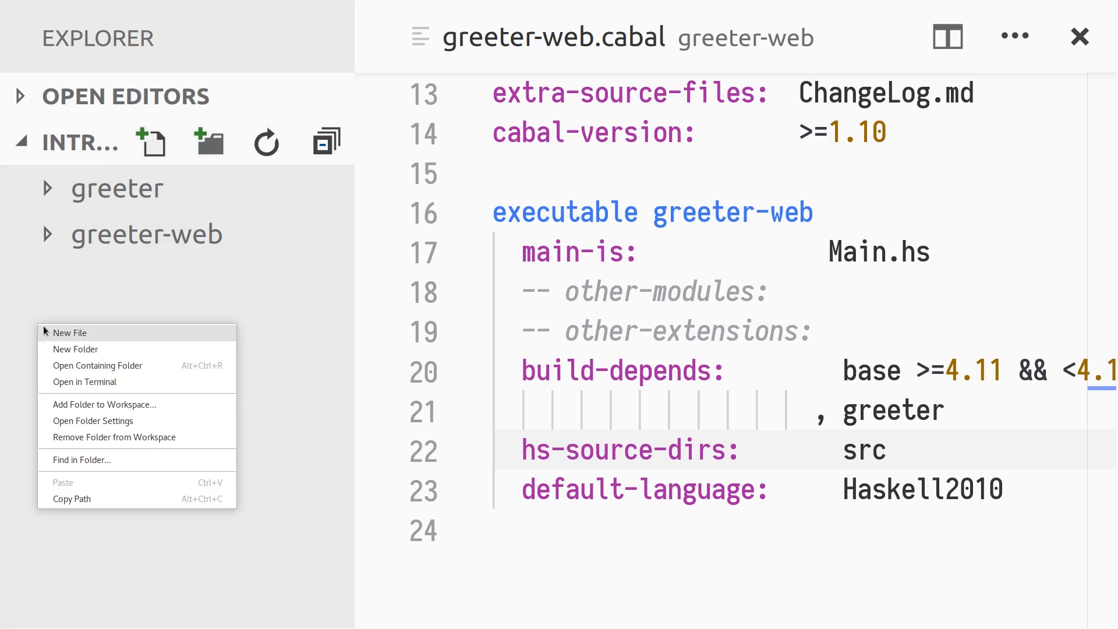
- Create a root cabal.project containing packages: greeter, greeter-web
{"action": "left_click", "coordinate": [69, 333]}
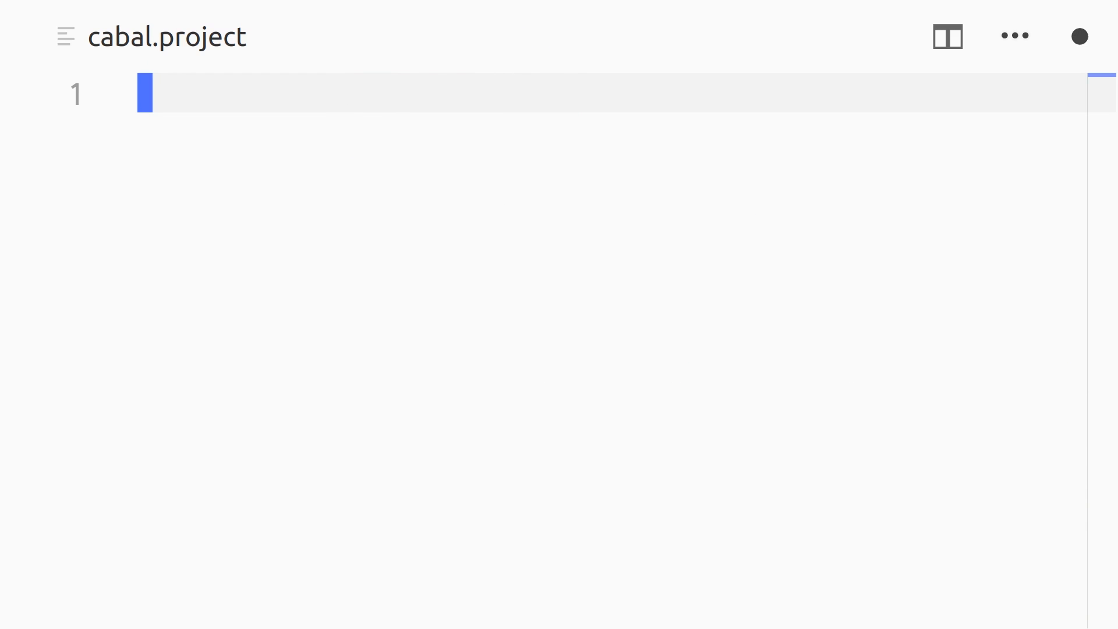
{"action": "type", "text": "packages: greet"}
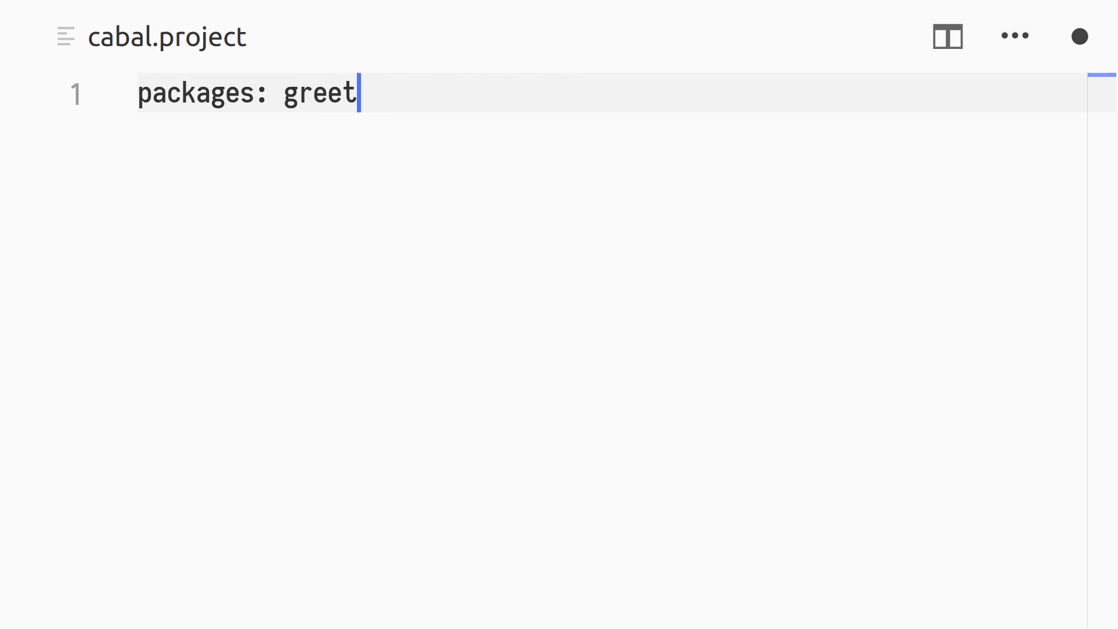
{"action": "type", "text": "er, greeter-web"}
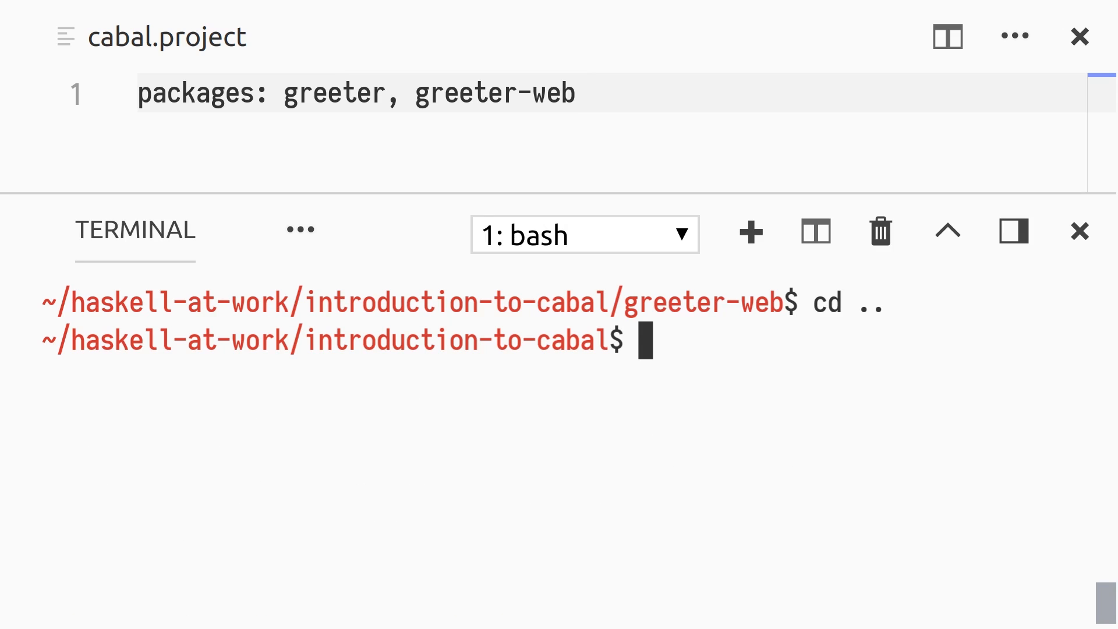
- Run cabal new-build all from the project root
{"action": "type", "text": "cabal new-build"}
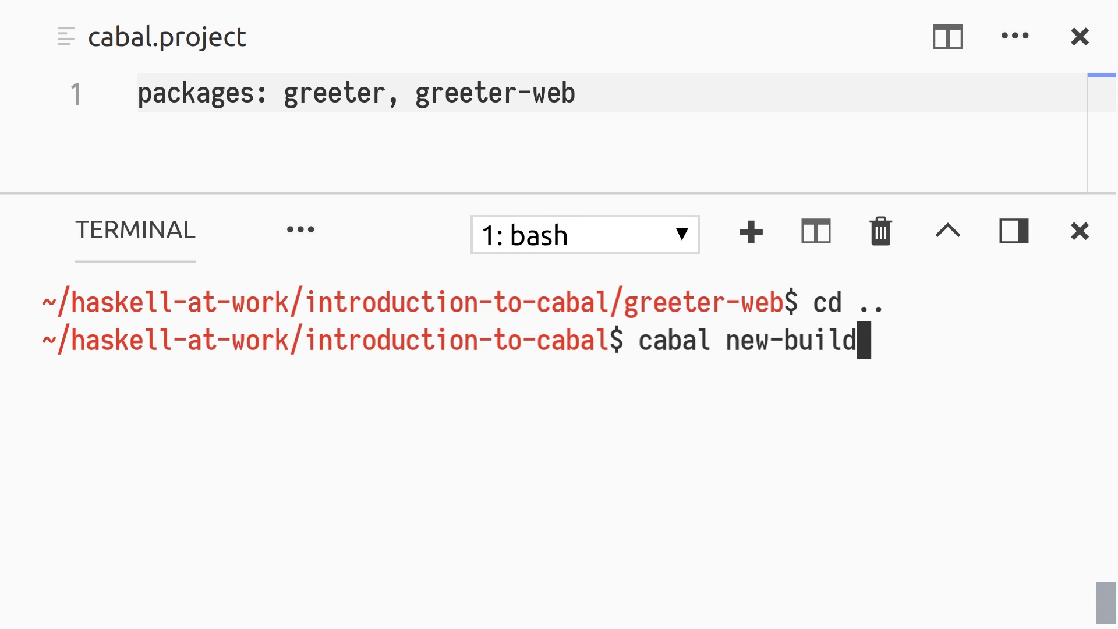
{"action": "type", "text": "all"}
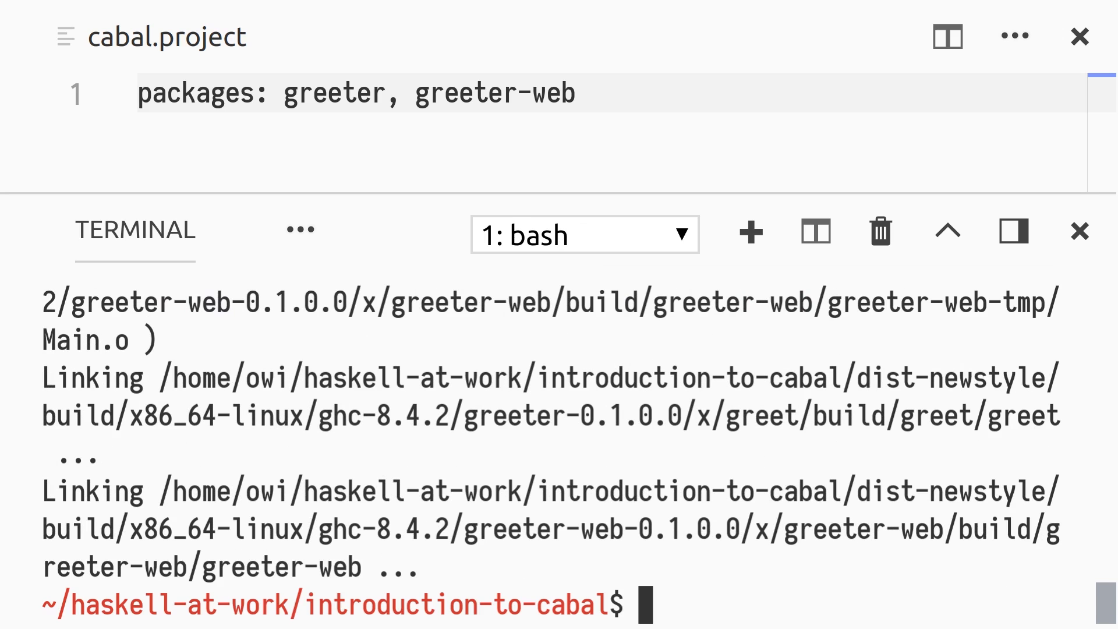
{"action": "type", "text": "cabal new-run"}
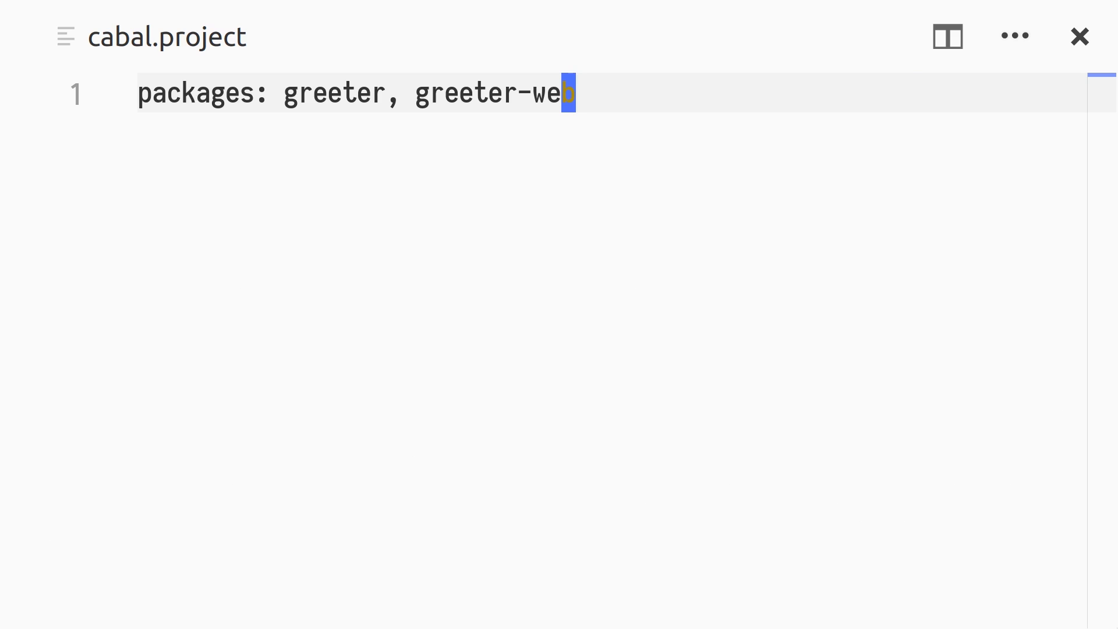
- Open greeter.cabal and start a test-suite greeter-tests stanza of type exitcode-stdio-1.0
{"action": "type", "text": "greetercabal"}
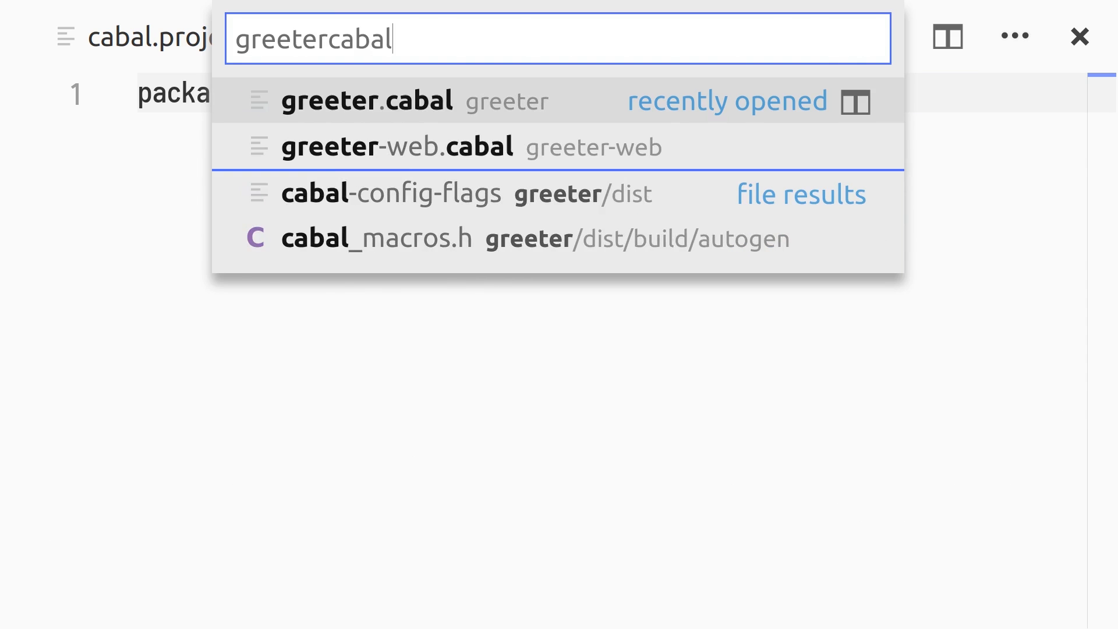
{"action": "left_click", "coordinate": [368, 101]}
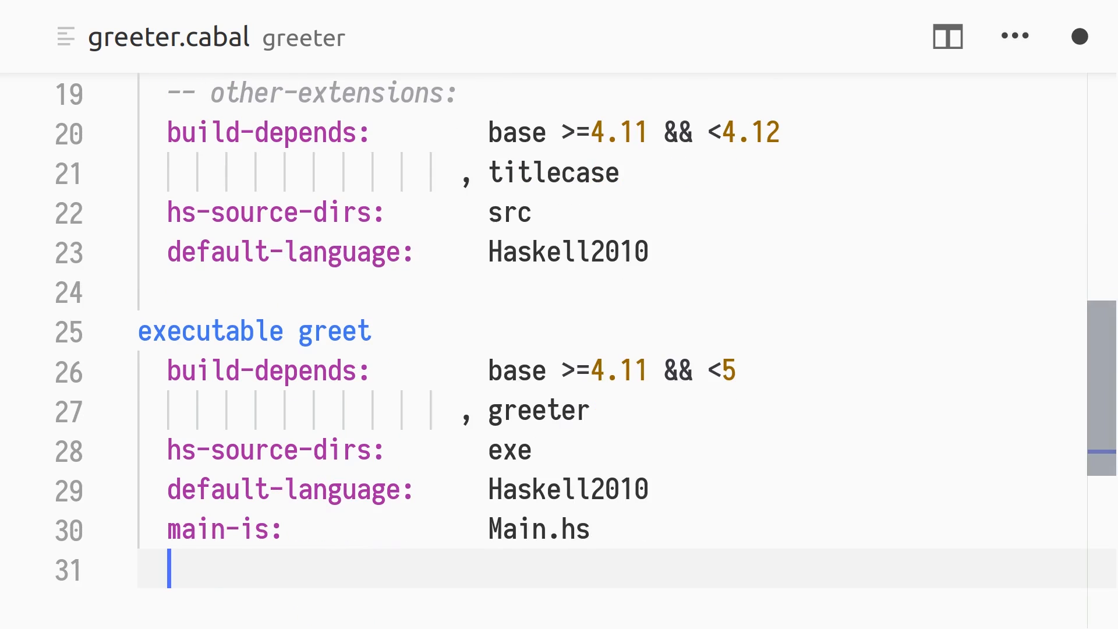
{"action": "type", "text": "test-suite gr"}
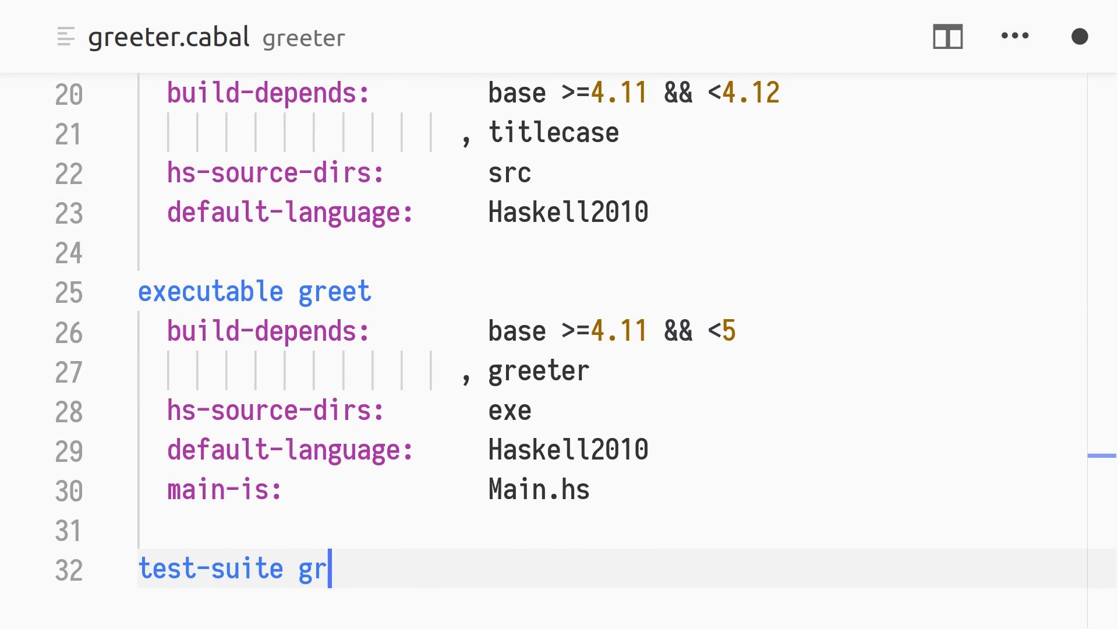
{"action": "type", "text": "eeter-tests"}
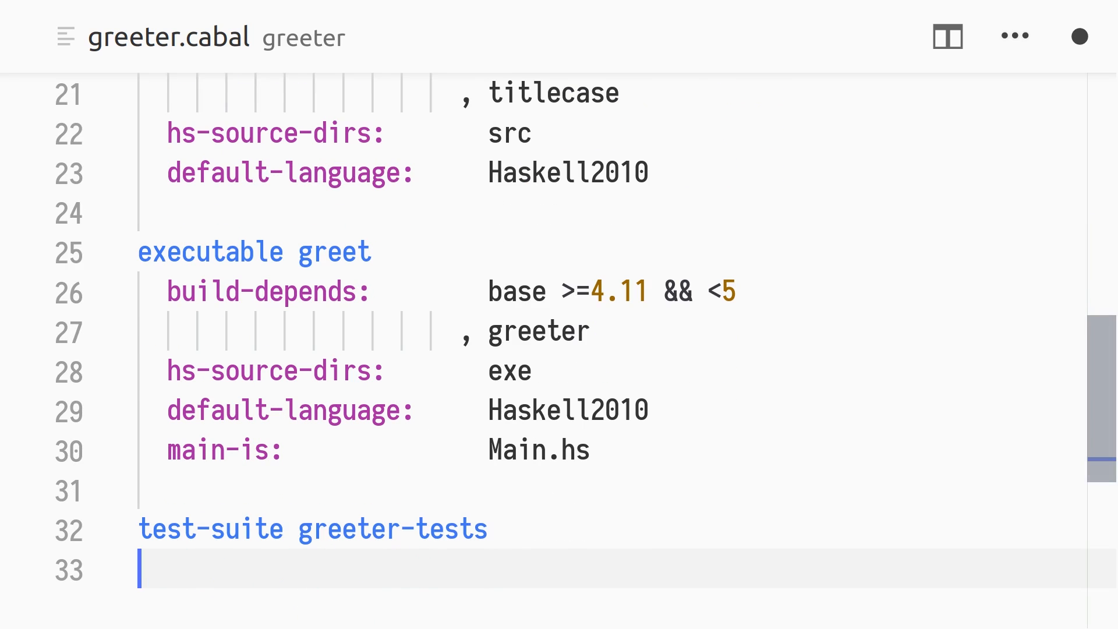
{"action": "type", "text": "type:"}
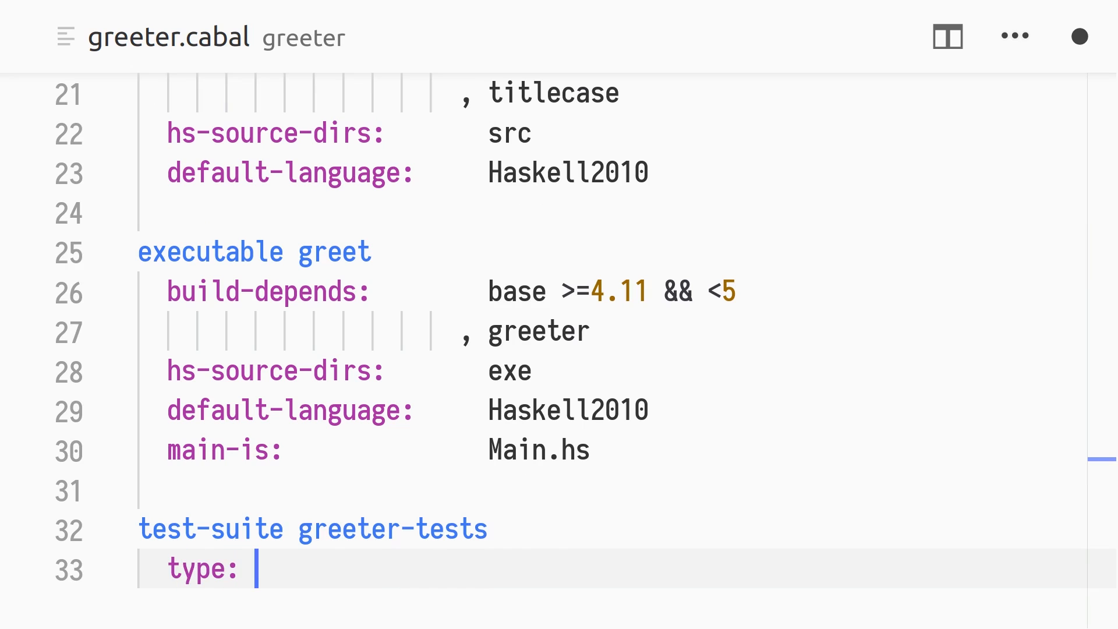
{"action": "type", "text": "exitcode-st"}
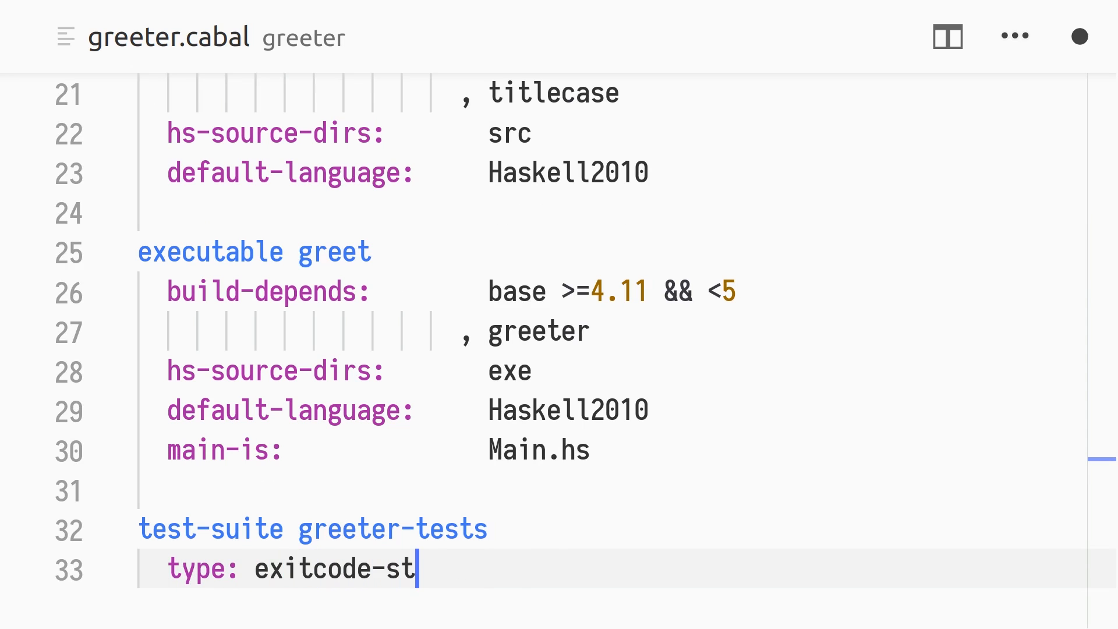
{"action": "type", "text": "dio-1.0"}
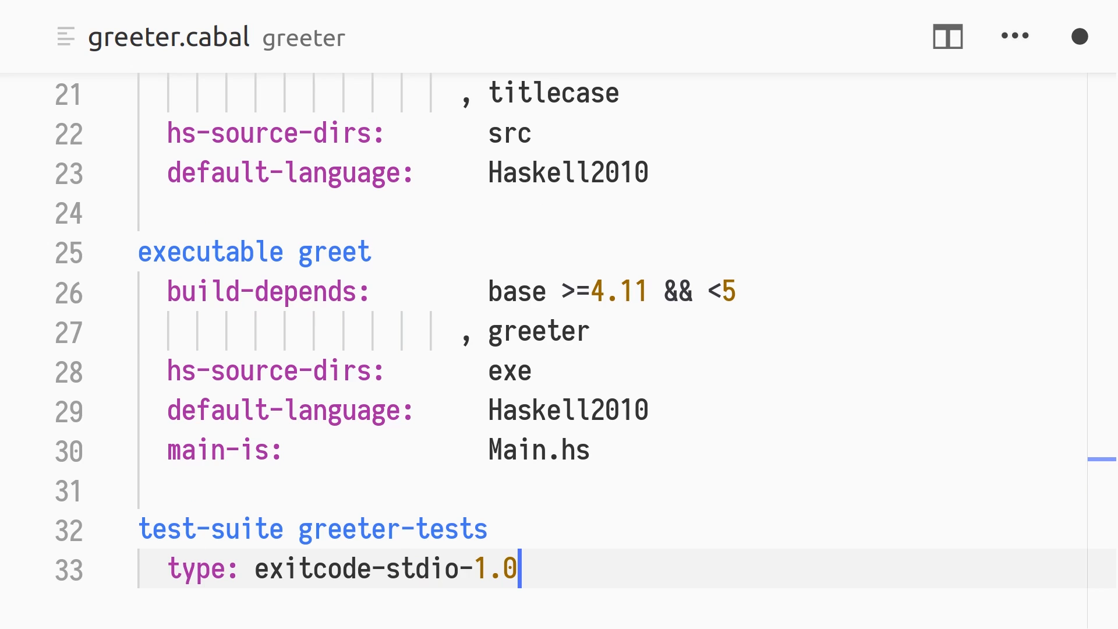
- Give the suite build-depends base >=4.11 && <5 and greeter, hs-source-dirs test, Haskell2010, main-is Test.hs
{"action": "type", "text": "build"}
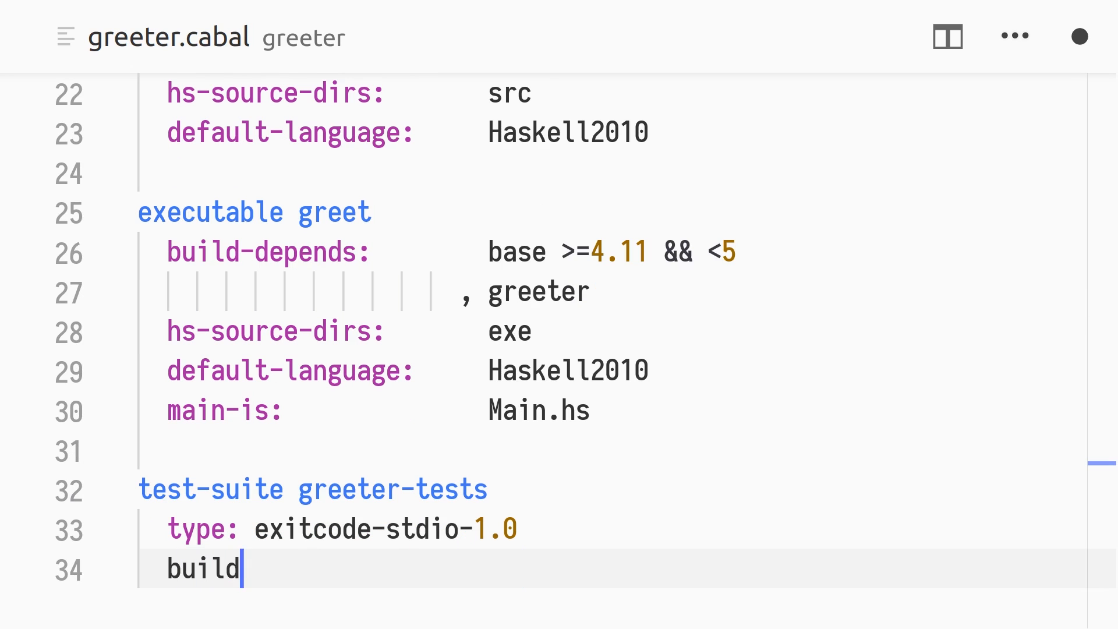
{"action": "type", "text": "-depends:"}
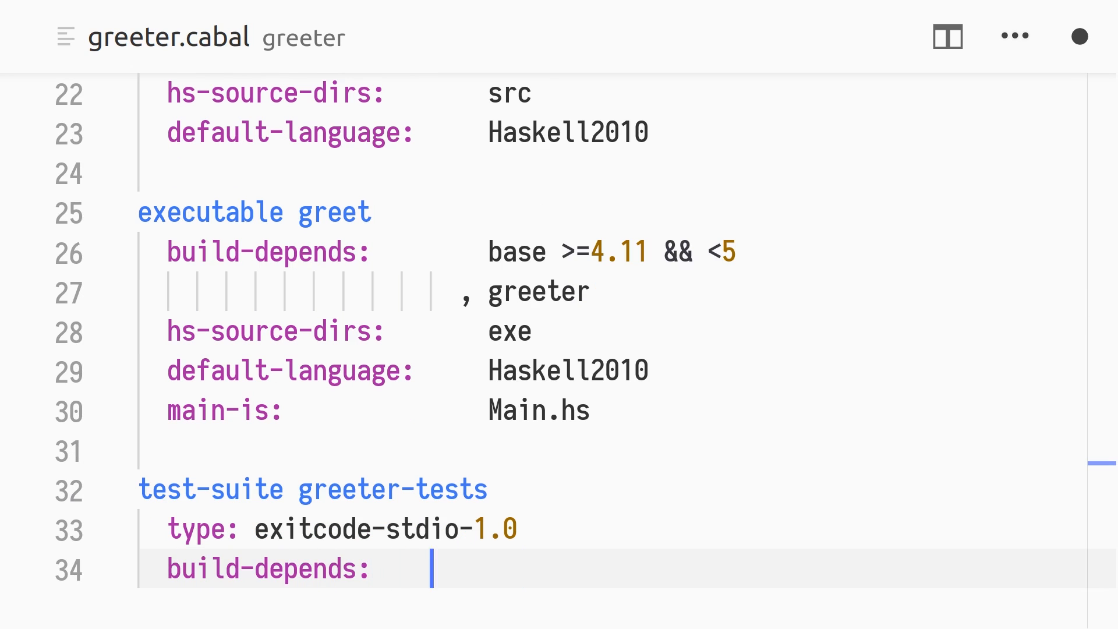
{"action": "type", "text": "base >="}
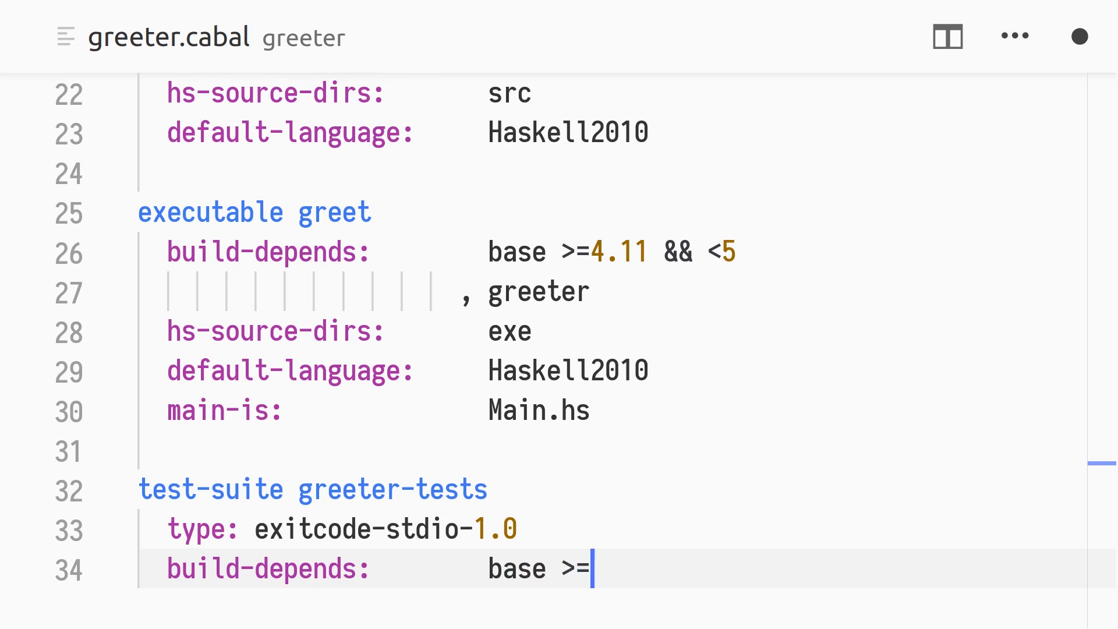
{"action": "type", "text": "4.11 && <5"}
{"action": "type", "text": ","}
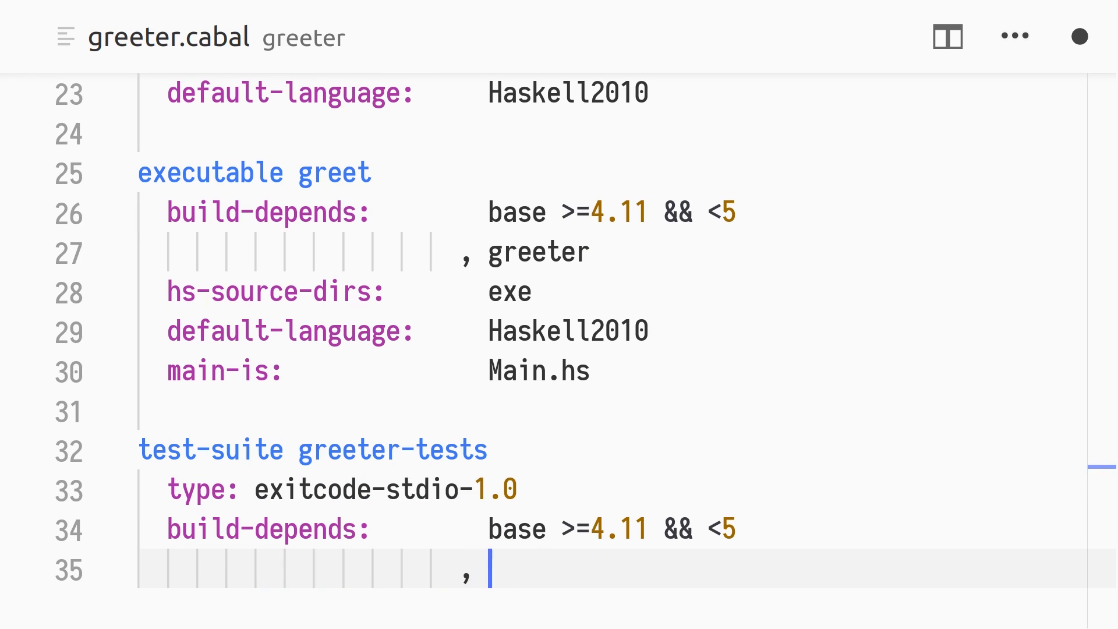
{"action": "type", "text": "greeter"}
{"action": "type", "text": "hs-source-dirs:"}
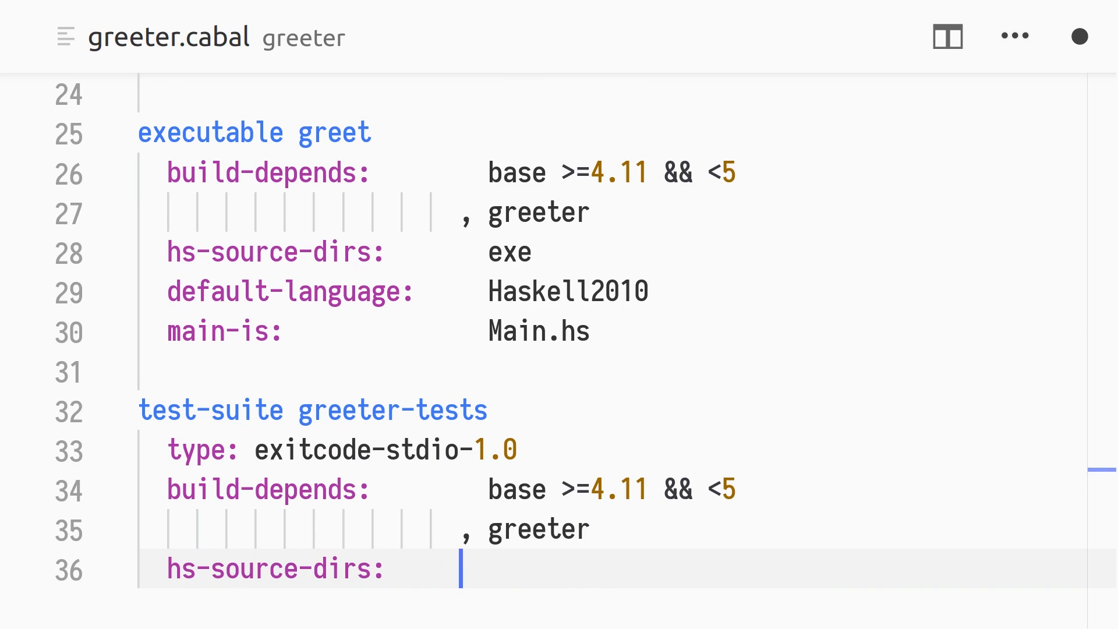
{"action": "type", "text": "test"}
{"action": "type", "text": "default-language:"}
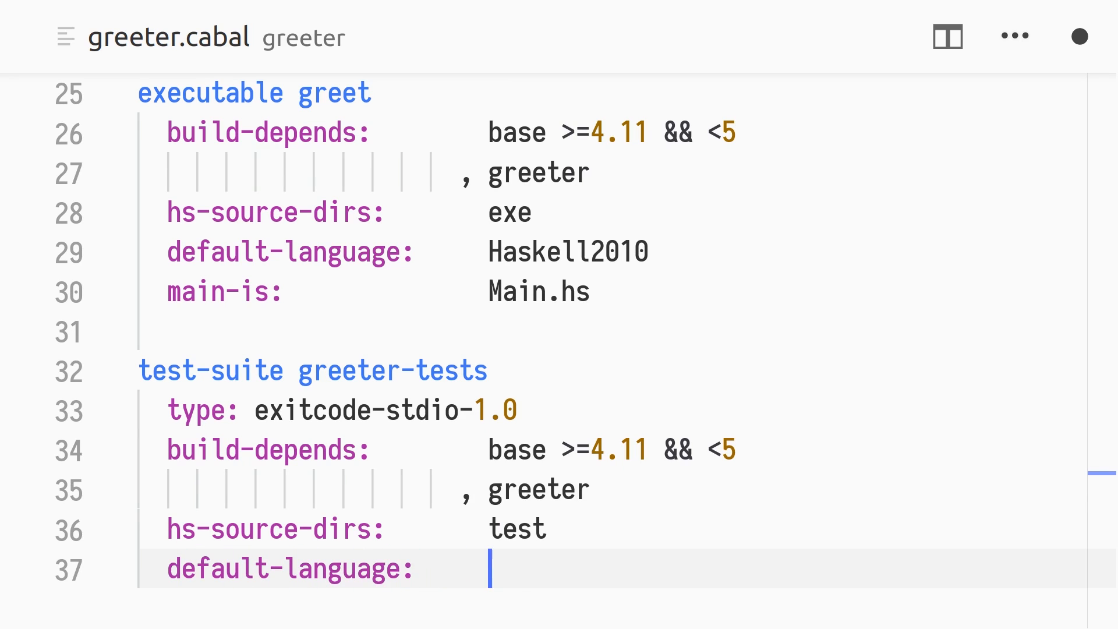
{"action": "type", "text": "Haskell2010"}
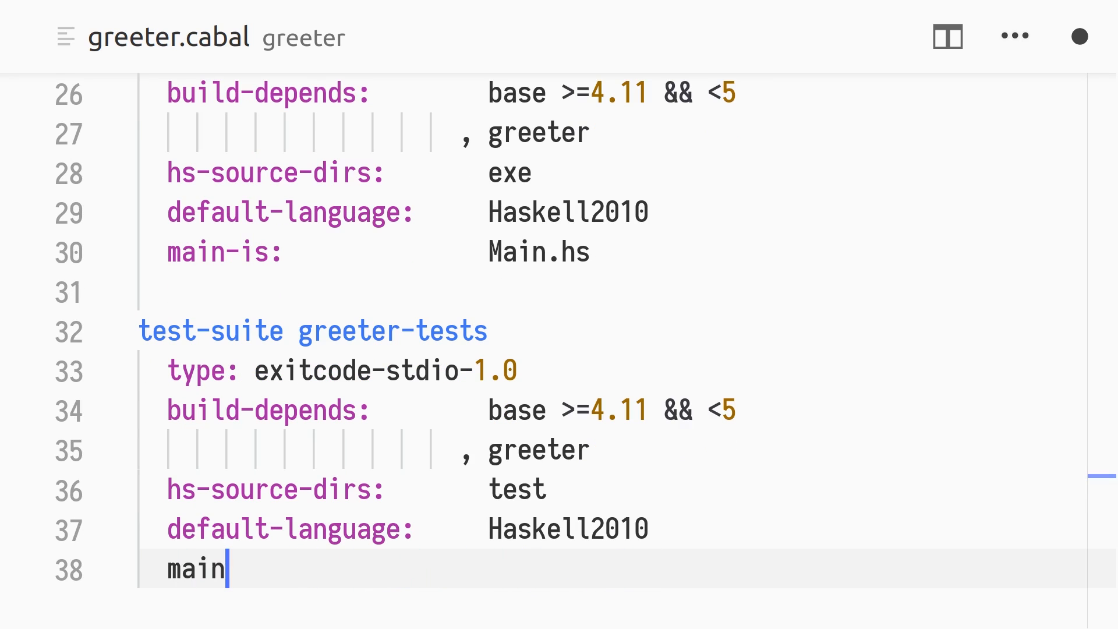
{"action": "type", "text": "-is:              Test.hs"}
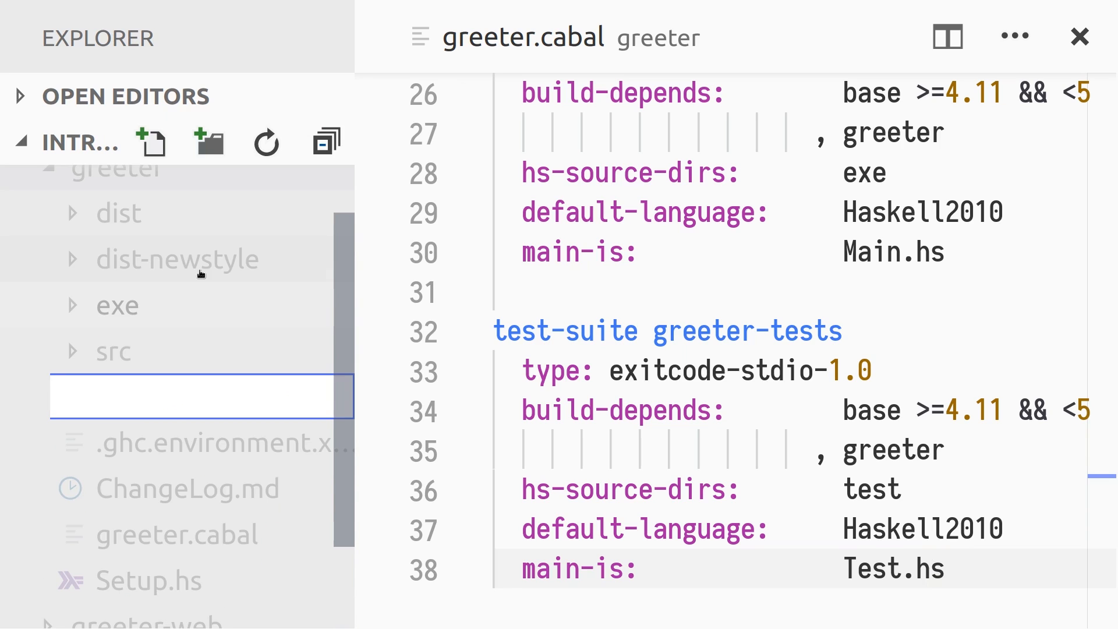
- Write greeter/test/Test.hs, importing Greeter and failing with "Unexpected greeting:" unless greet "alice" matches
{"action": "right_click", "coordinate": [121, 397]}
{"action": "type", "text": "test/Test.hs"}
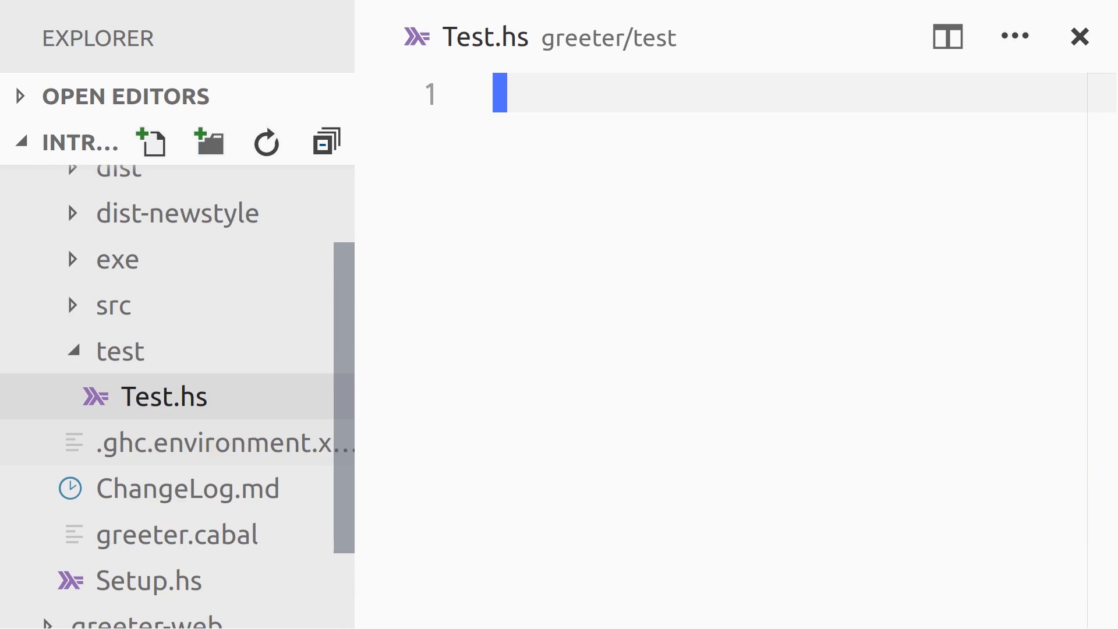
{"action": "left_click", "coordinate": [947, 36]}
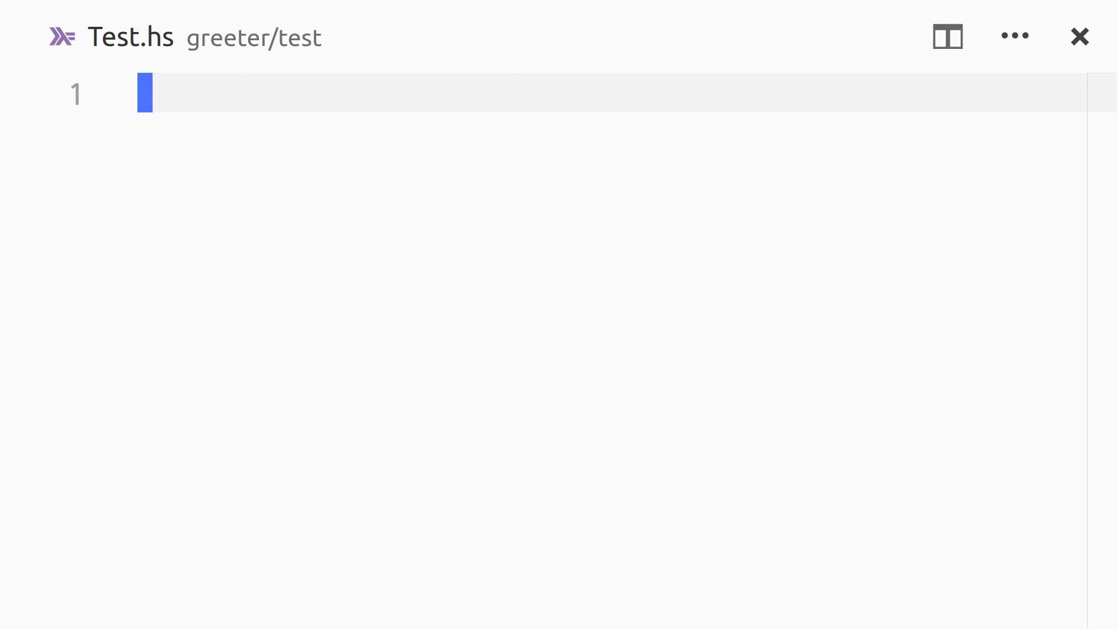
{"action": "type", "text": "module Main where"}
{"action": "type", "text": "case"}
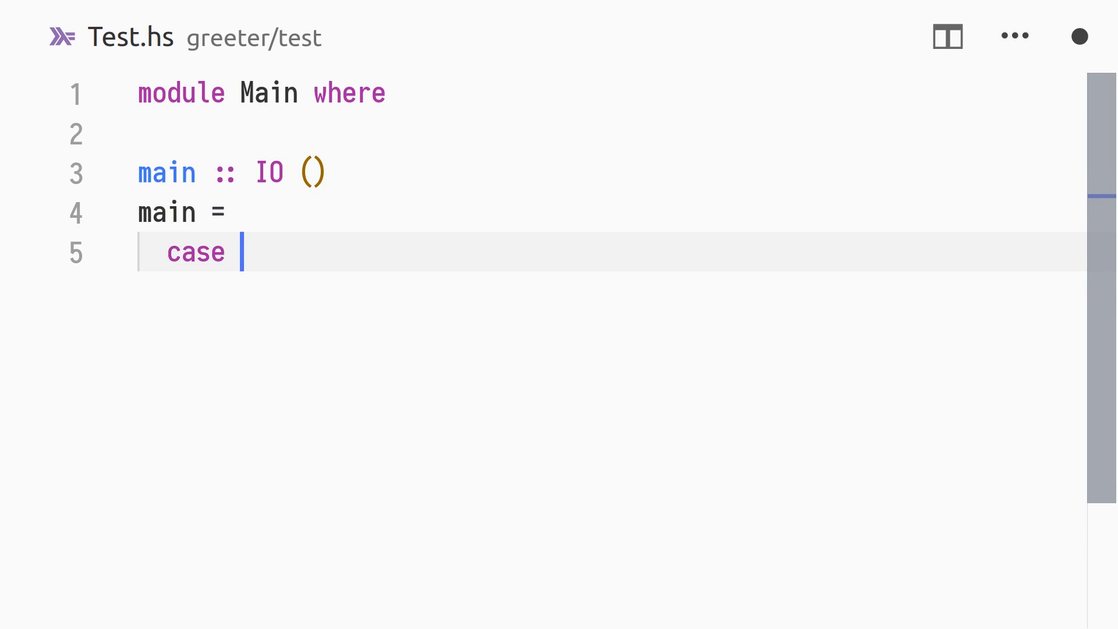
{"action": "type", "text": "greet \"alice\" of"}
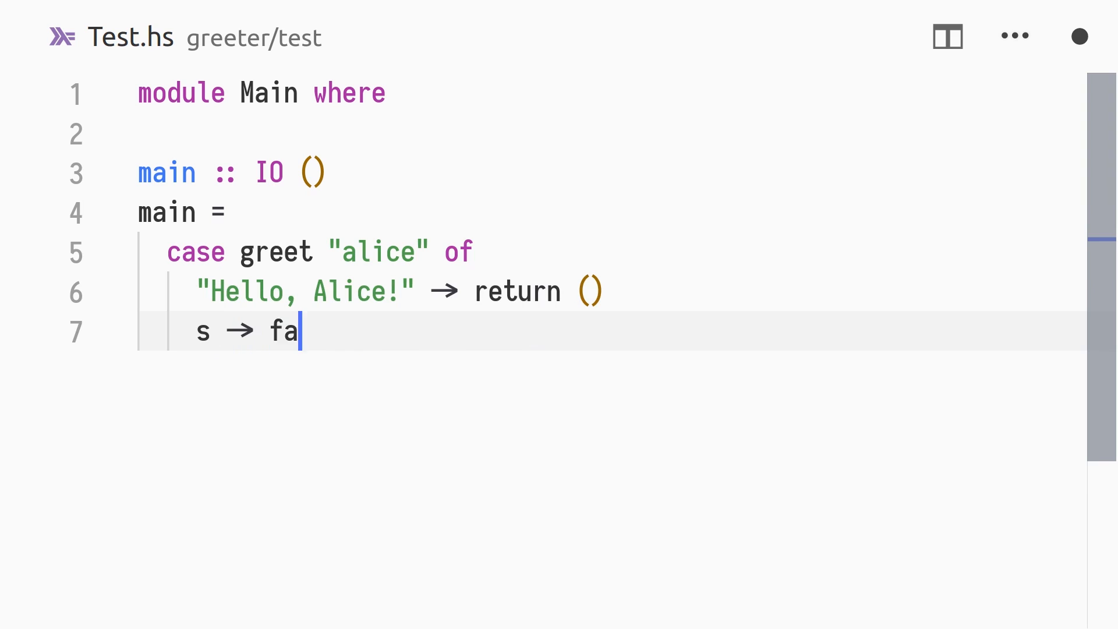
{"action": "type", "text": "il (\"Unexpec"}
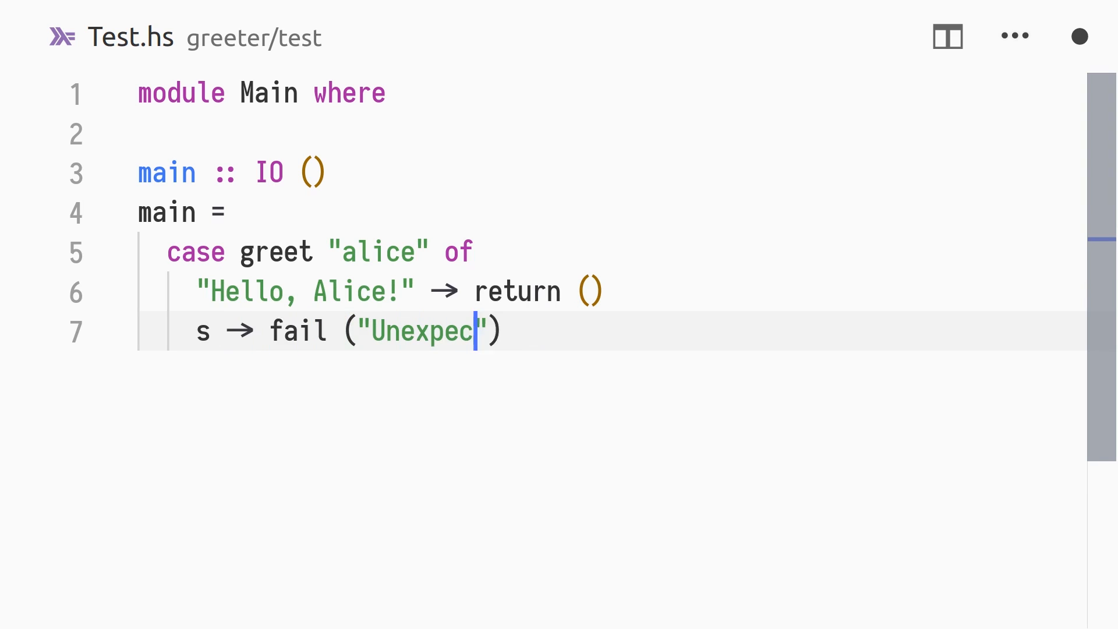
{"action": "type", "text": "ted greeting:"}
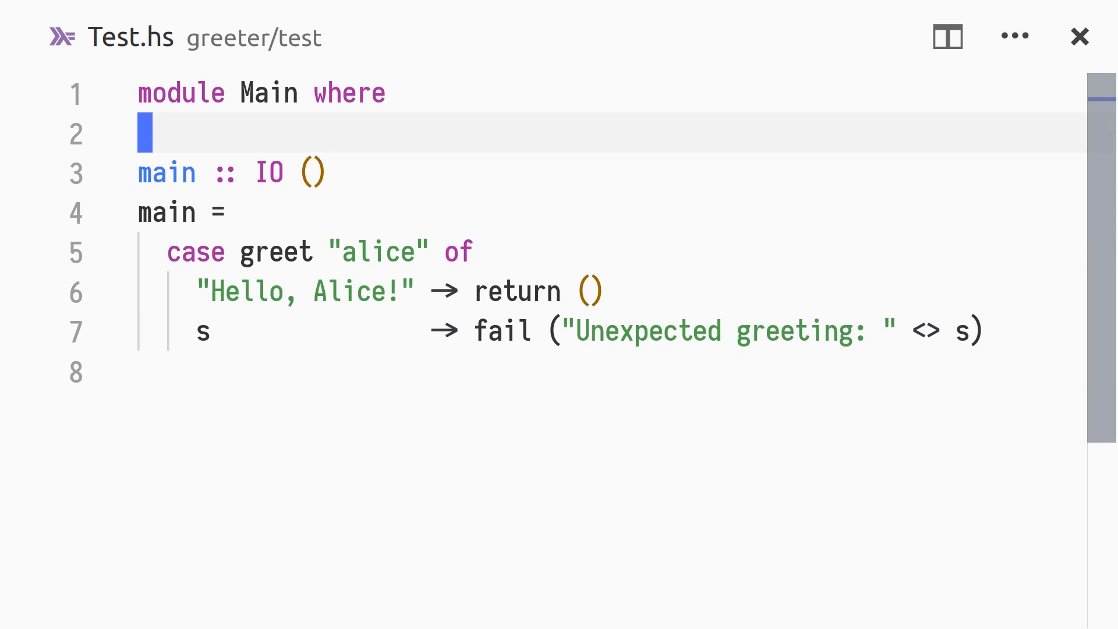
{"action": "type", "text": "import Gr"}
{"action": "type", "text": "cabal n"}
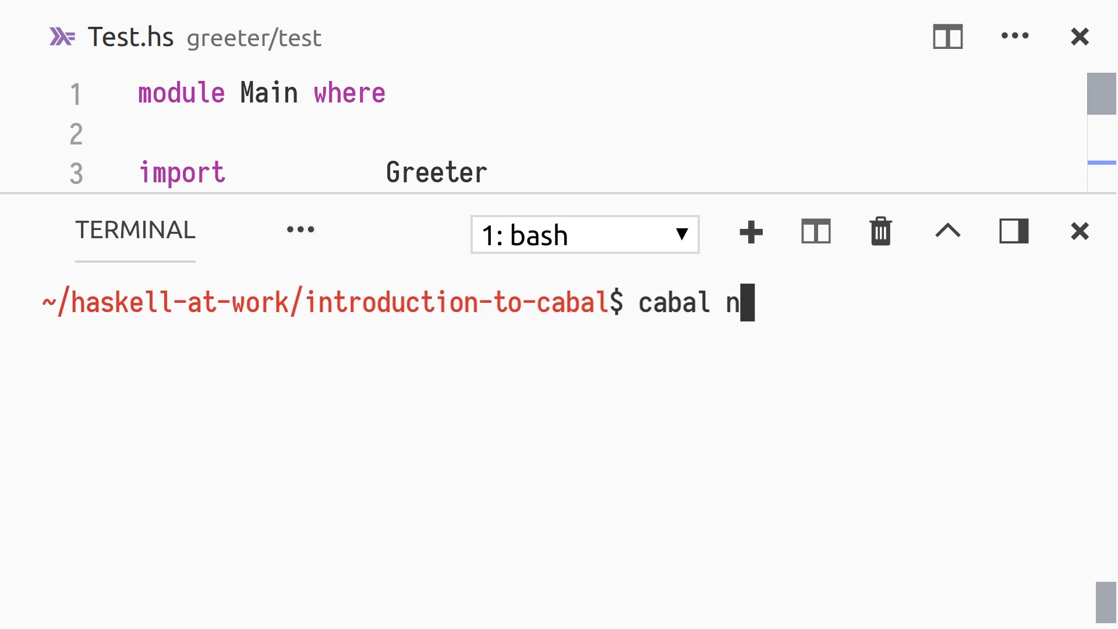
- Run cabal new-test all in the terminal to test every package
{"action": "type", "text": "ew-test all"}
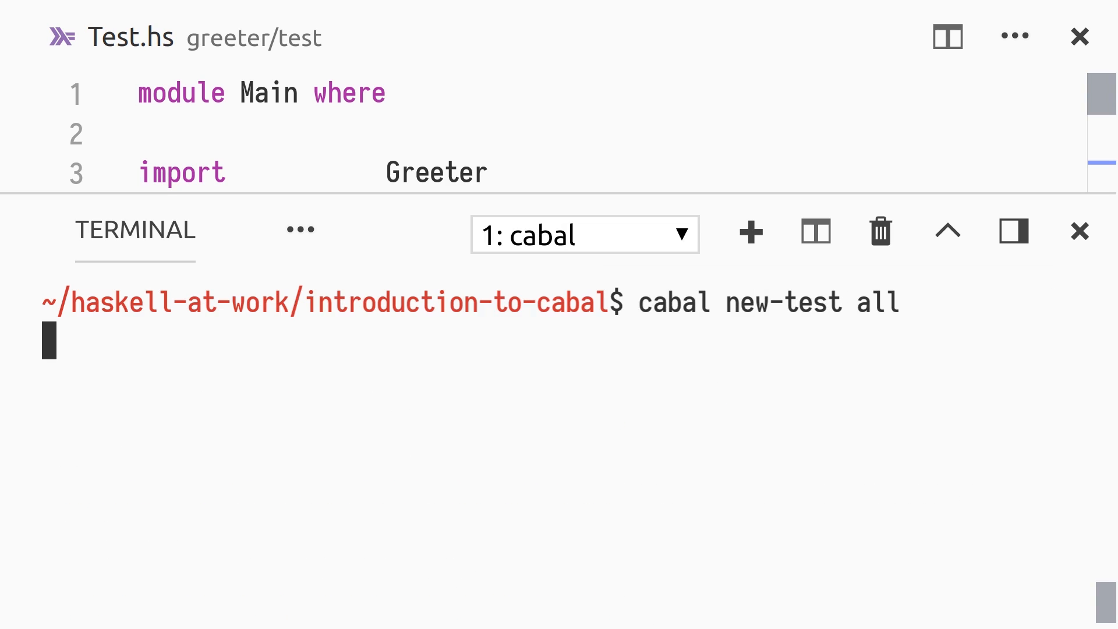